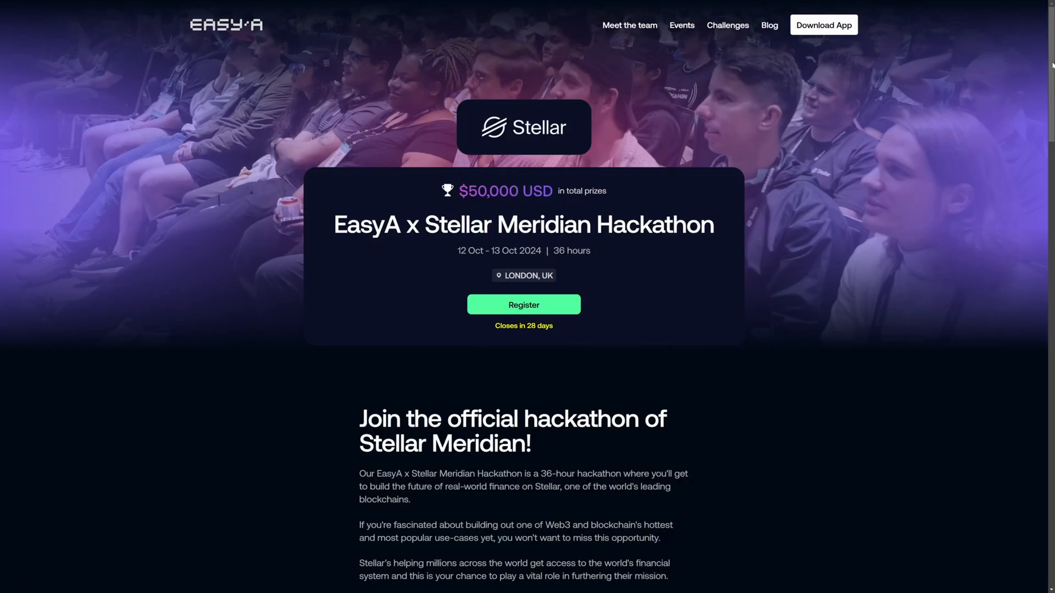
Open deploy.sh in the GitHub repo and read its Rust, Stellar CLI, build and deploy commands
scroll(down, 3)
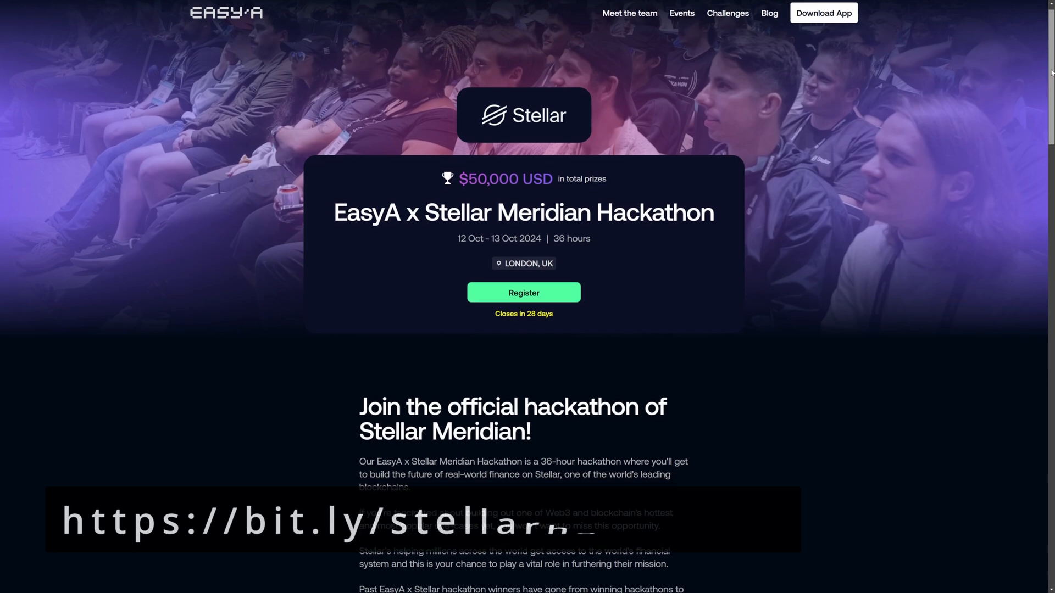
scroll(down, 3)
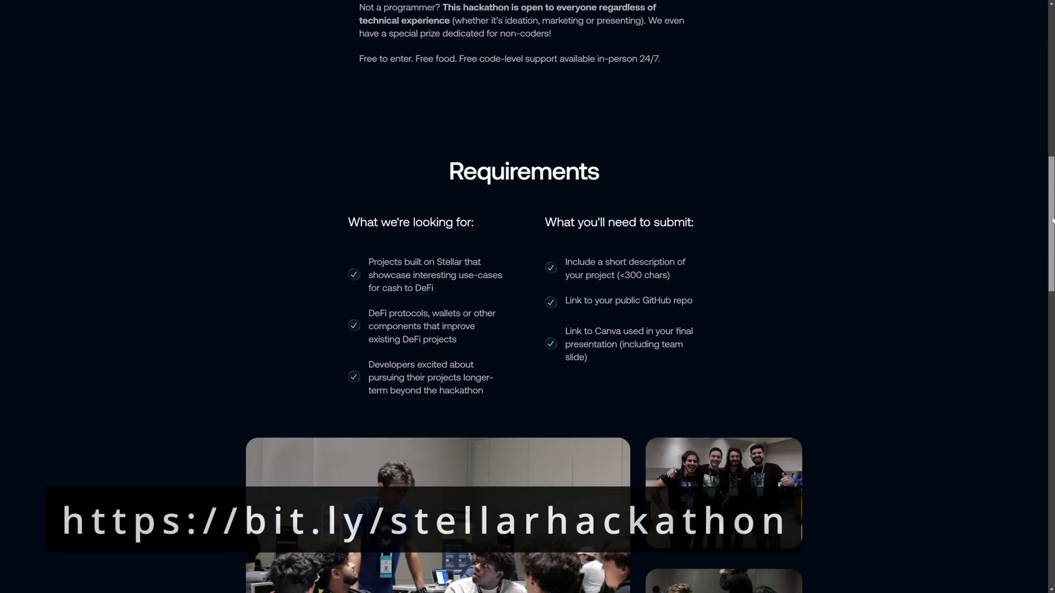
scroll(down, 3)
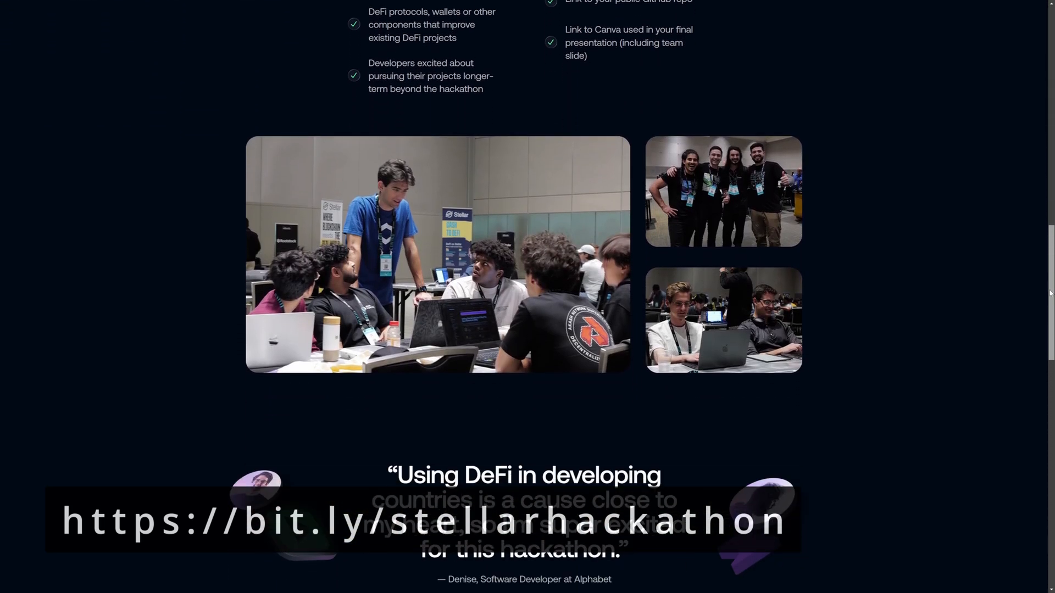
scroll(down, 3)
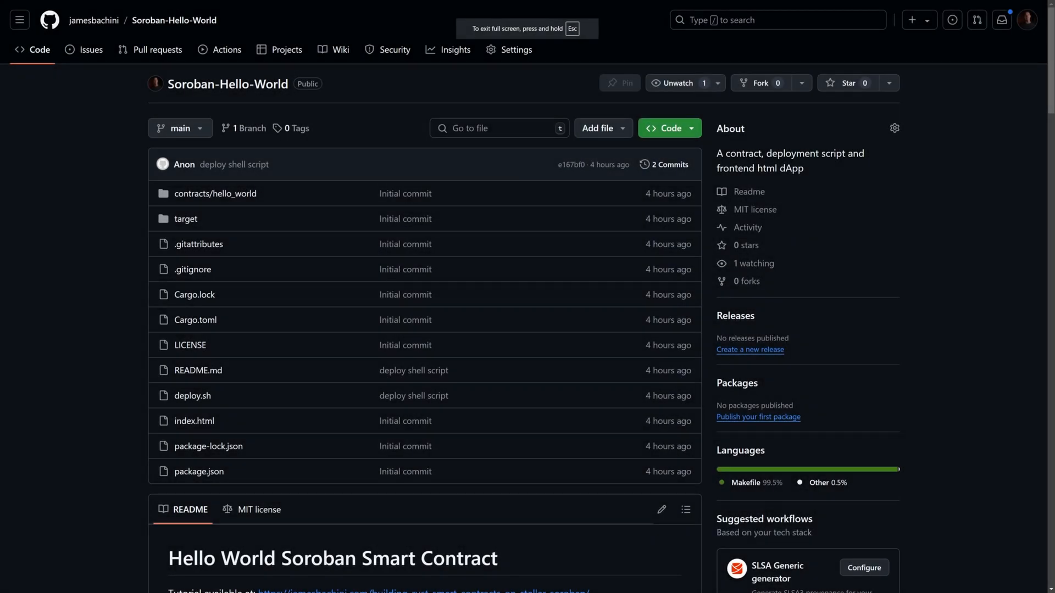
mouse_move(192, 396)
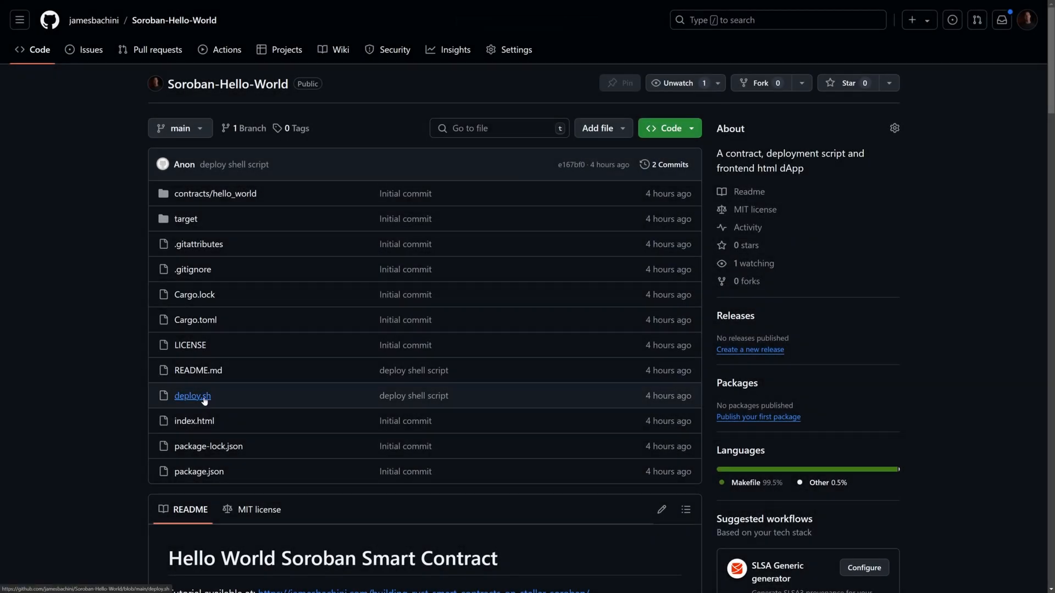
click(192, 396)
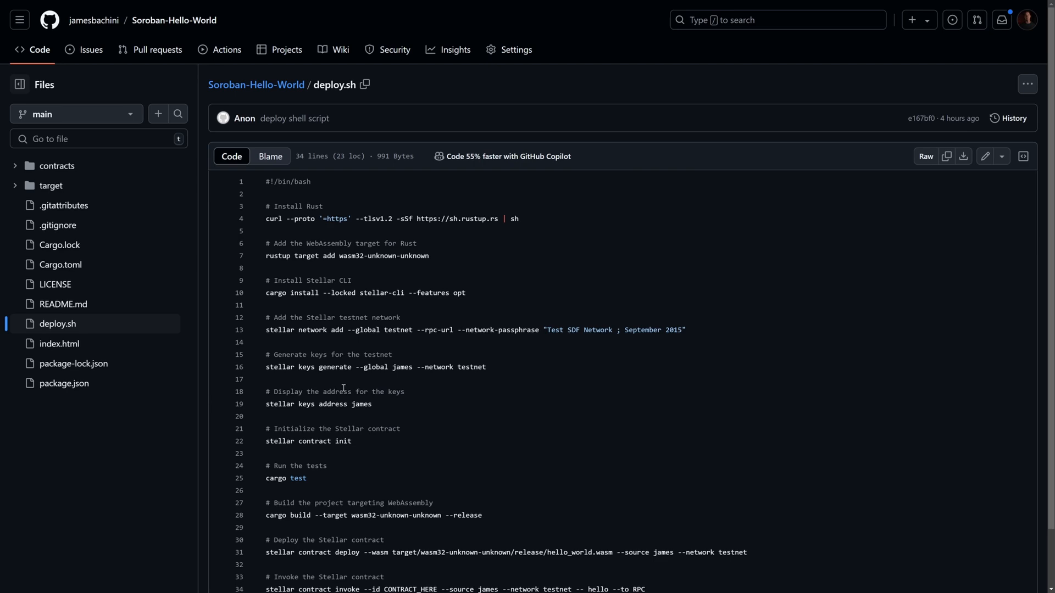
scroll(down, 3)
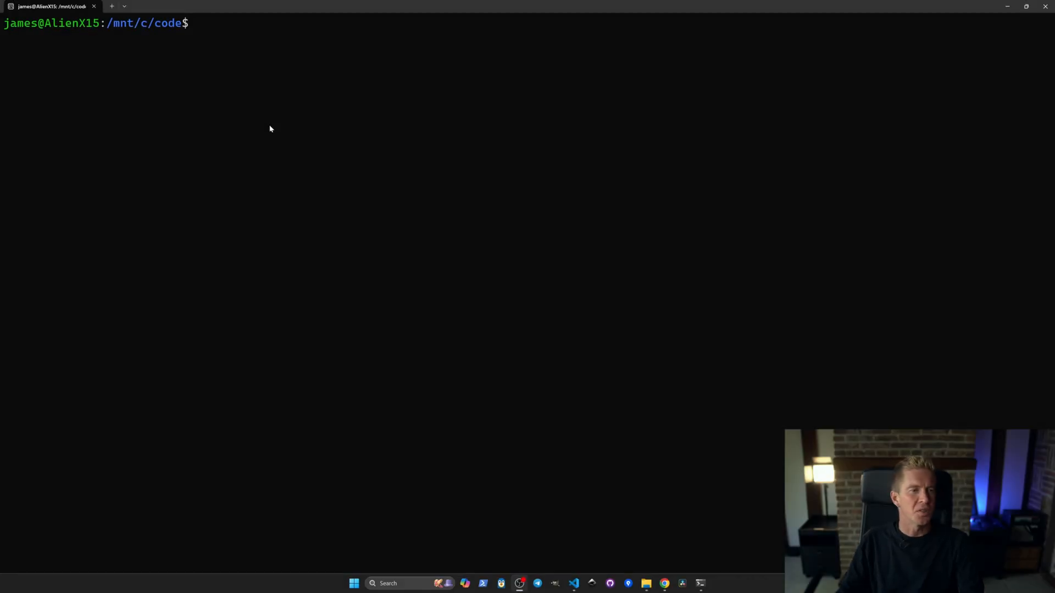
mouse_move(374, 110)
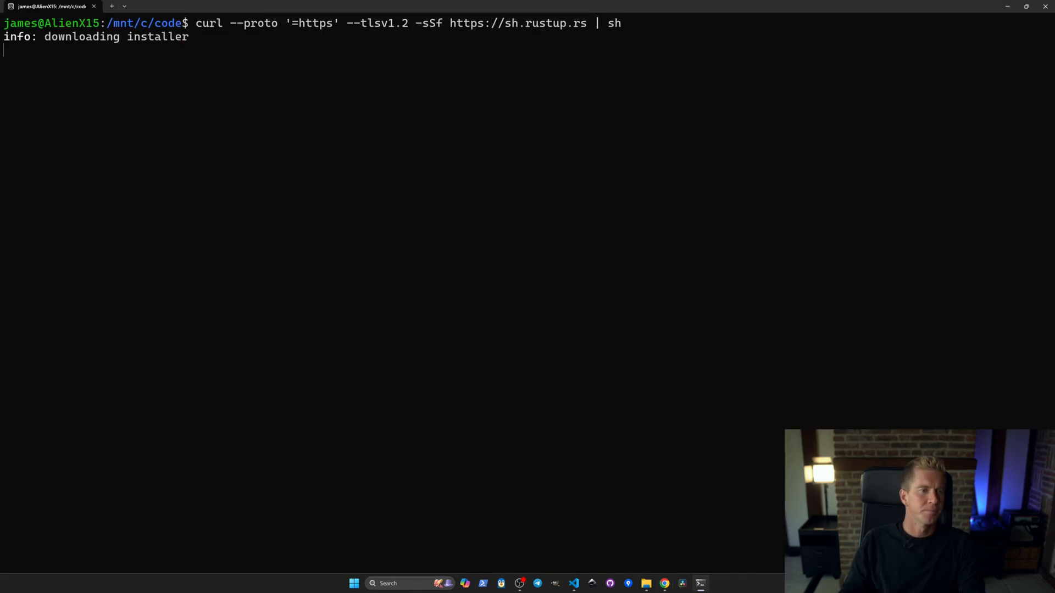
Install Rust with rustup option 1, clear the screen, and install stellar-cli with opt features
text(1)
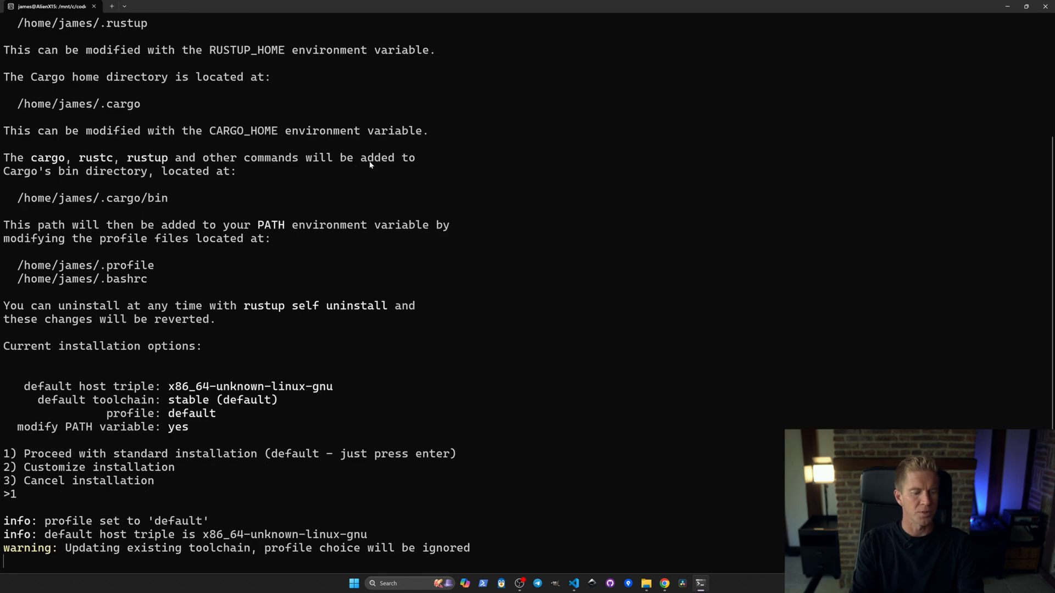
text(cle)
text(rustup target add wasm32-unknown-unknown)
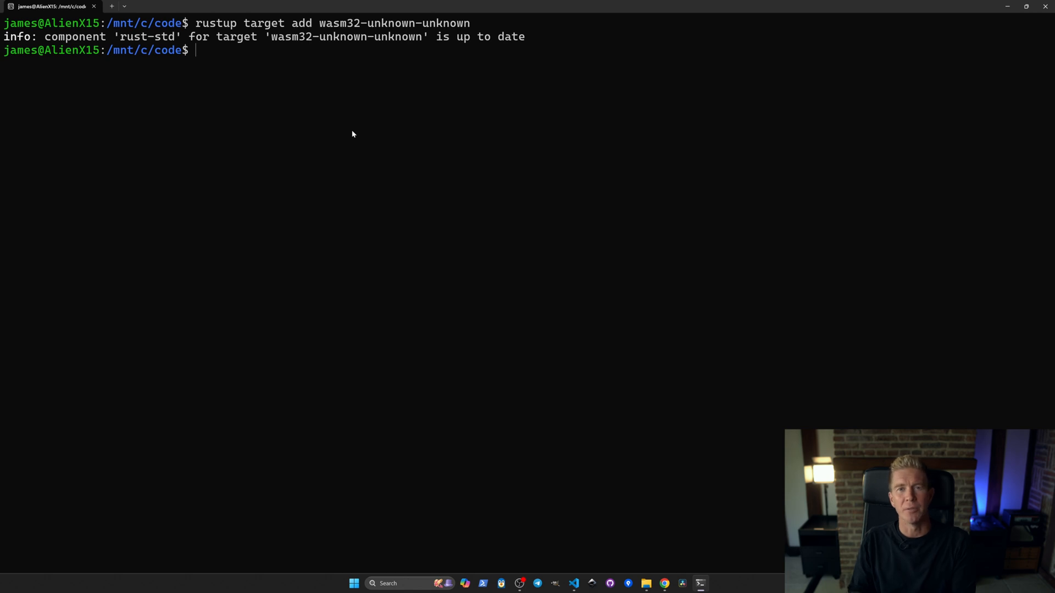
text(cargo install --locked stellar-cli --features opt)
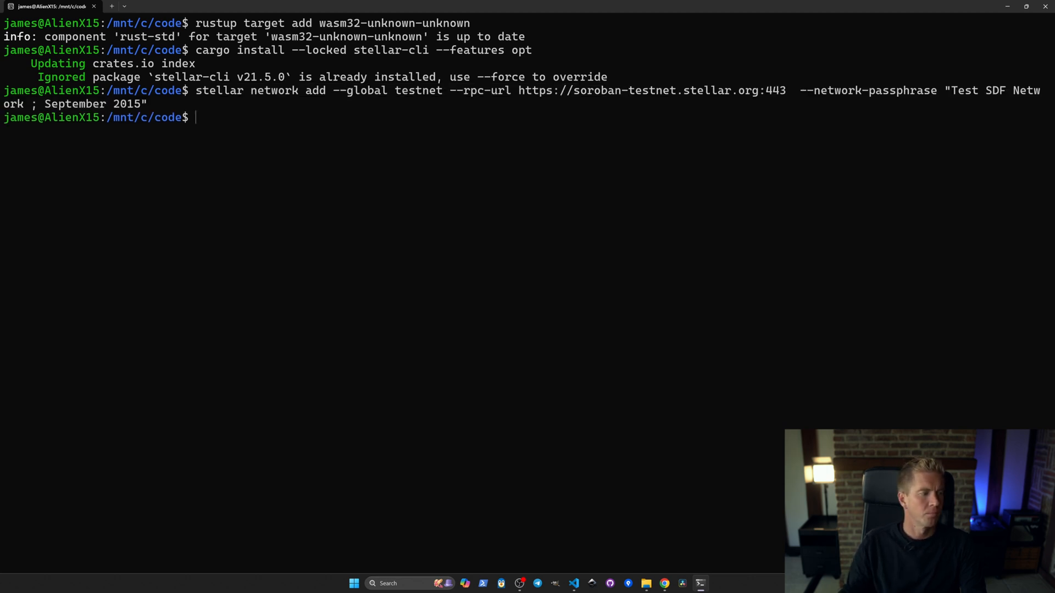
mouse_move(396, 236)
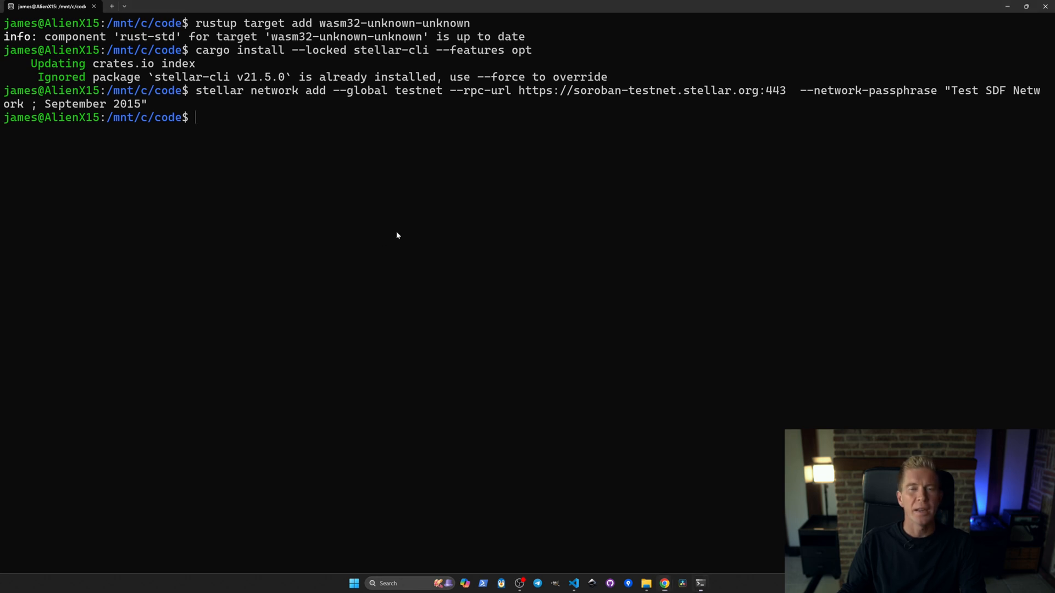
Generate the global testnet key 'james' and select its printed public address
text(stellar keys generate --global james --network testnet)
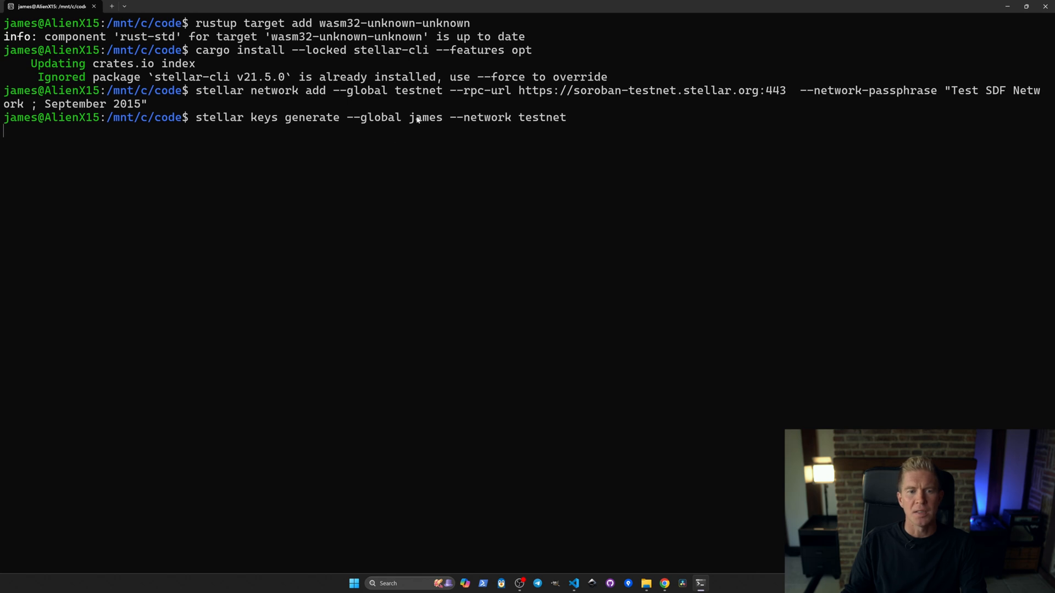
mouse_move(154, 259)
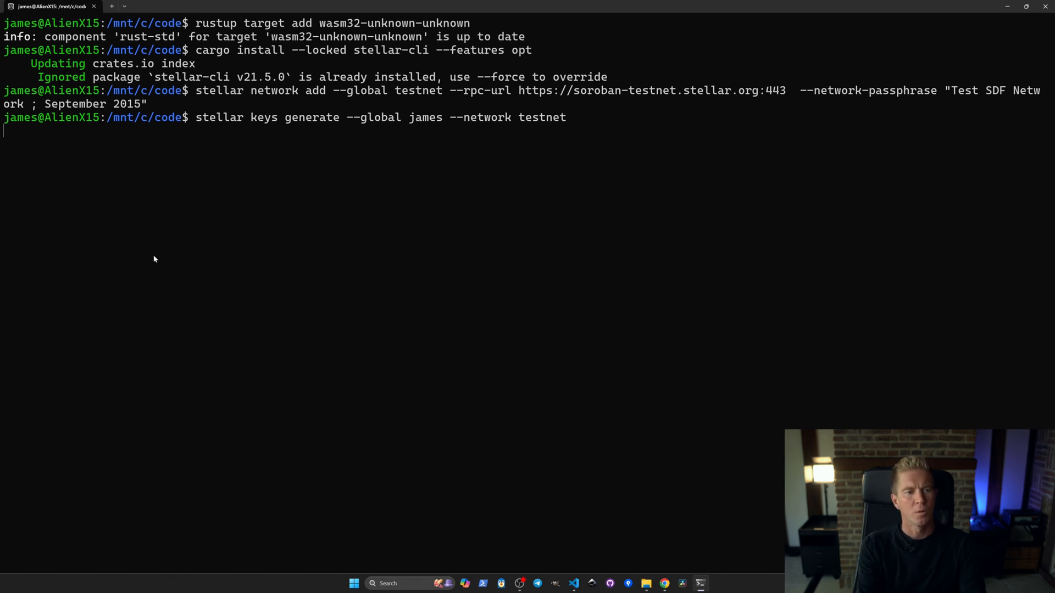
text(stellar keys address)
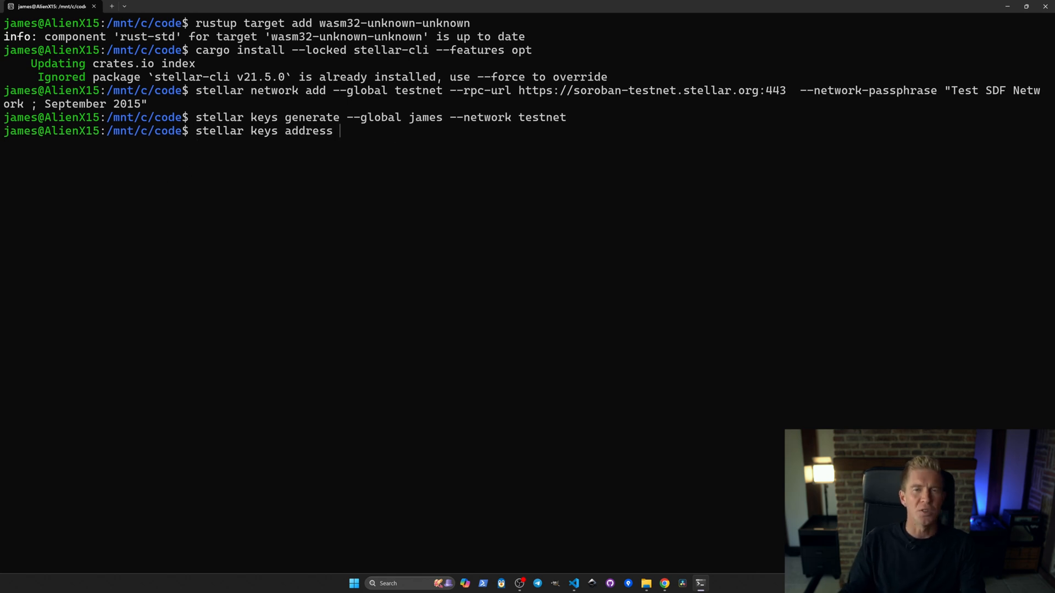
text(james)
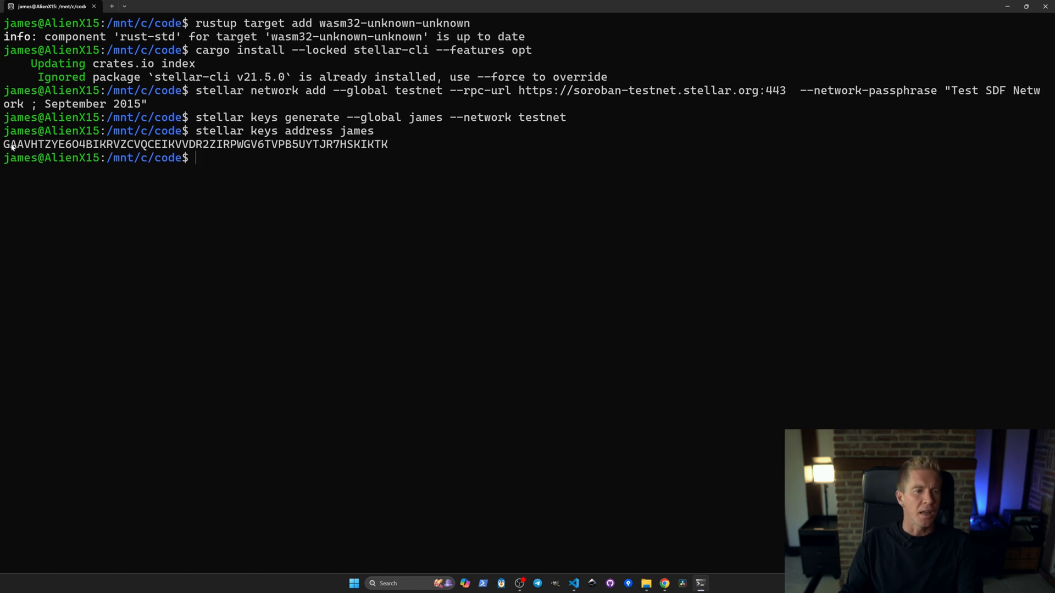
drag(5, 144, 387, 144)
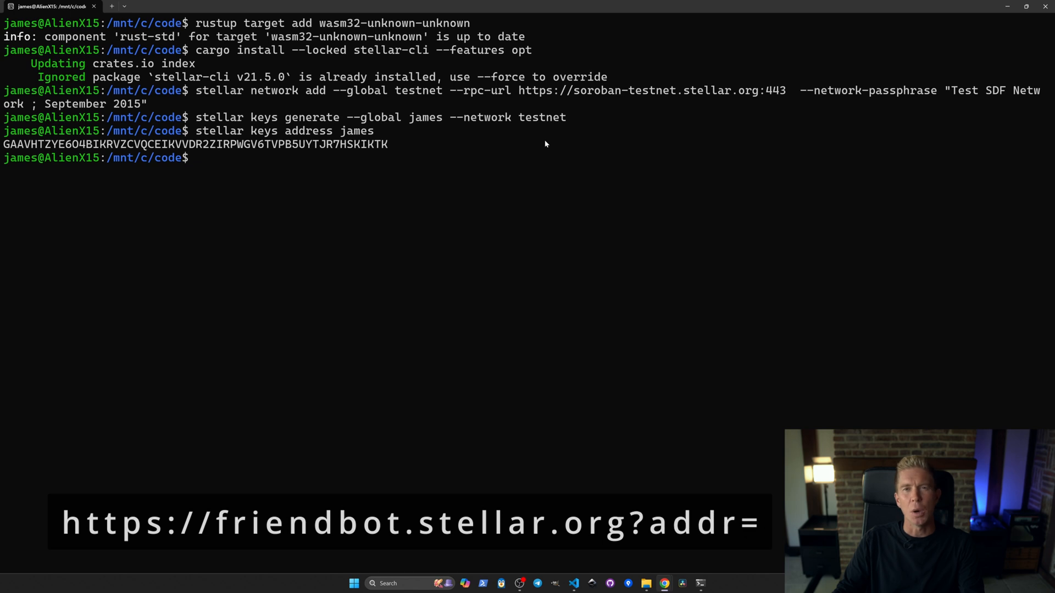
mouse_move(542, 148)
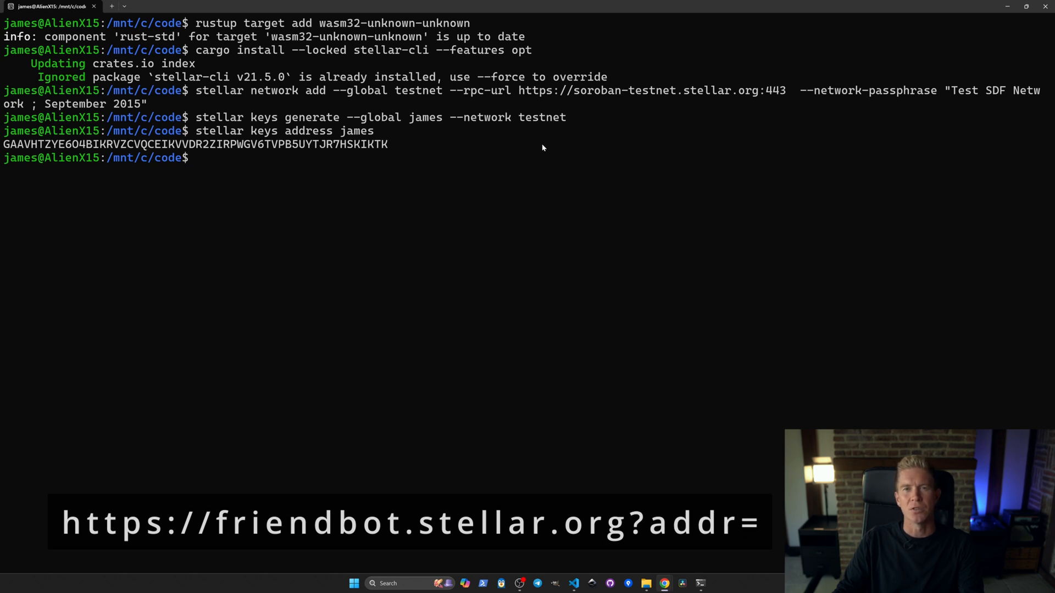
mouse_move(311, 177)
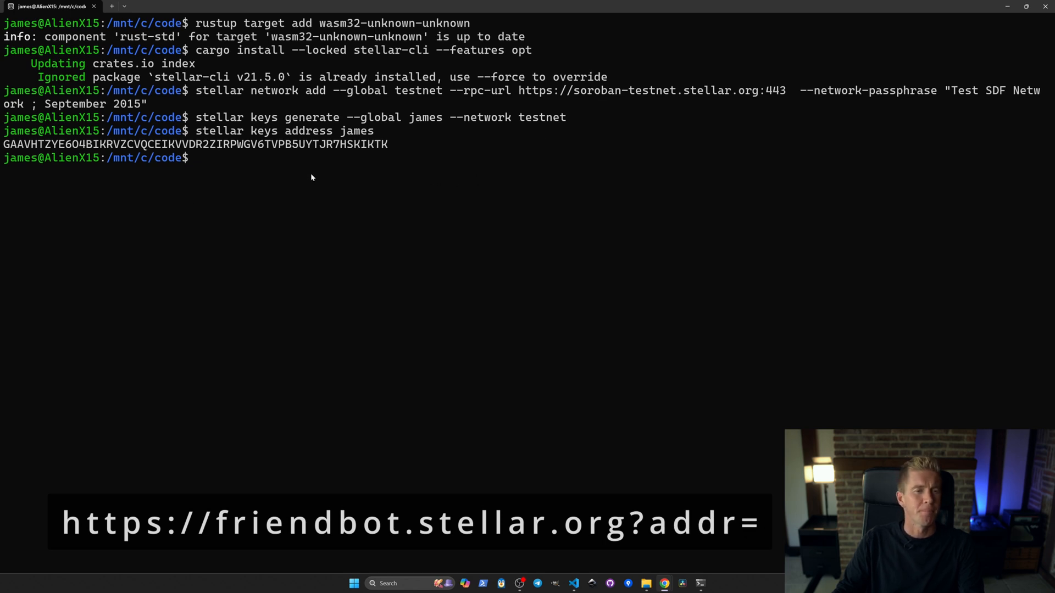
Scaffold the helloworld contract project, cd into it, and run the cargo release wasm build
text(stellar contract init)
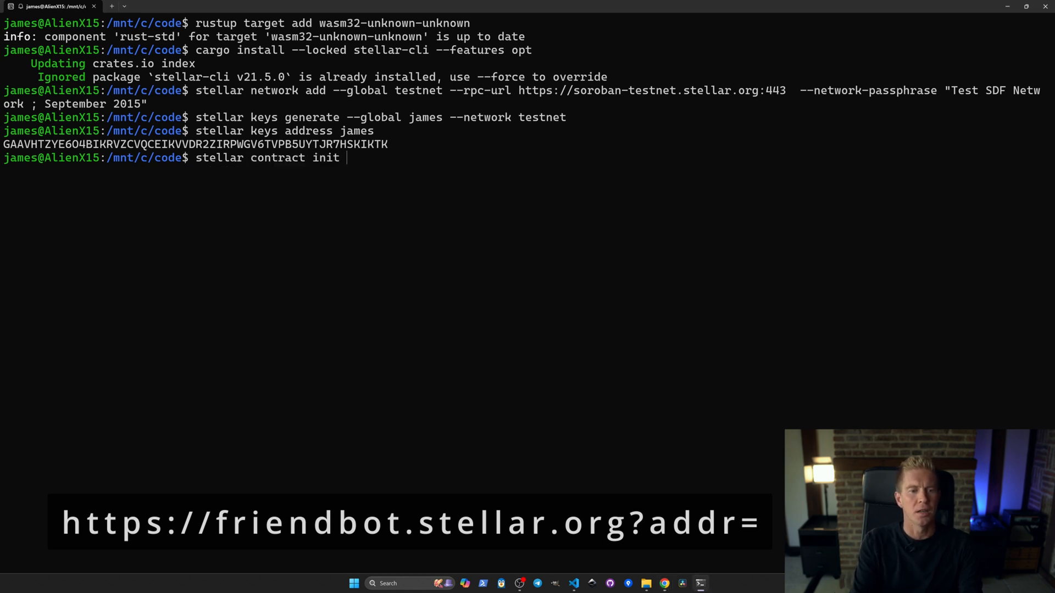
text(helloworld)
text(cd)
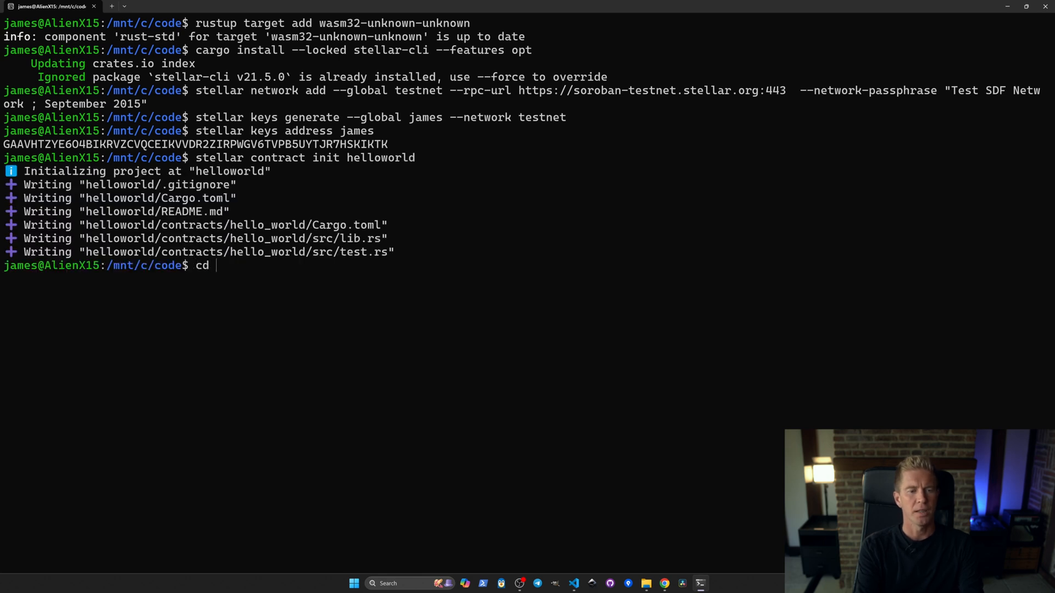
text(helloworld/)
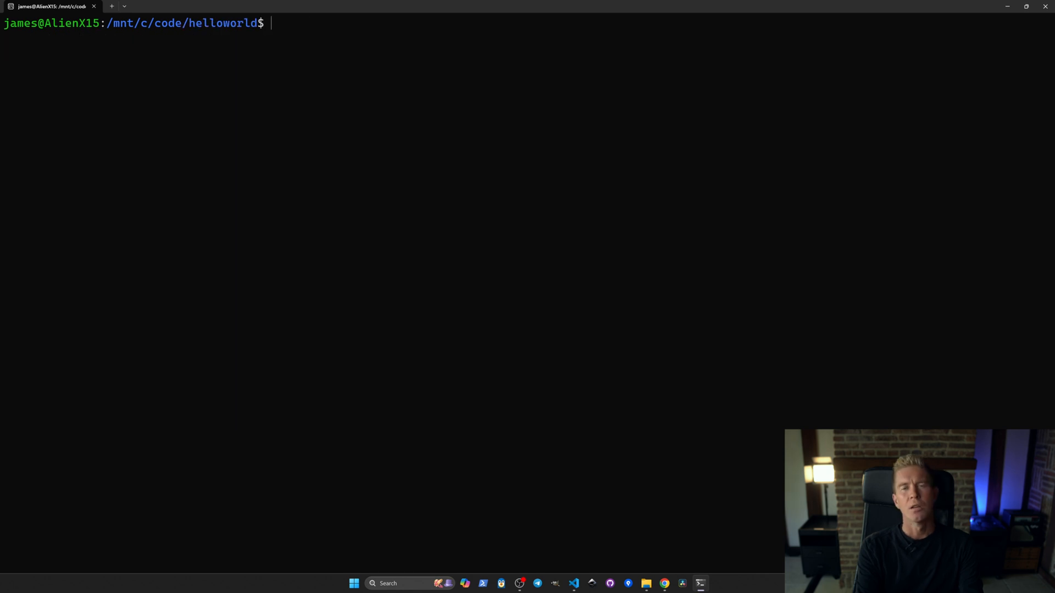
text(cd contrac)
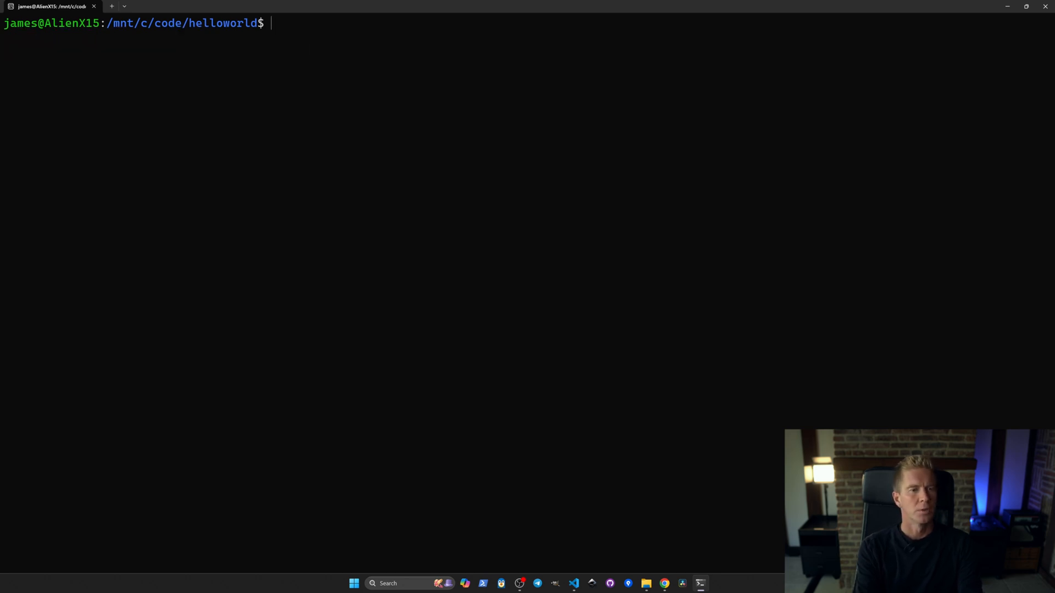
text(car)
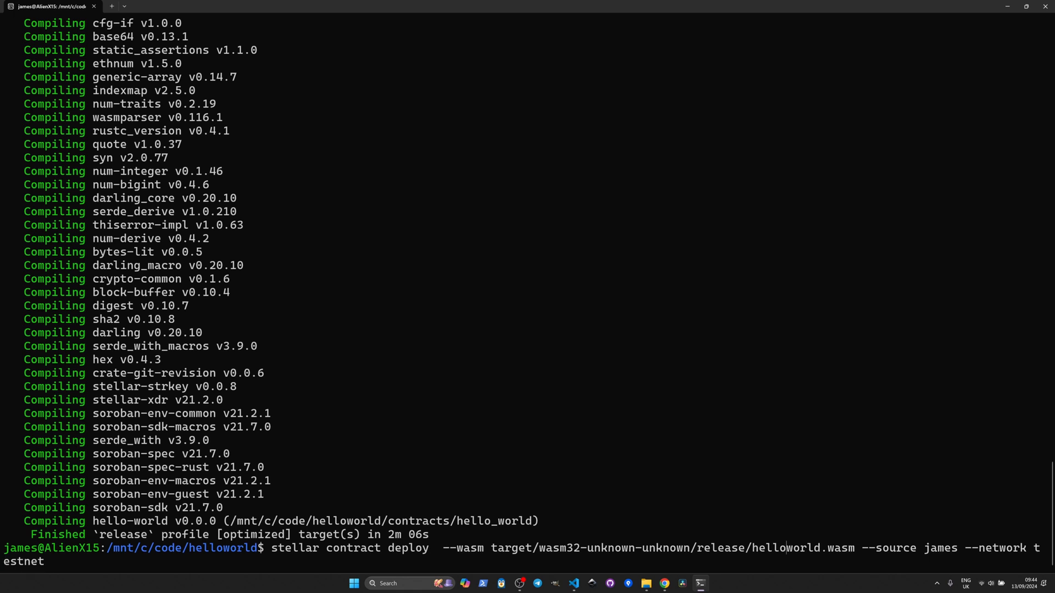
Deploy hello_world to testnet, invoke hello with RPC, then edit the call to greet Sally
text(_)
key(Enter)
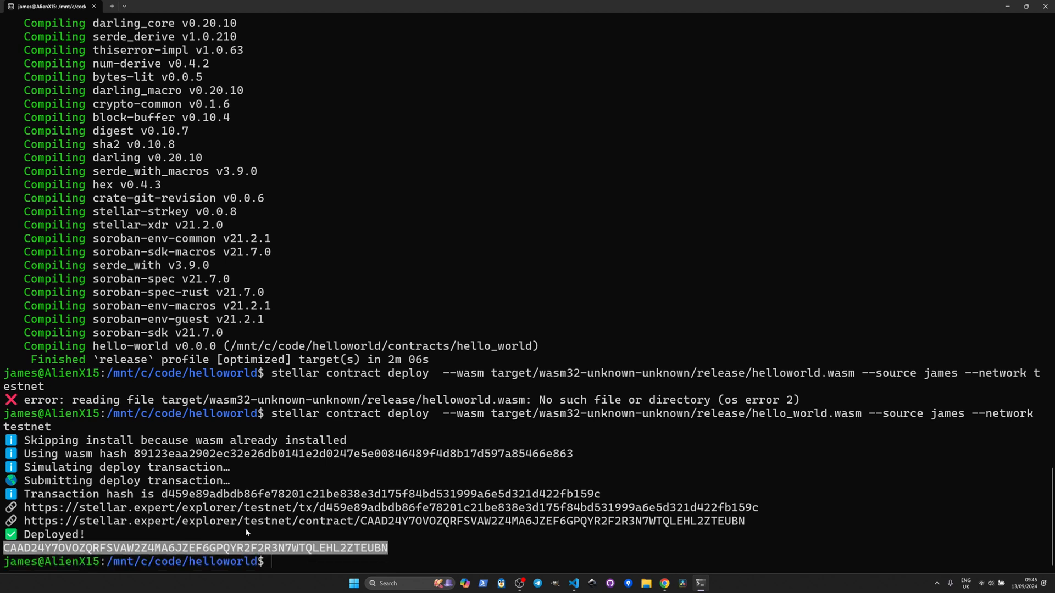
text(stellar contract invoke --id CONTRACT_HERE --source james --network testnet -- hello --to RPC)
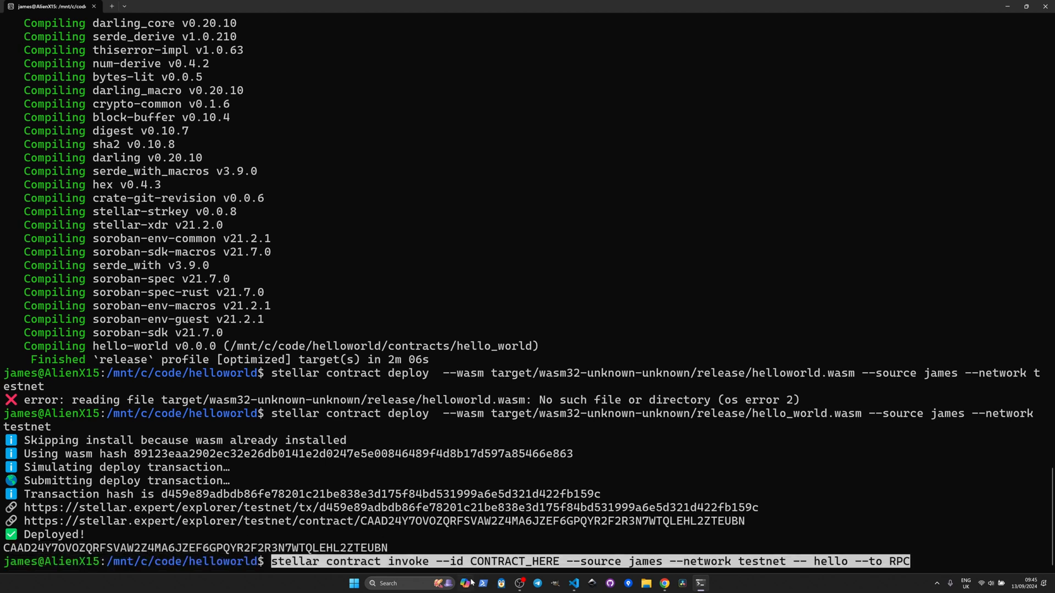
mouse_move(498, 562)
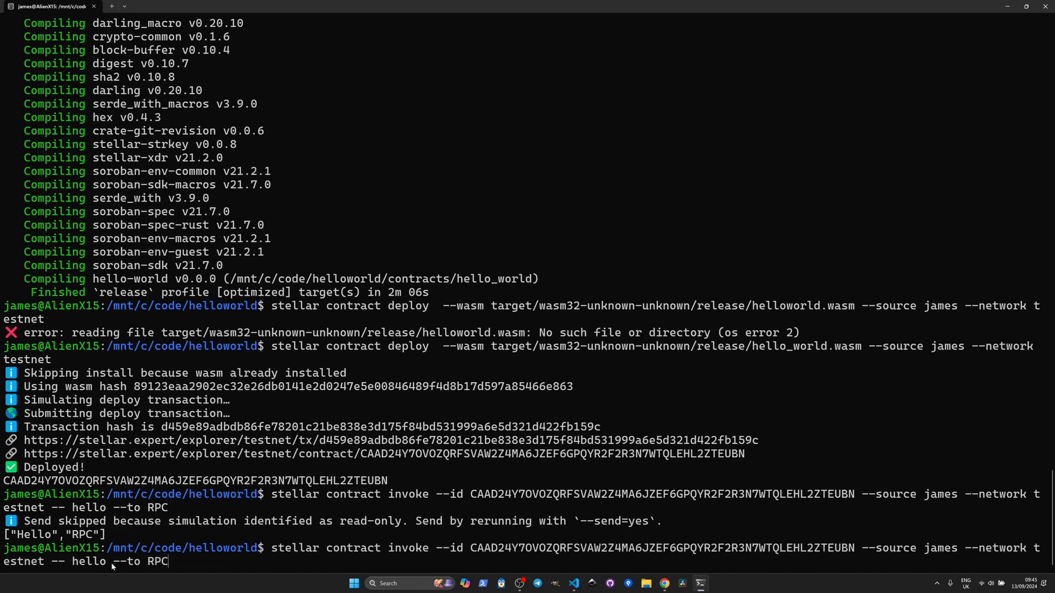
key(Backspace)
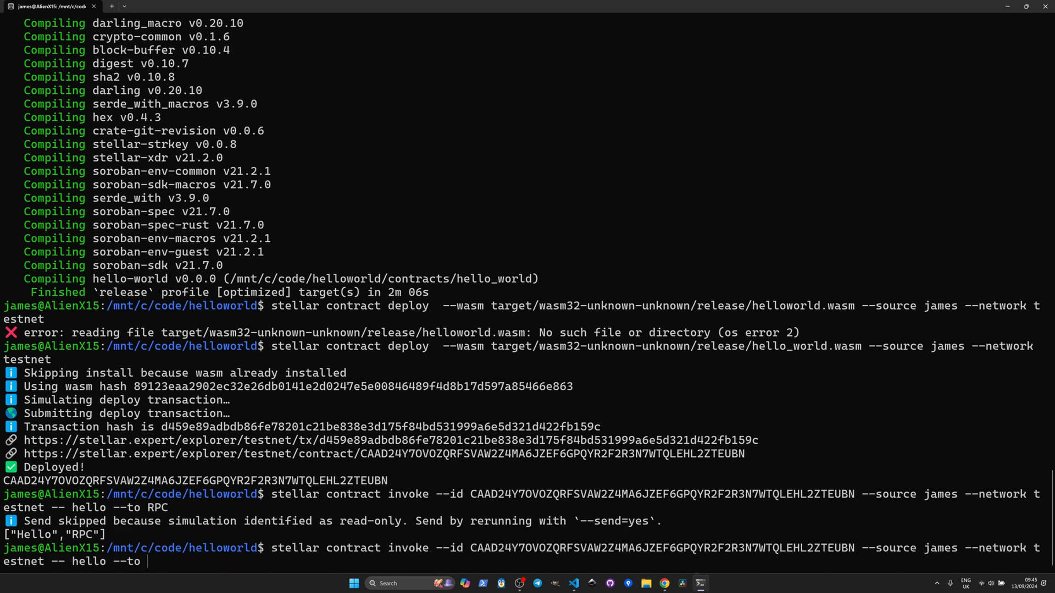
text(Sally)
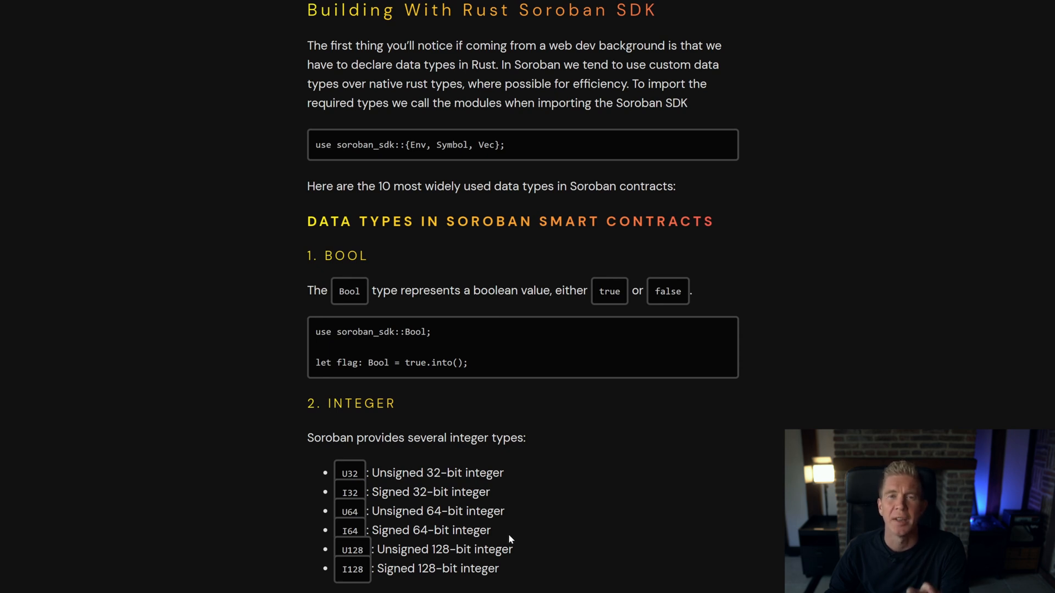
mouse_move(534, 537)
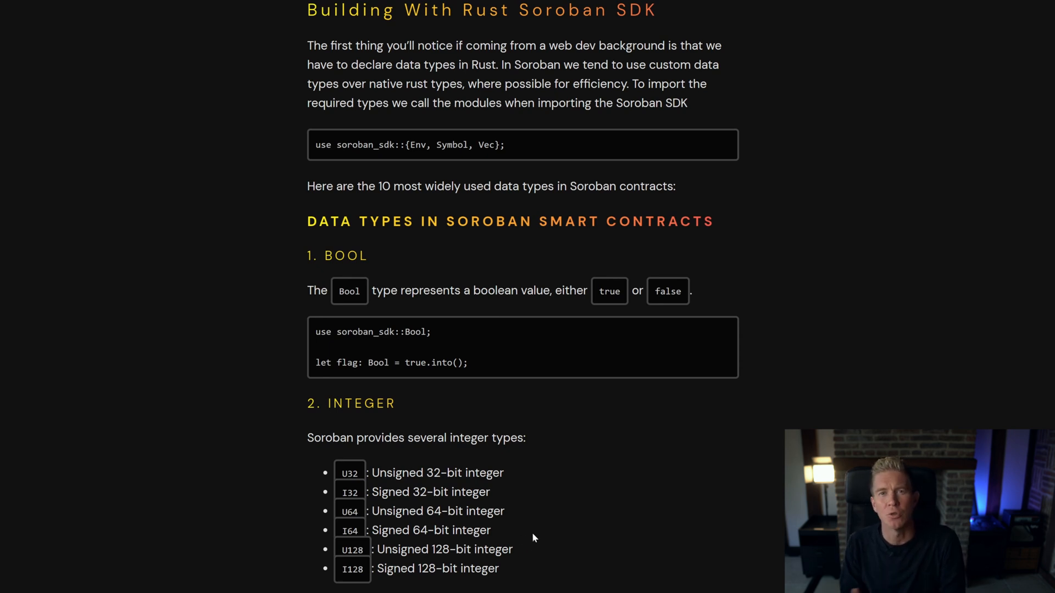
mouse_move(472, 358)
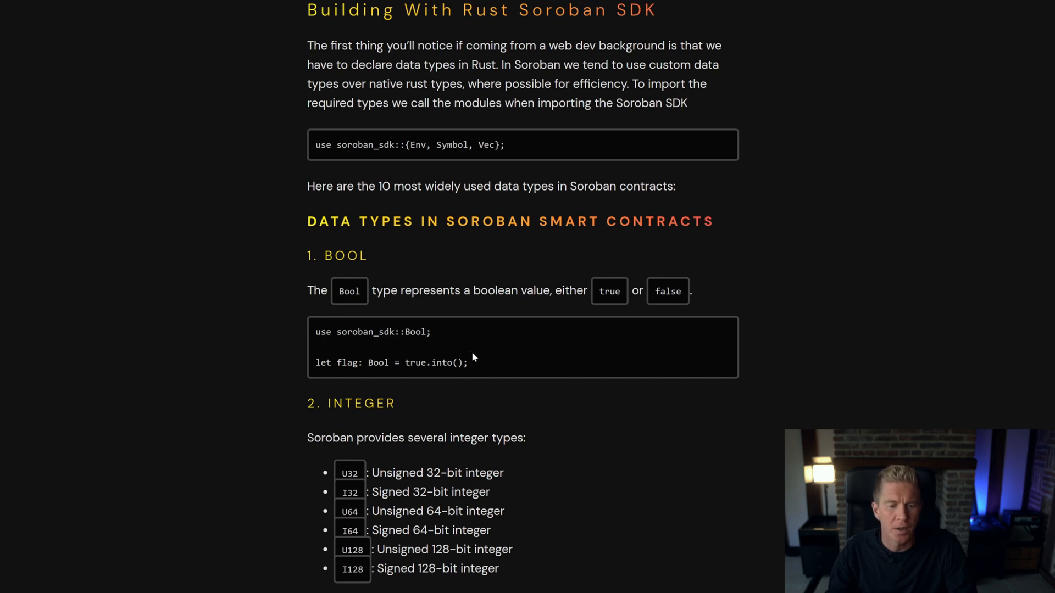
mouse_move(487, 342)
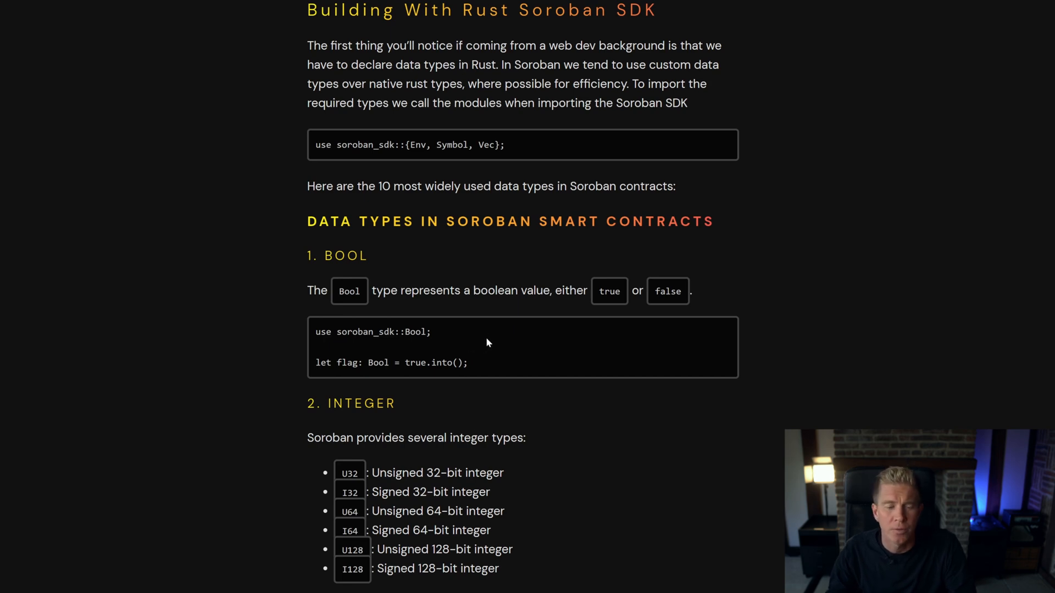
Read the data types article from Bool down through the UserInfo struct and enum examples
scroll(down, 3)
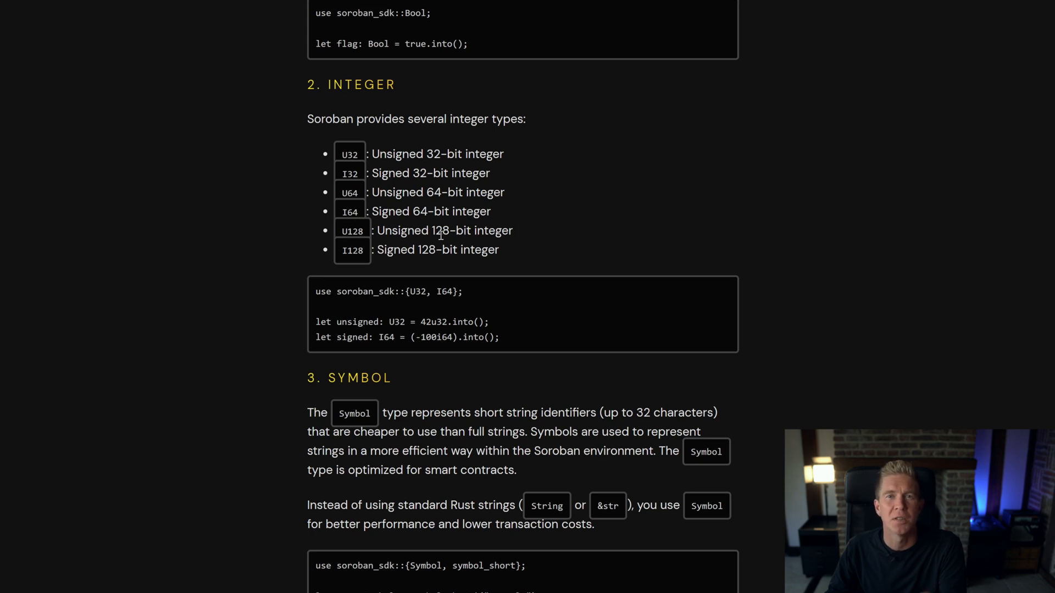
mouse_move(453, 266)
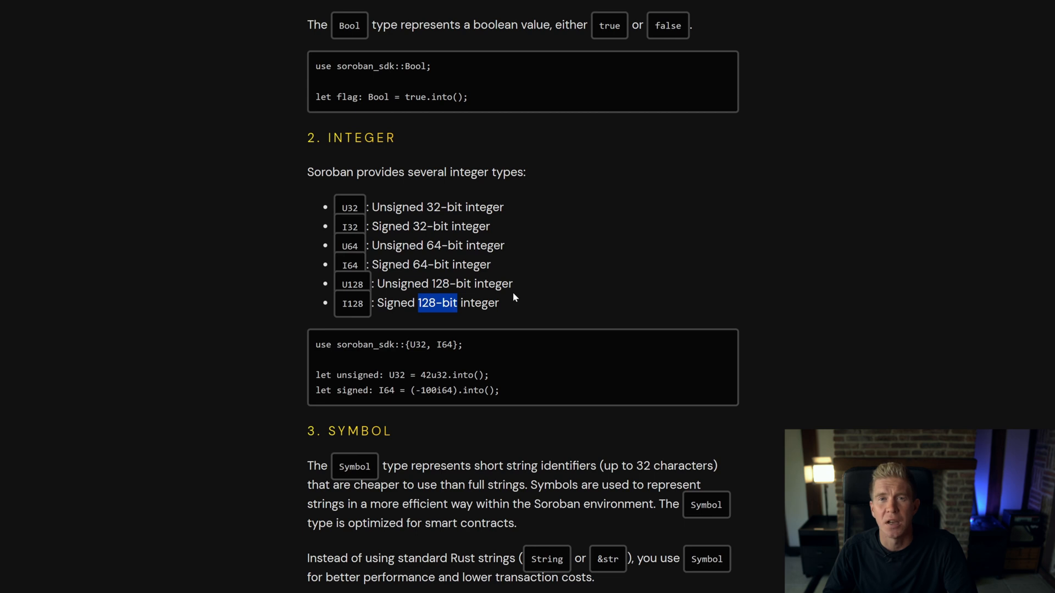
mouse_move(566, 326)
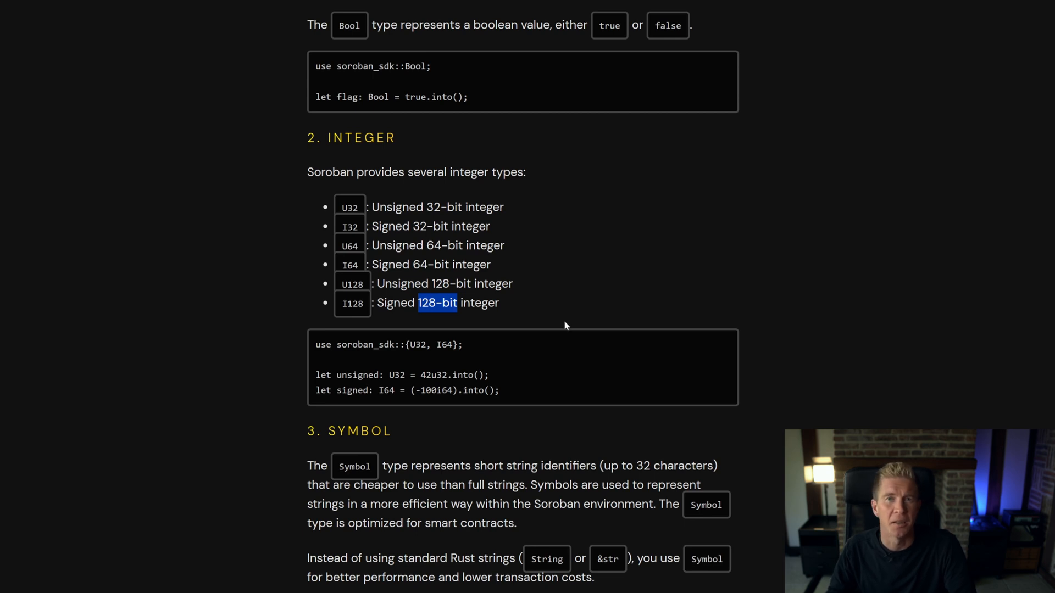
mouse_move(449, 205)
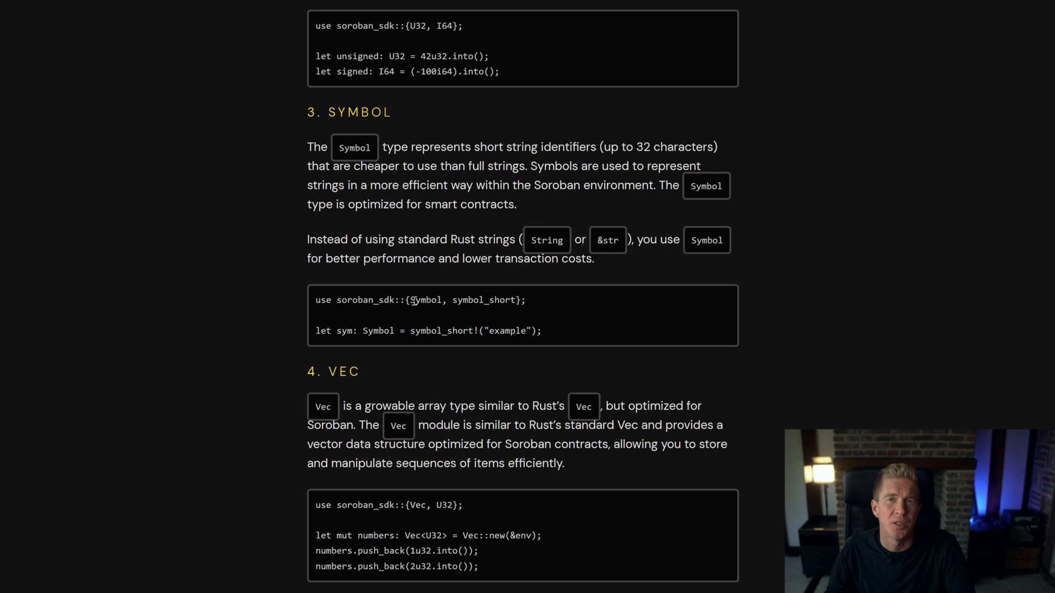
scroll(down, 3)
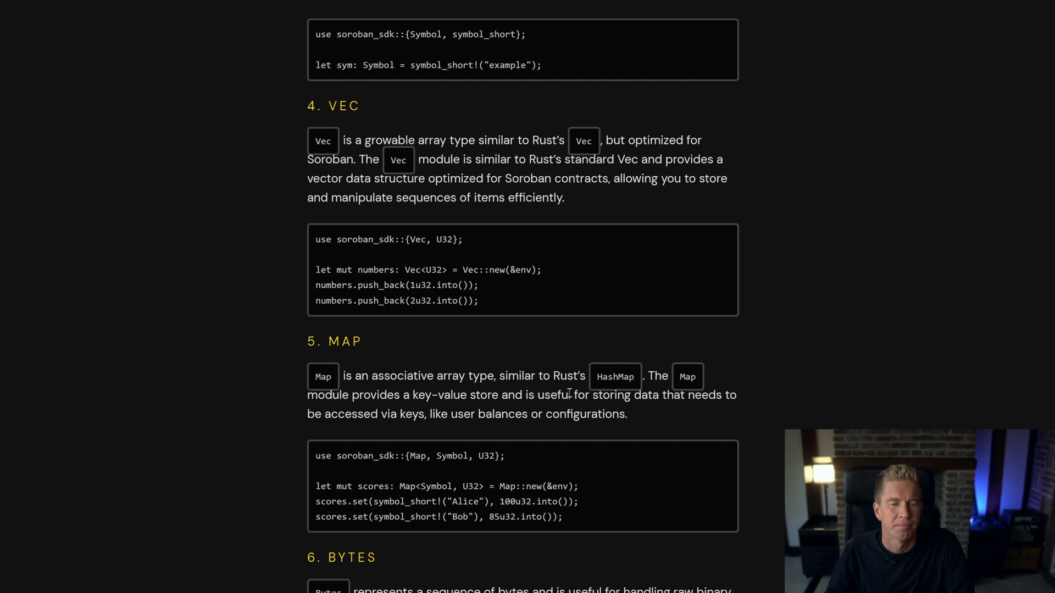
scroll(down, 3)
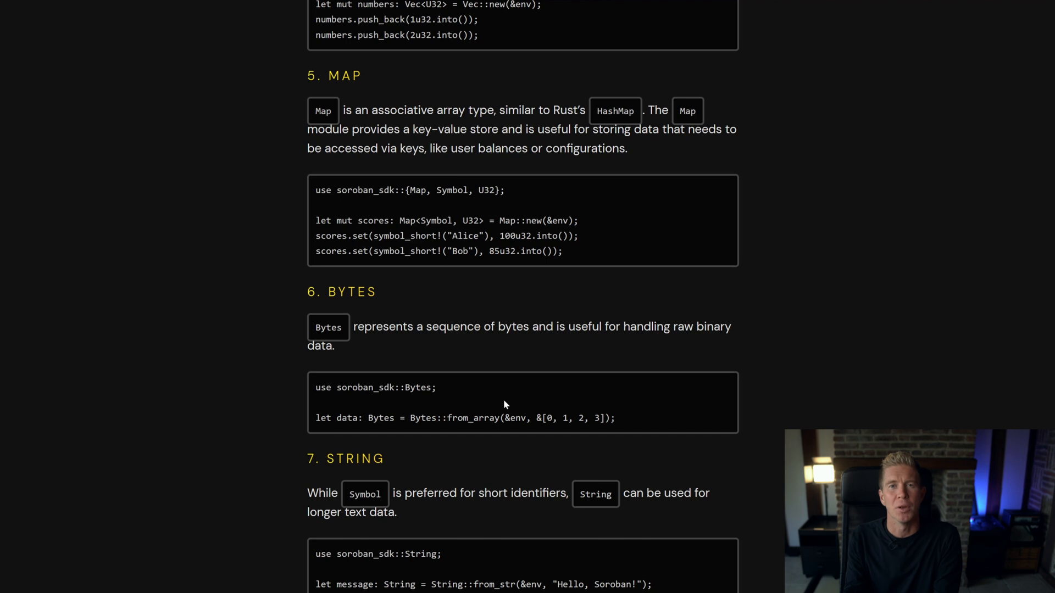
scroll(down, 3)
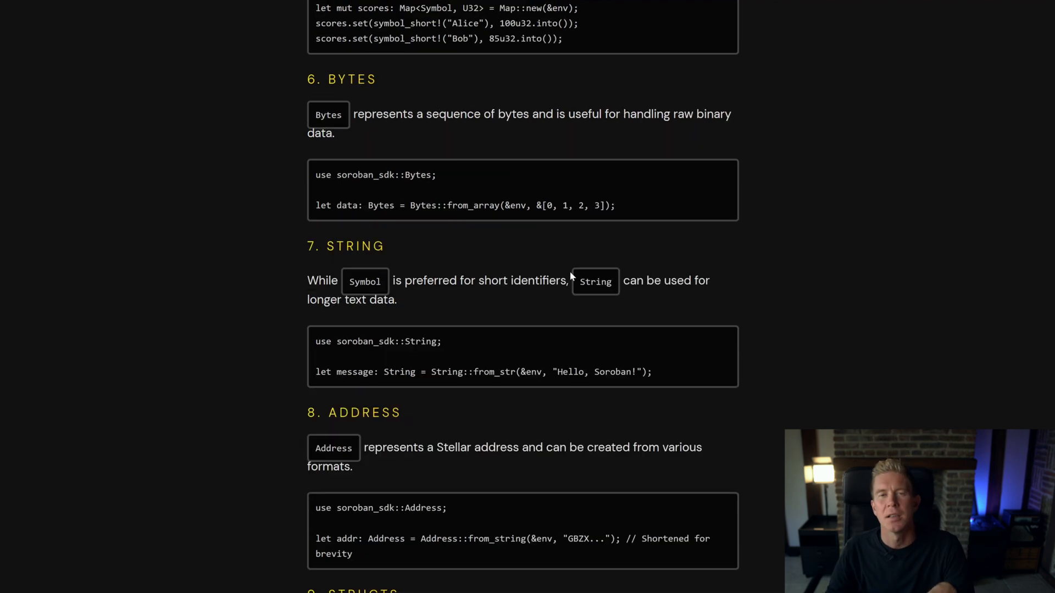
mouse_move(562, 276)
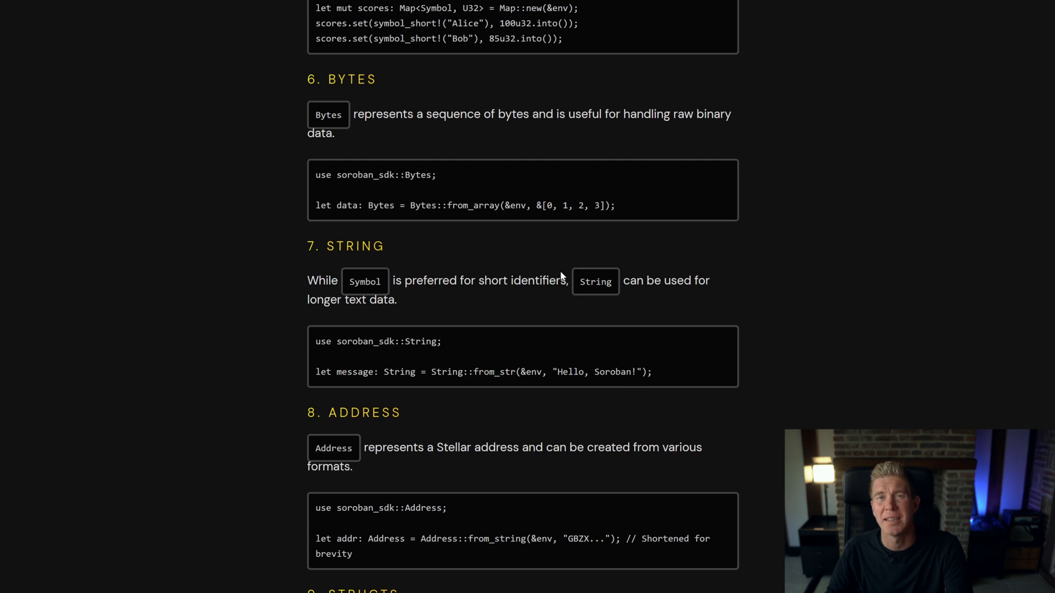
scroll(down, 3)
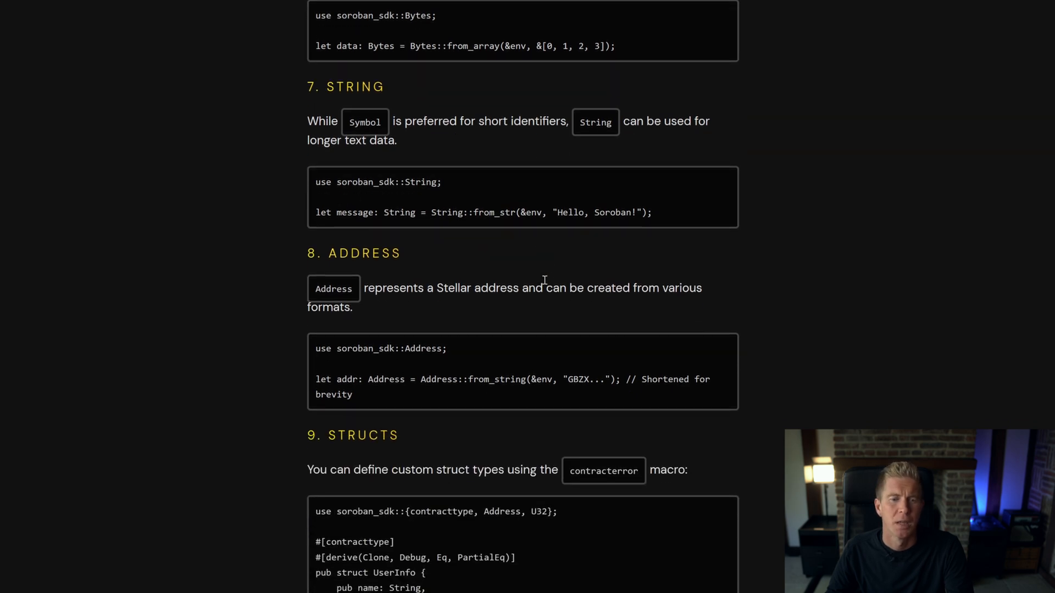
scroll(down, 3)
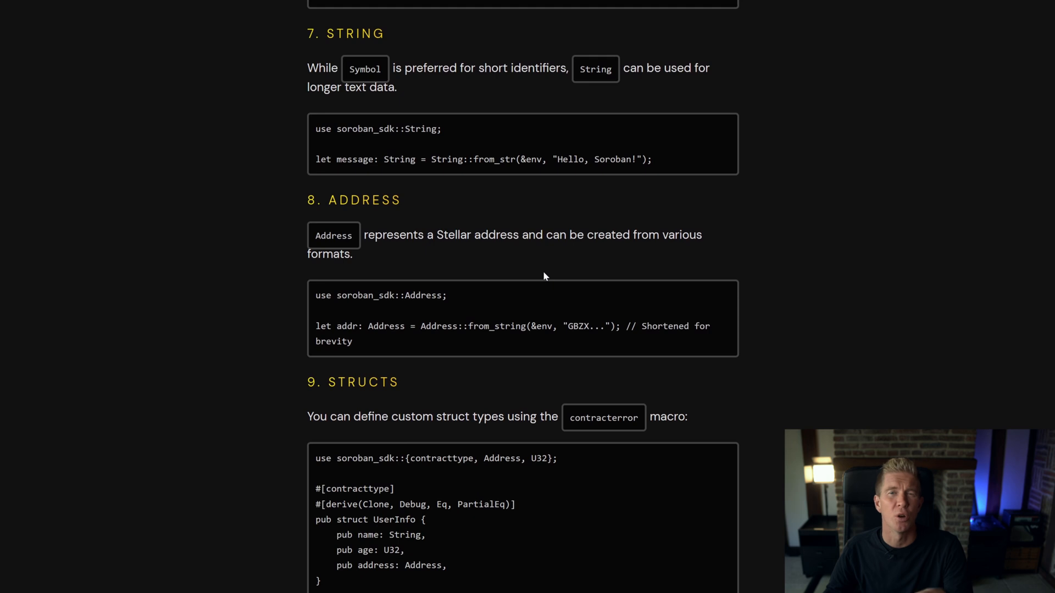
scroll(down, 3)
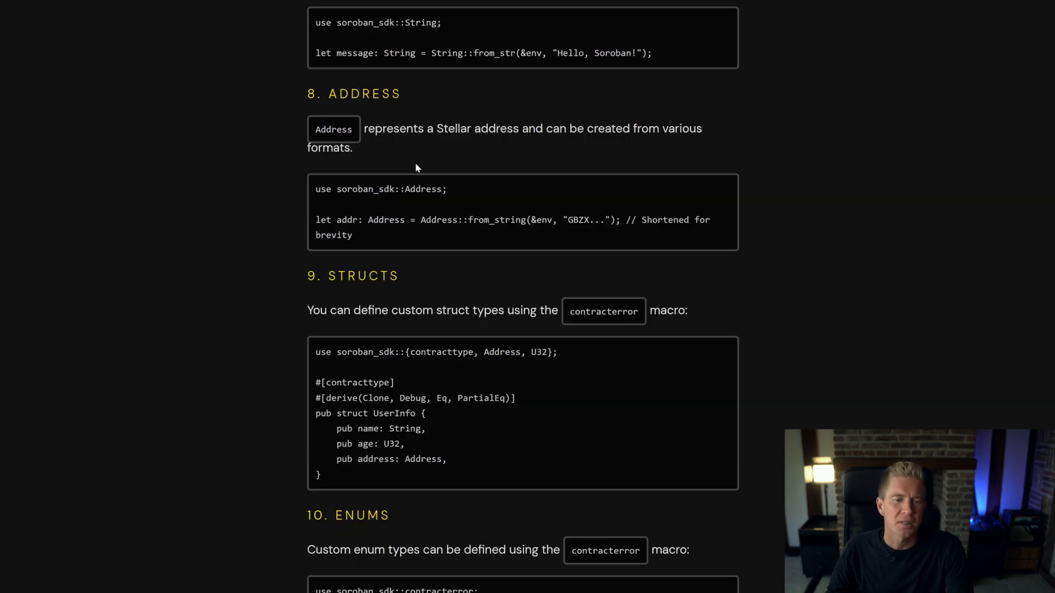
mouse_move(436, 170)
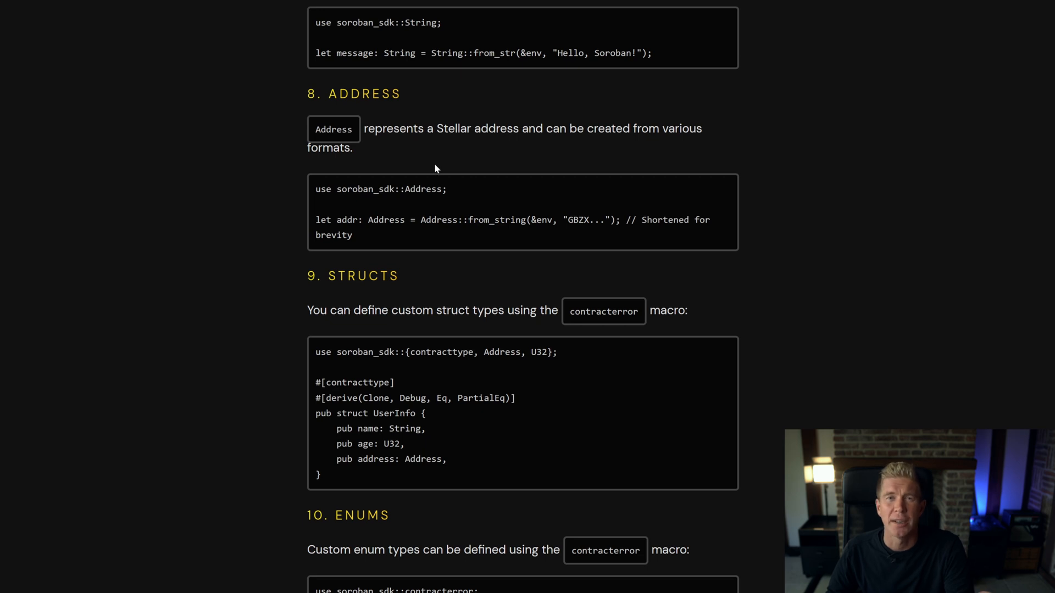
mouse_move(431, 162)
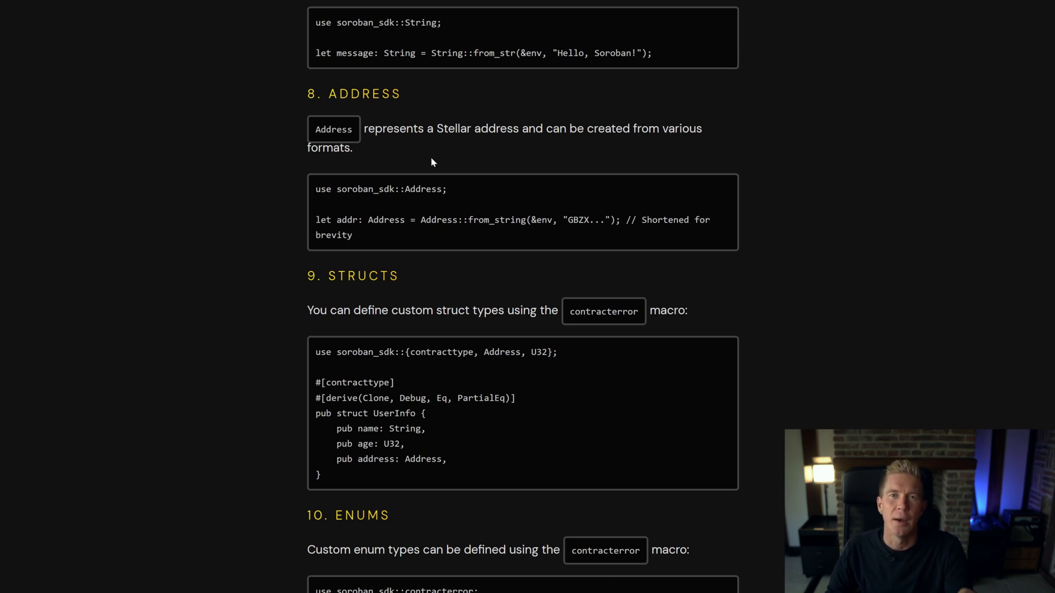
scroll(down, 3)
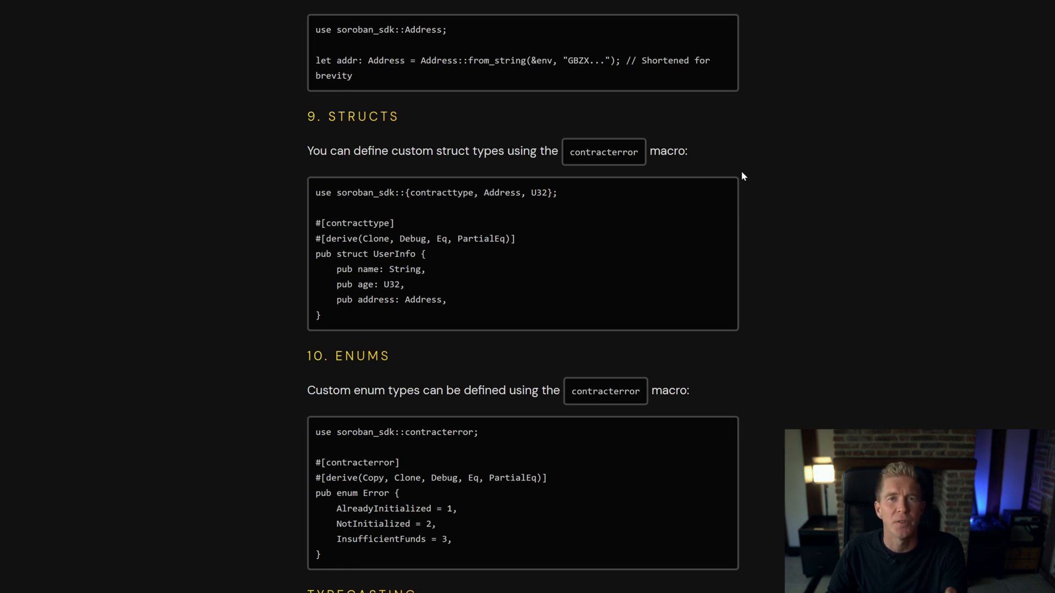
mouse_move(762, 212)
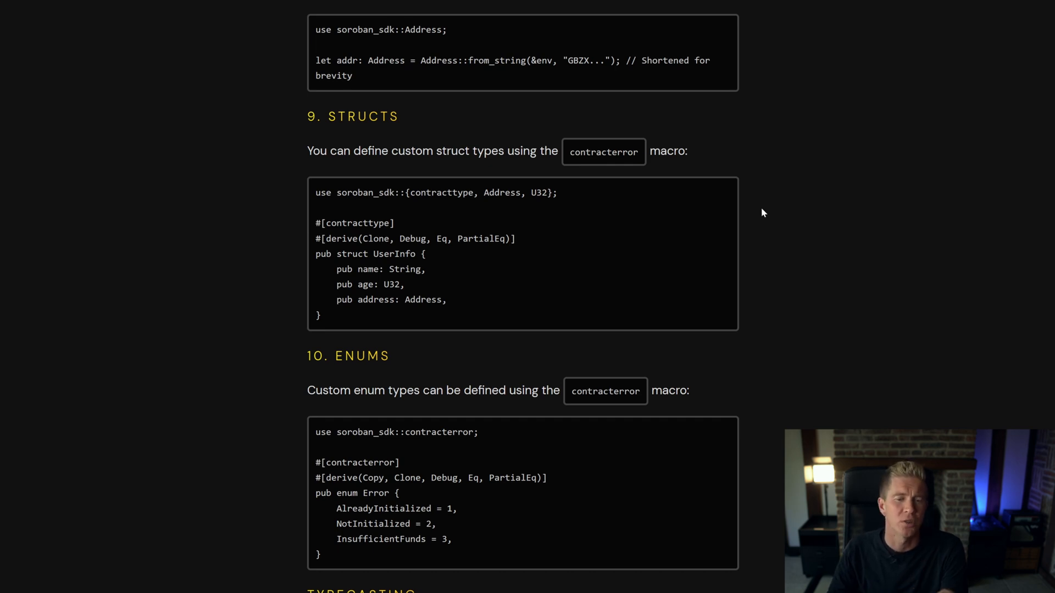
mouse_move(377, 298)
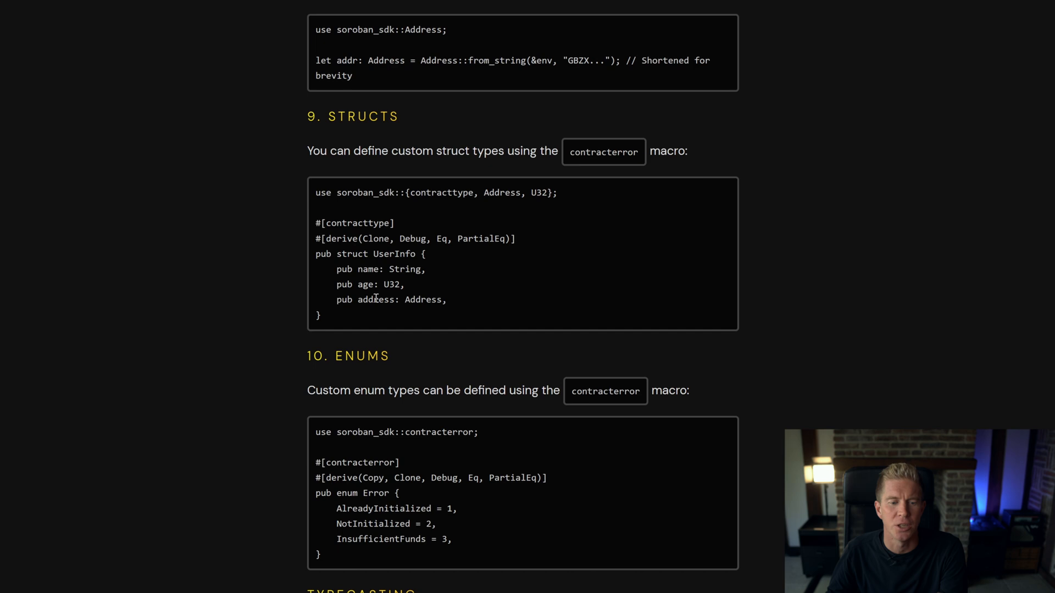
drag(337, 269, 446, 300)
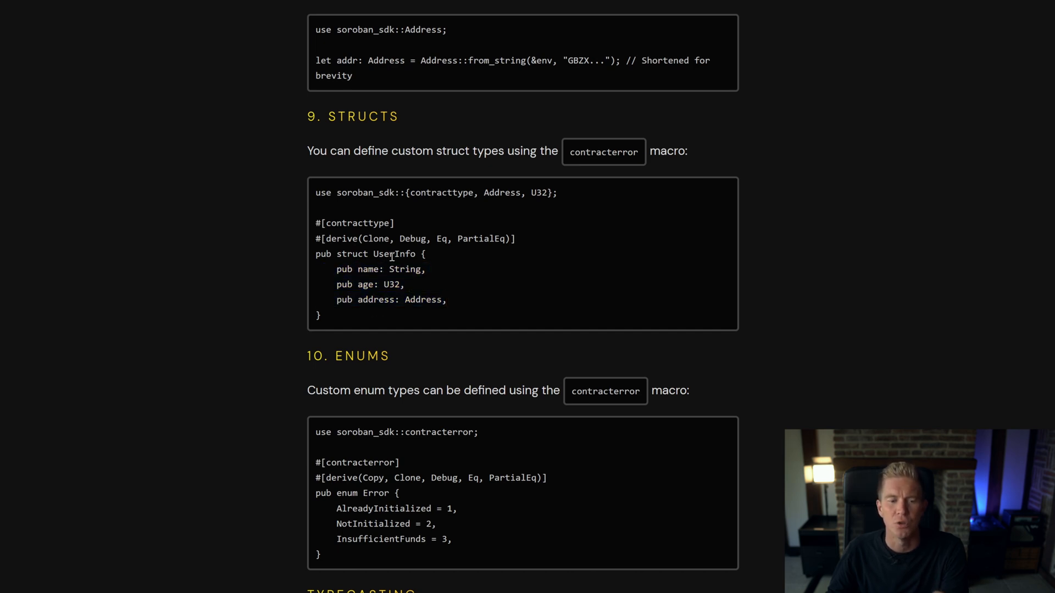
scroll(down, 3)
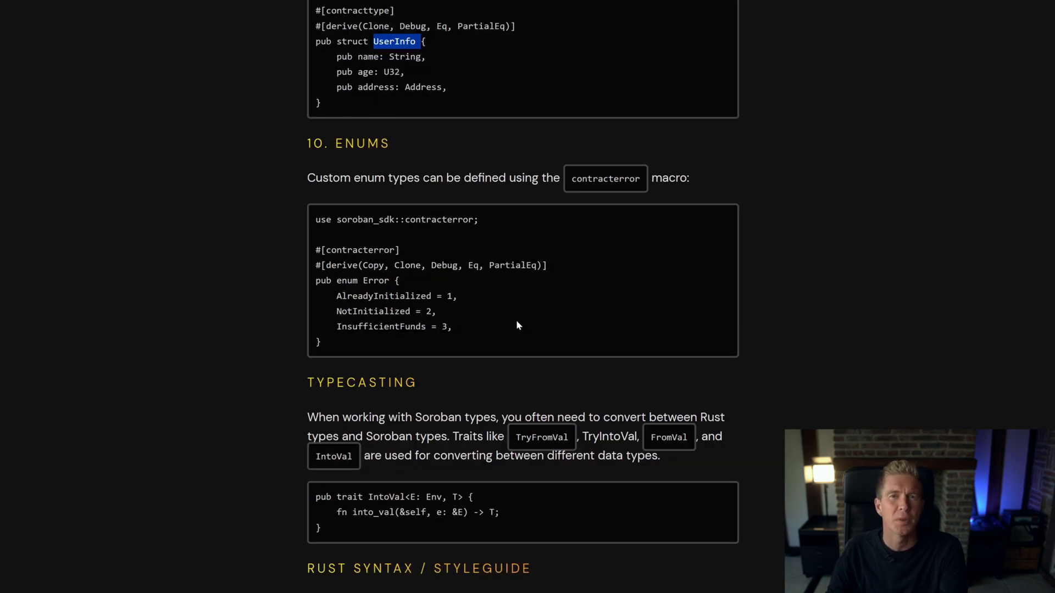
mouse_move(483, 327)
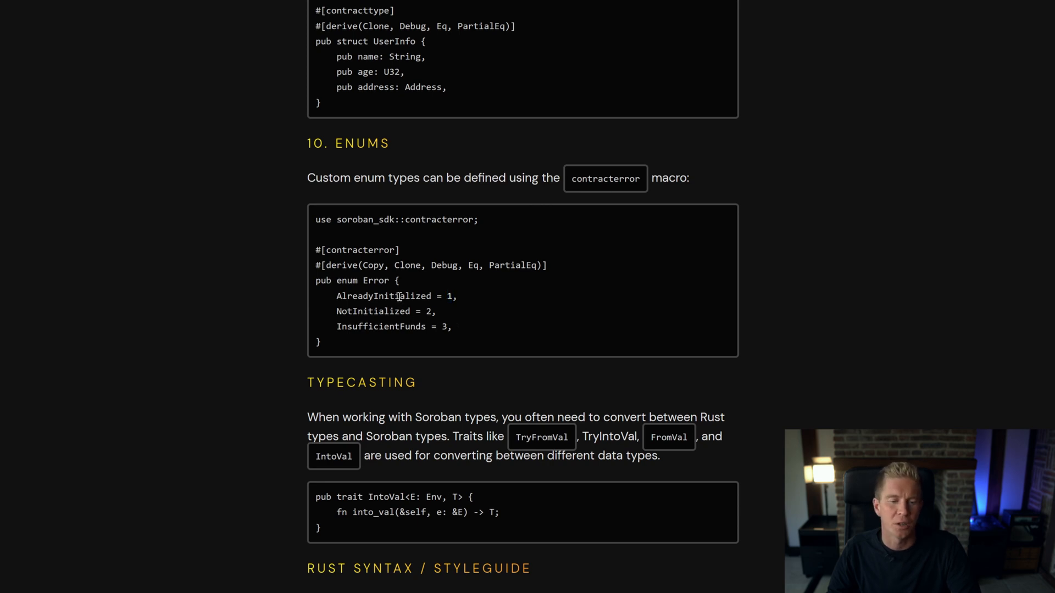
Highlight the AlreadyInitialized enum variant and scroll through Typecasting to the Rust syntax styleguide
double_click(384, 296)
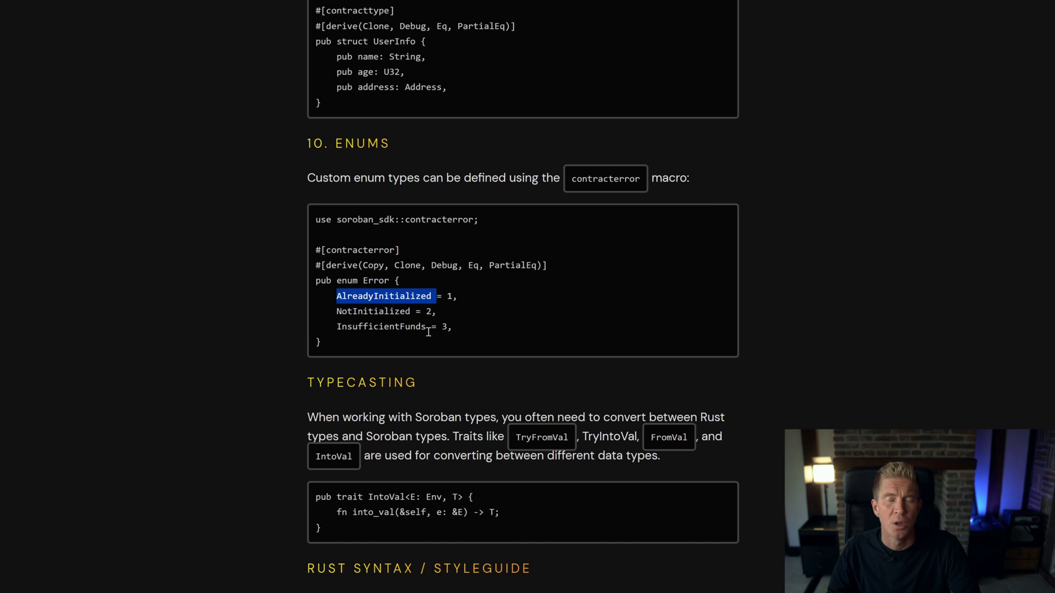
scroll(down, 3)
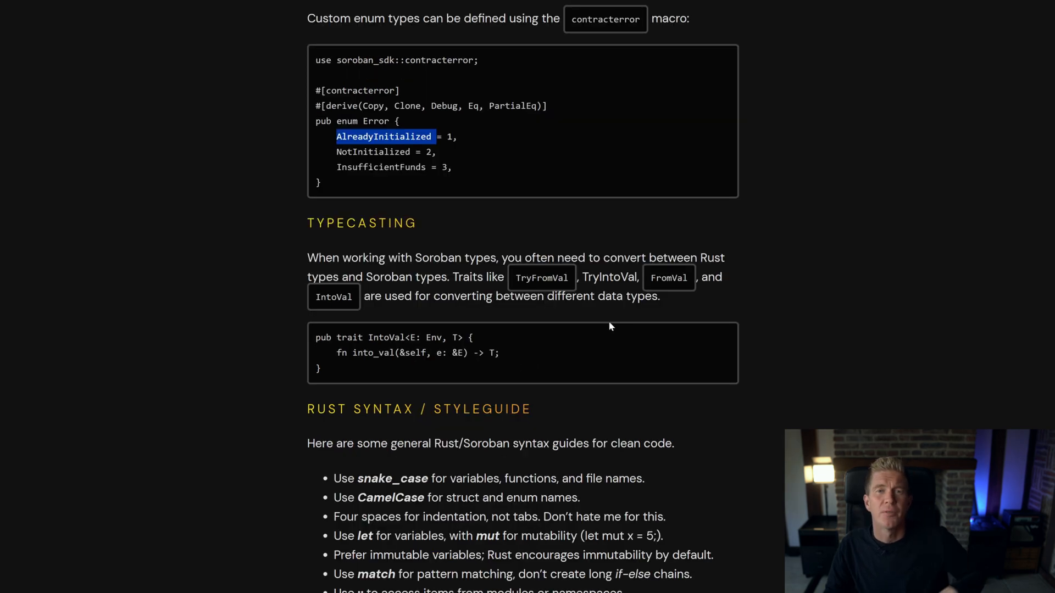
mouse_move(557, 289)
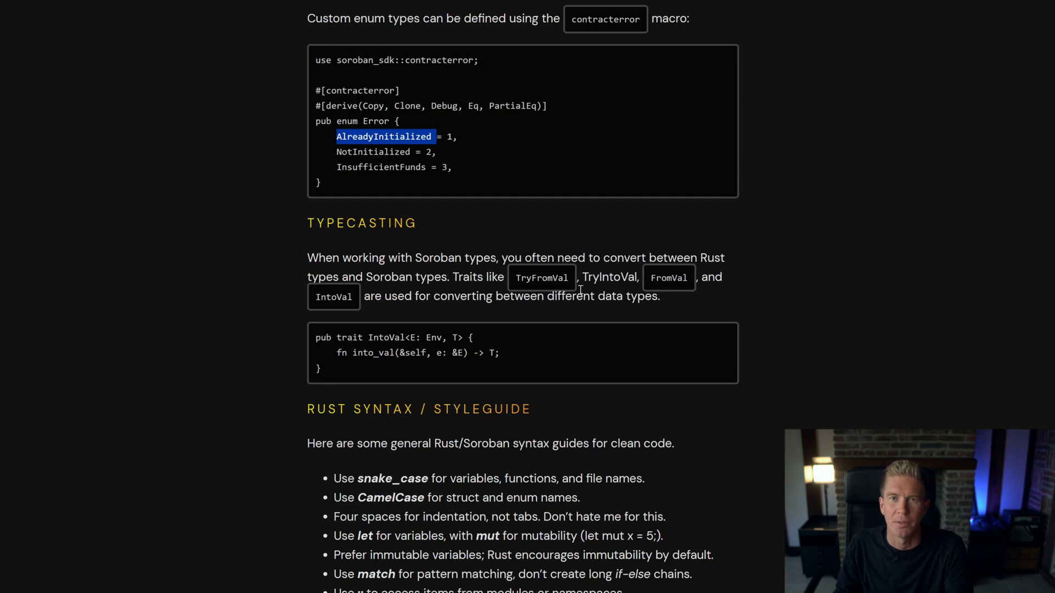
scroll(down, 3)
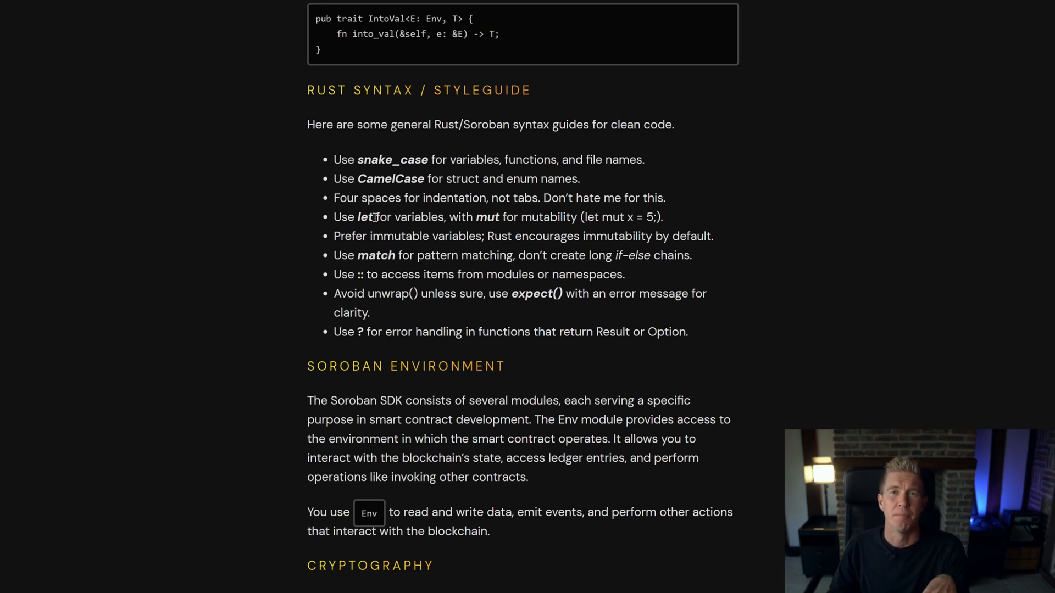
mouse_move(365, 223)
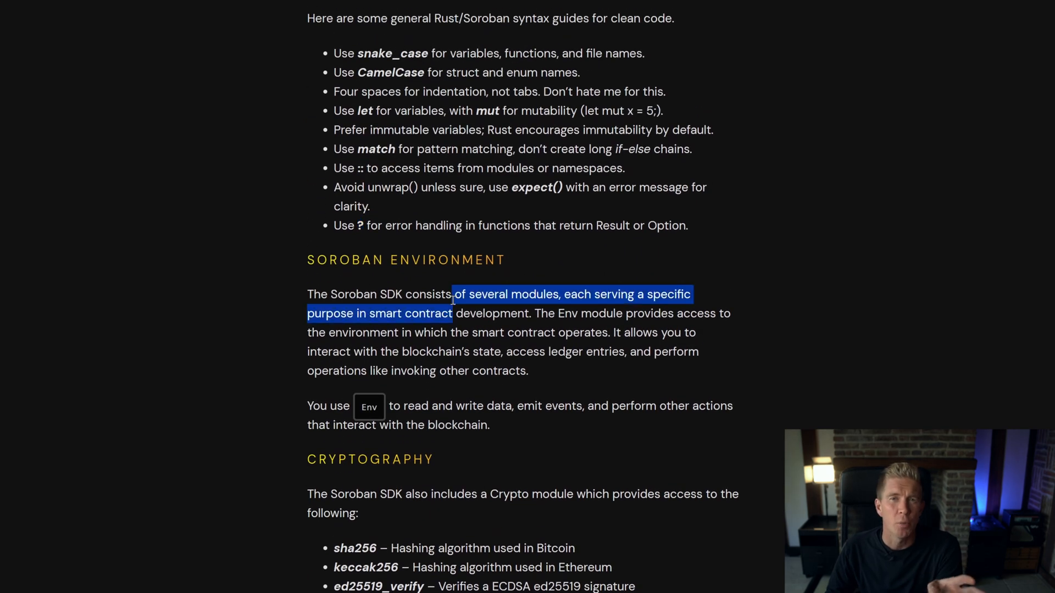
Clear the highlight on the Soroban SDK paragraph in the Soroban Environment section
click(541, 317)
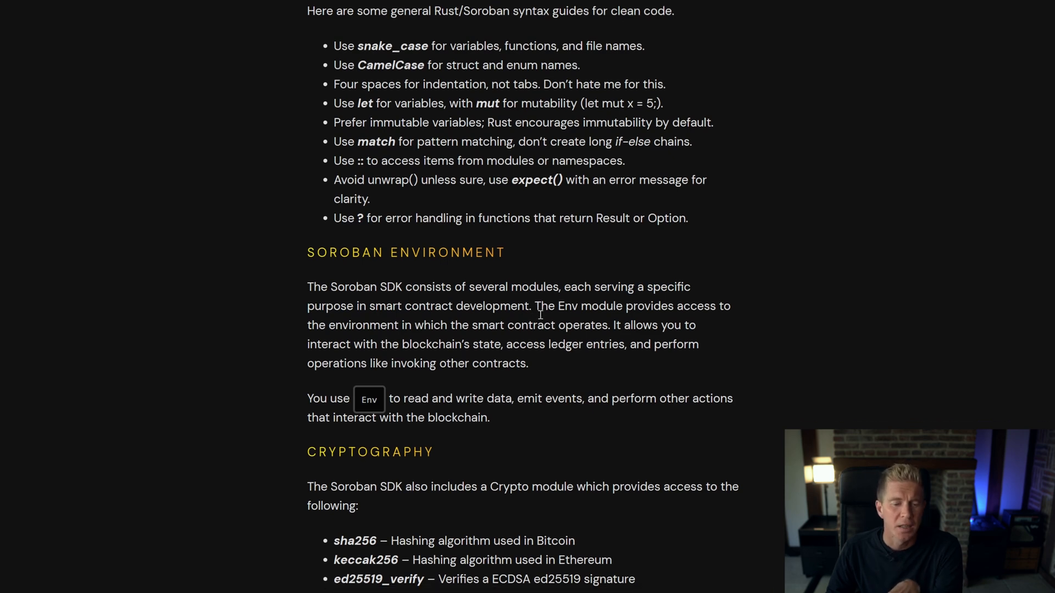
Read Cryptography, highlighting its hashing and signature functions, then Events and the TokenInterface listing
scroll(down, 3)
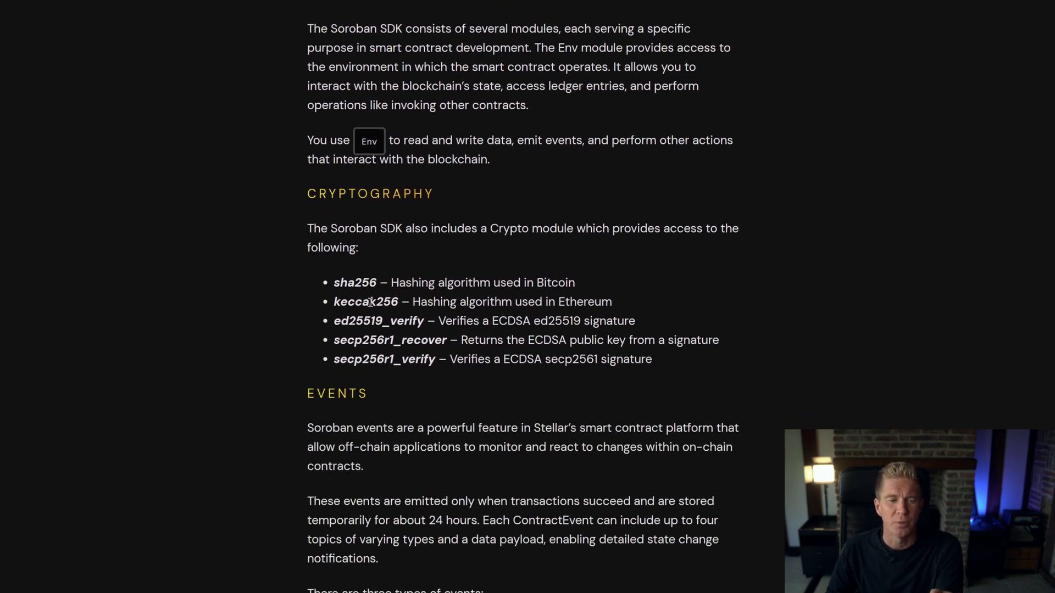
drag(333, 282, 447, 340)
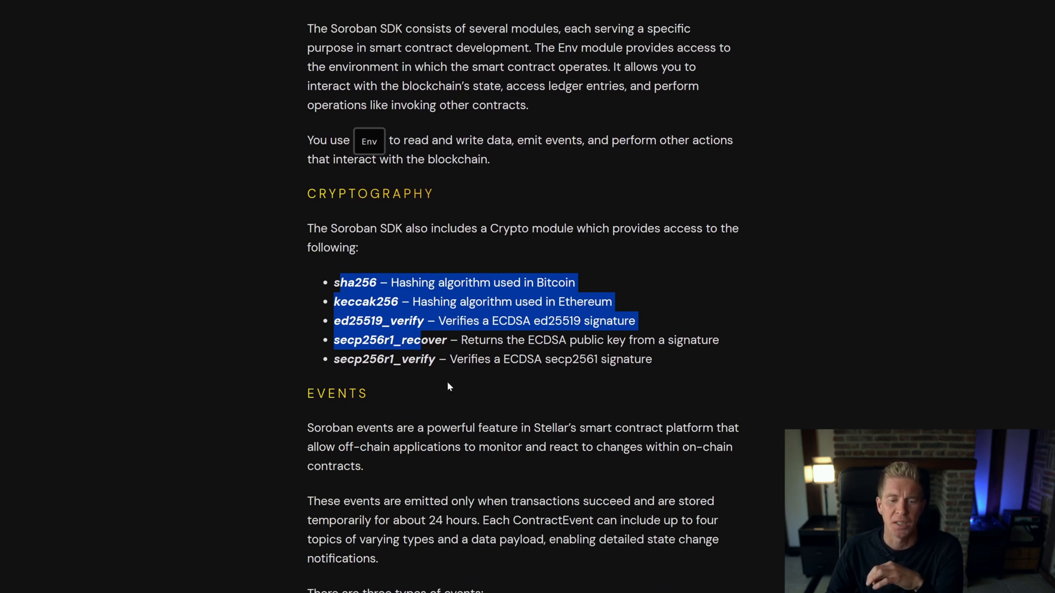
scroll(down, 3)
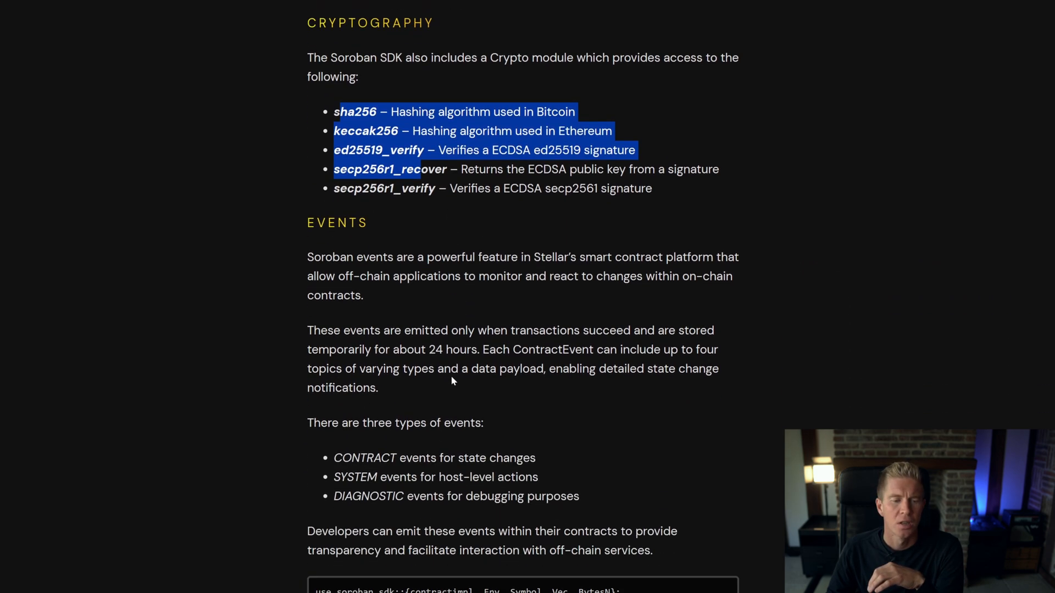
scroll(down, 3)
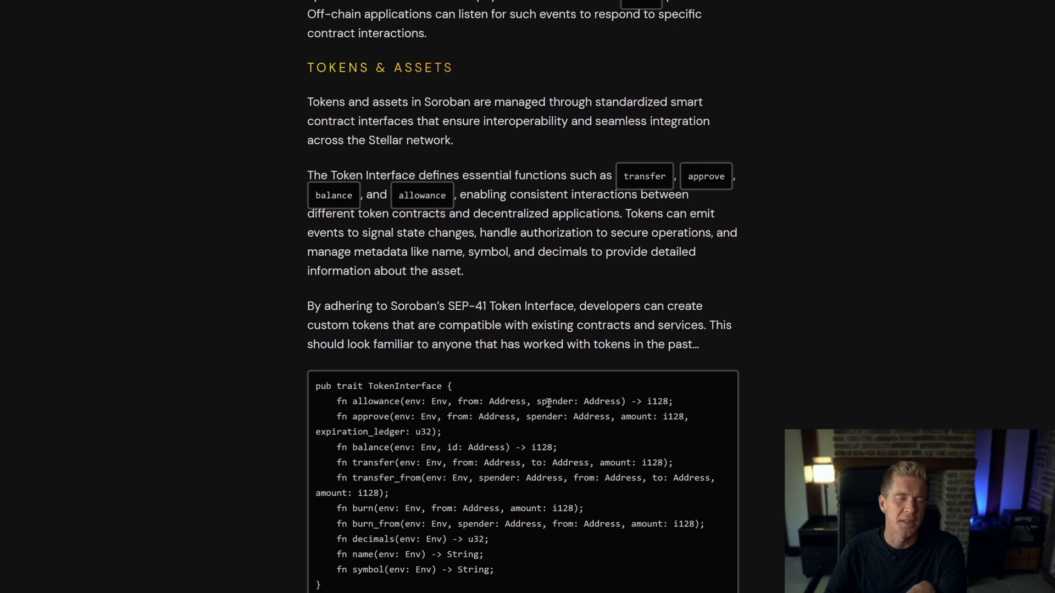
scroll(down, 3)
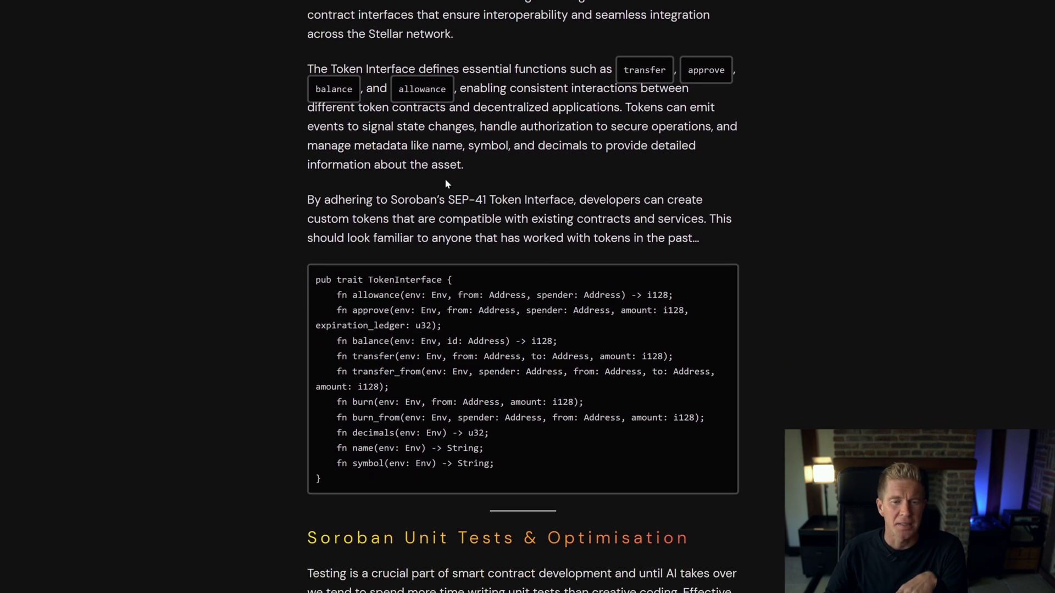
mouse_move(555, 216)
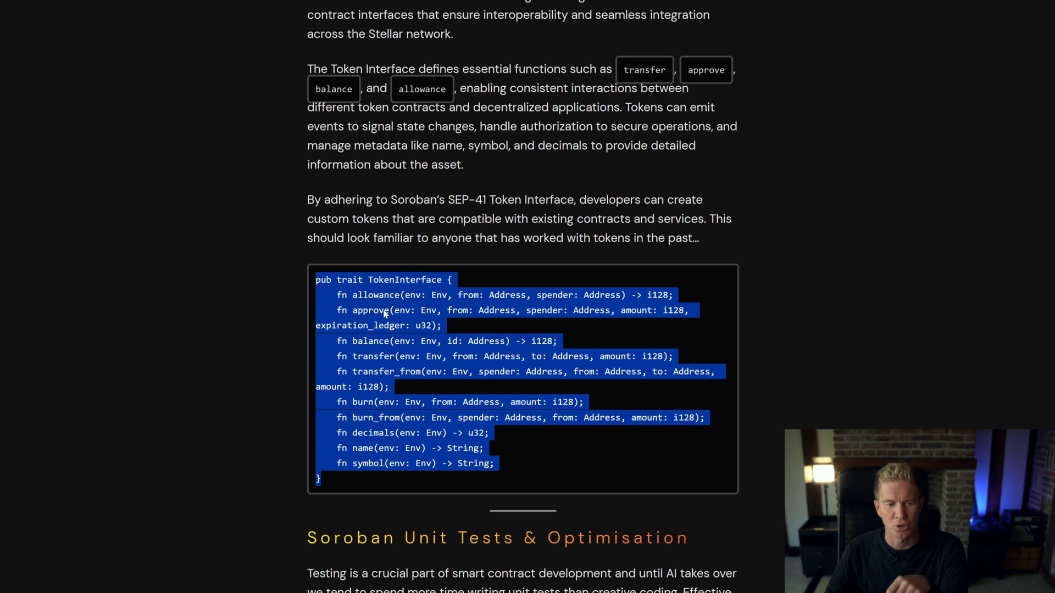
scroll(down, 3)
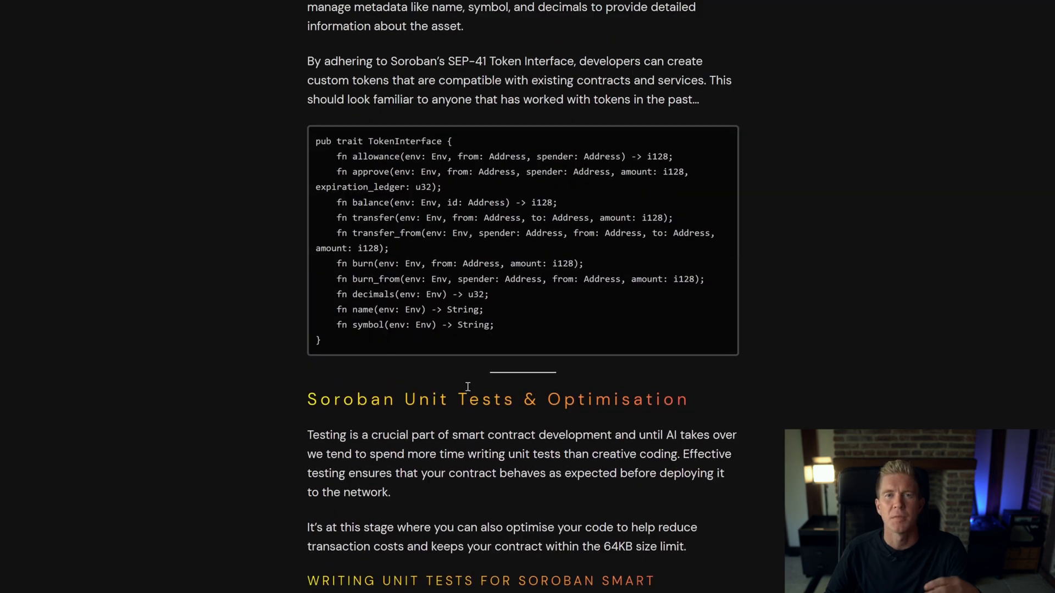
Read the unit test example, highlighting the test name, mock Env and World symbol lines
scroll(down, 3)
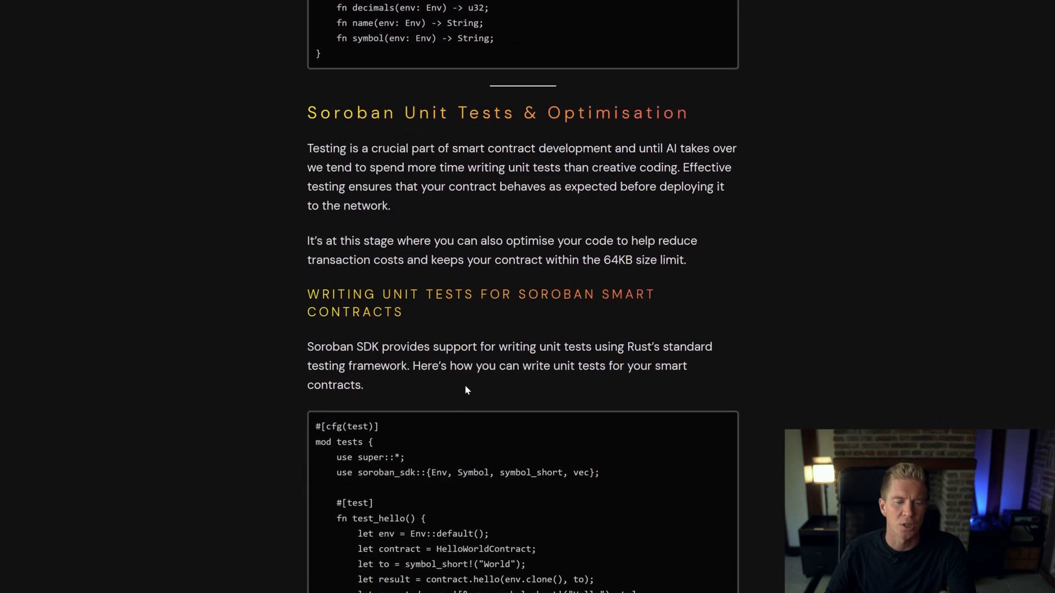
scroll(down, 3)
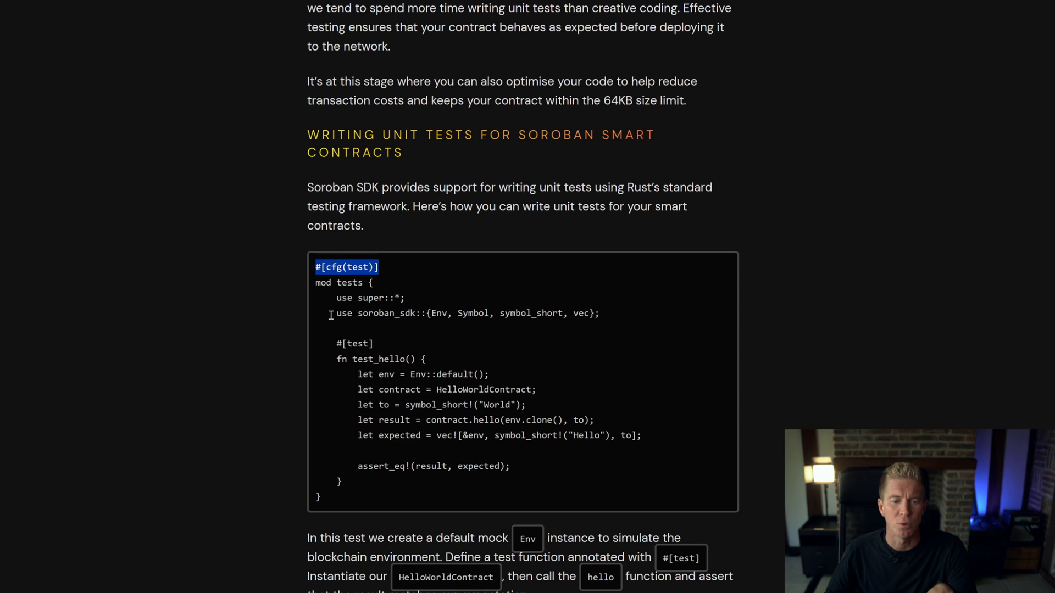
mouse_move(350, 369)
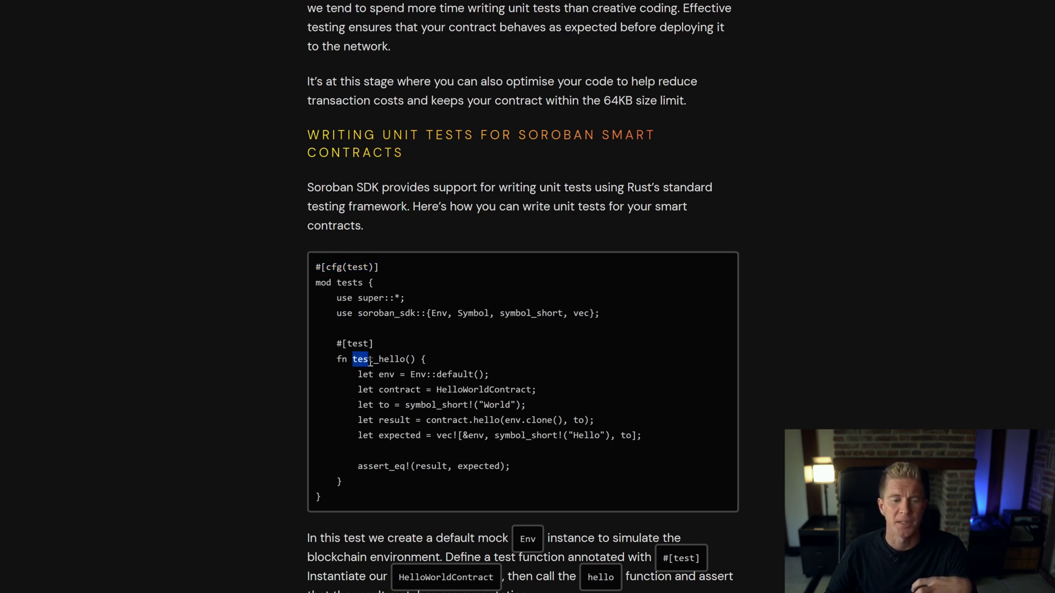
double_click(378, 358)
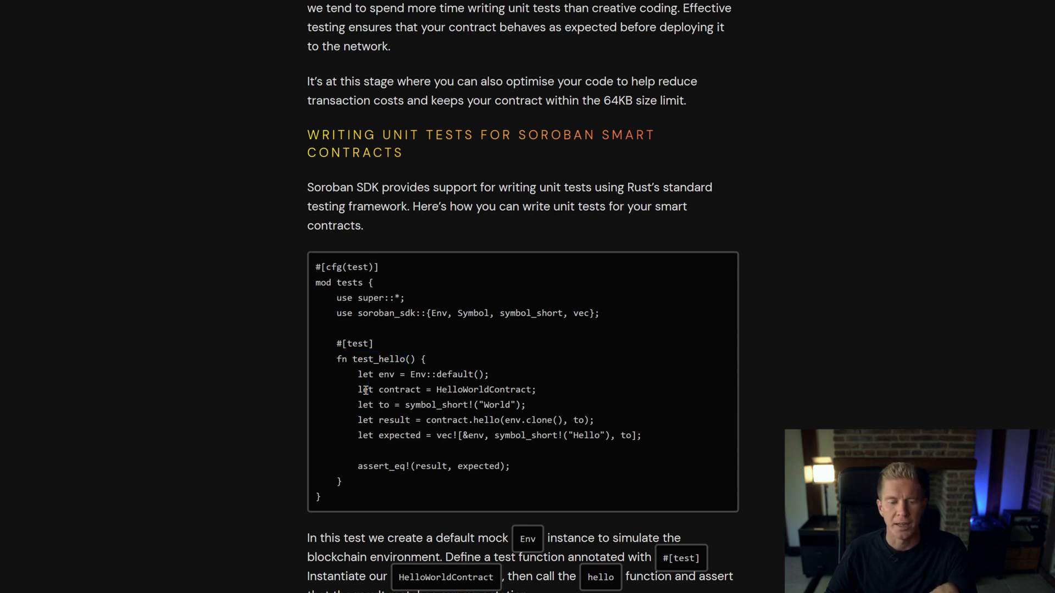
drag(363, 374, 488, 374)
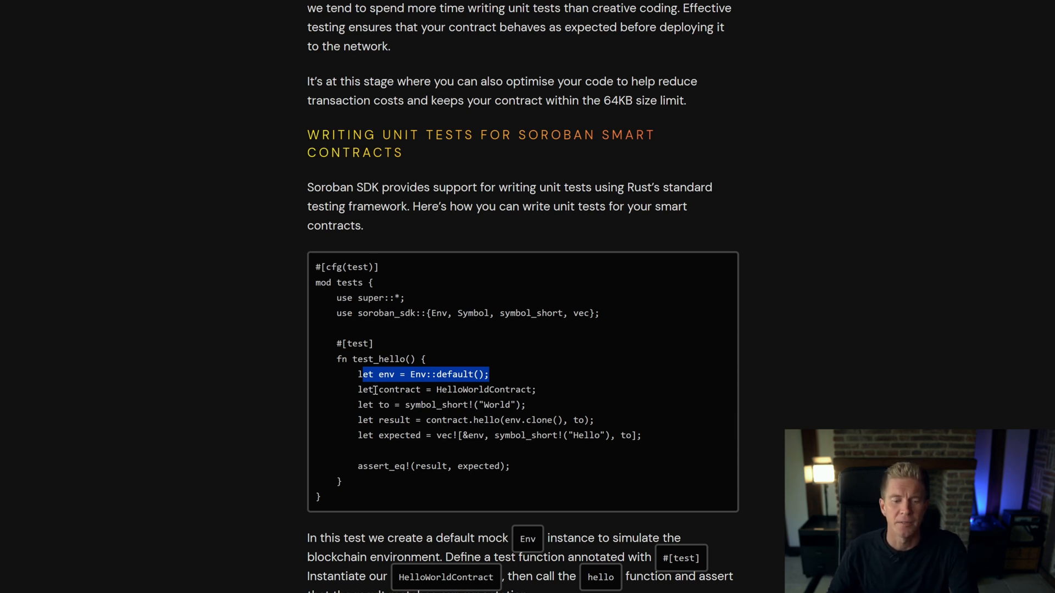
drag(378, 374, 521, 389)
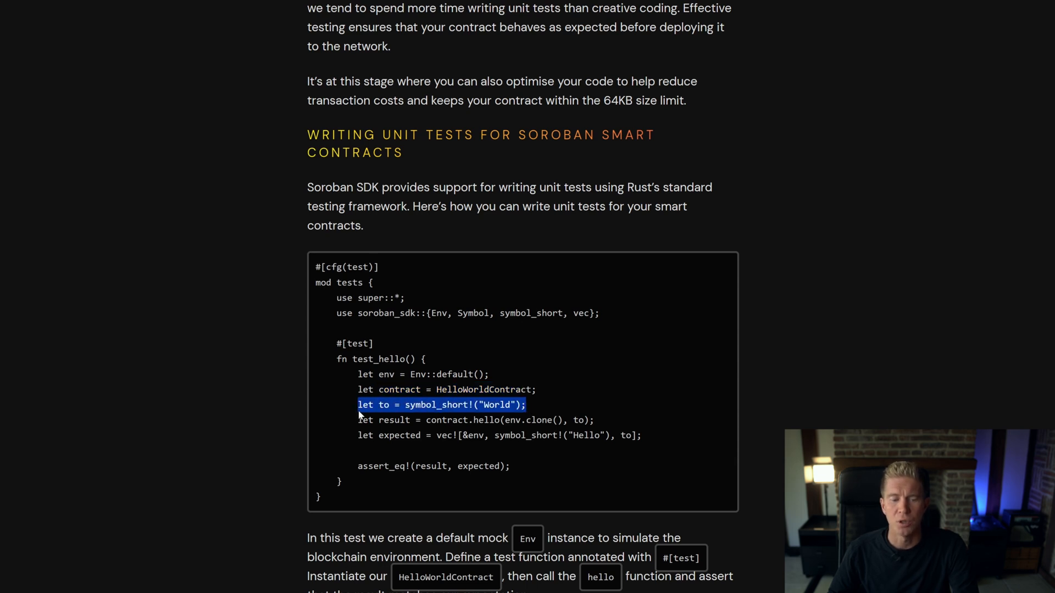
mouse_move(567, 411)
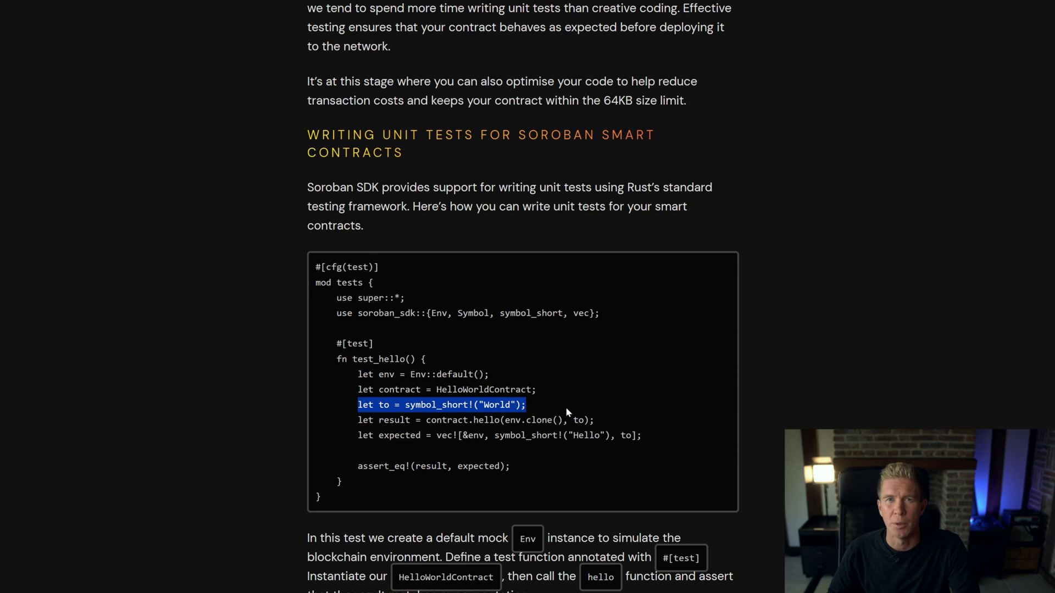
scroll(down, 3)
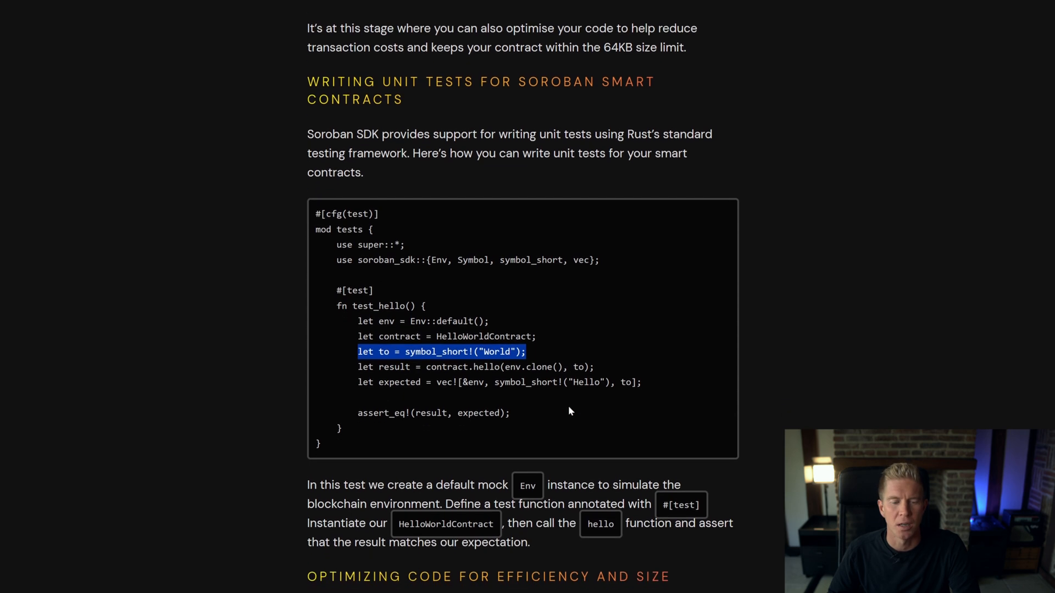
mouse_move(663, 387)
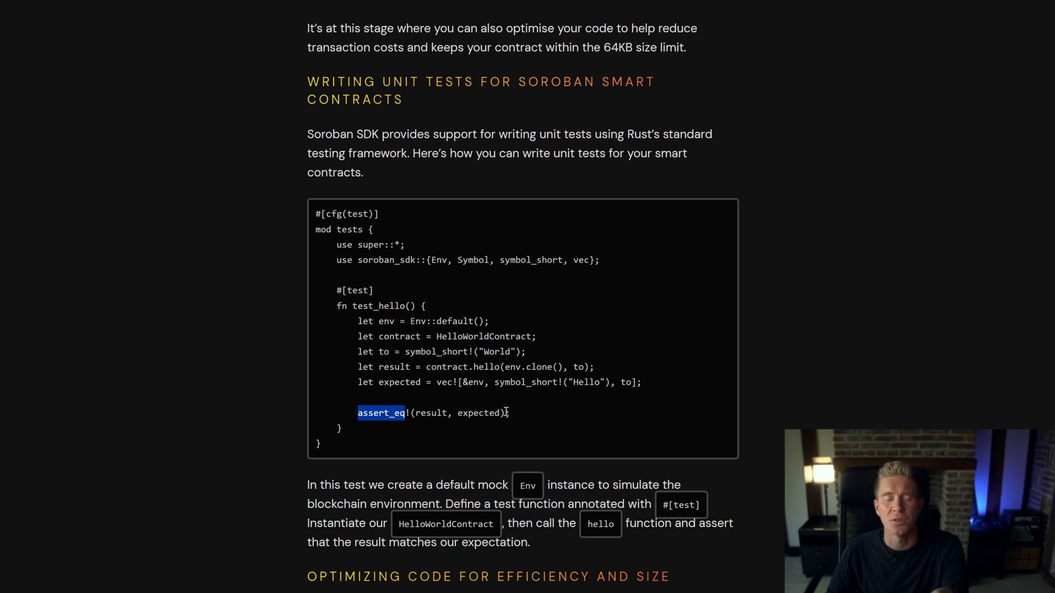
Scroll through optimisation tips into Contract Storage and highlight the Instance storage term
scroll(down, 3)
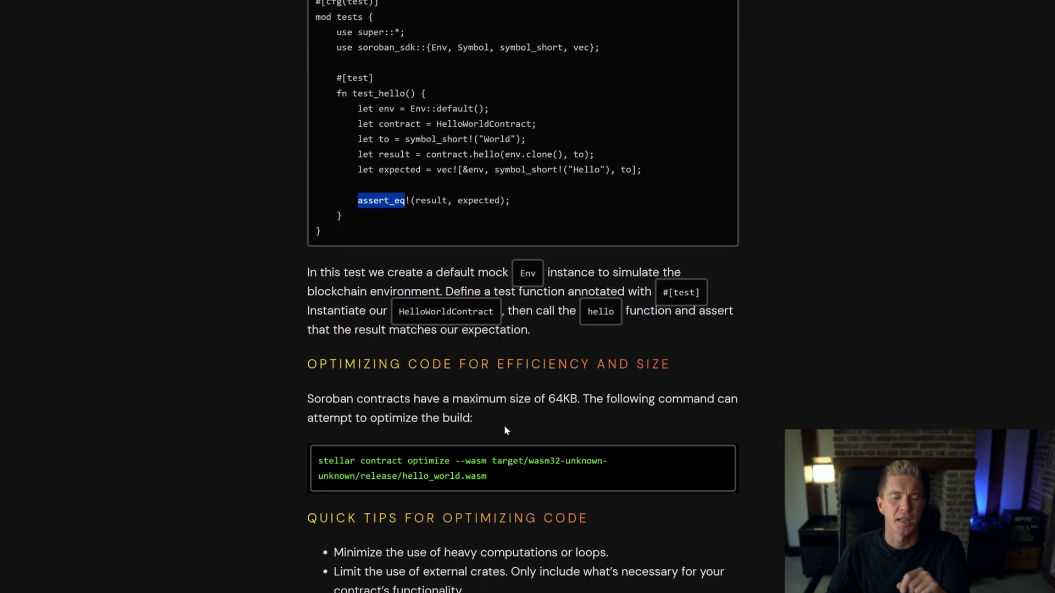
scroll(down, 3)
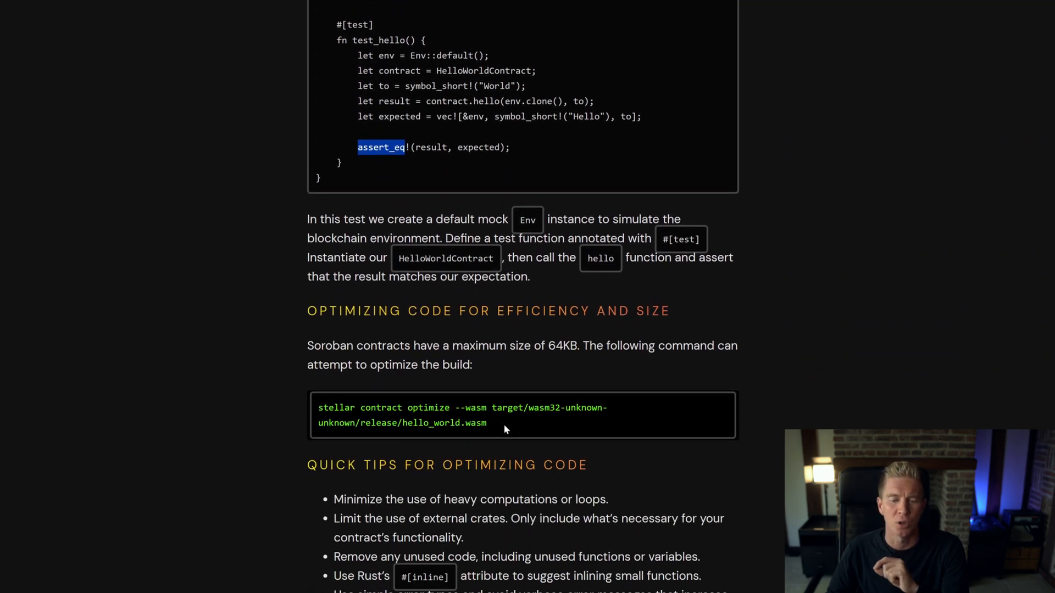
scroll(down, 3)
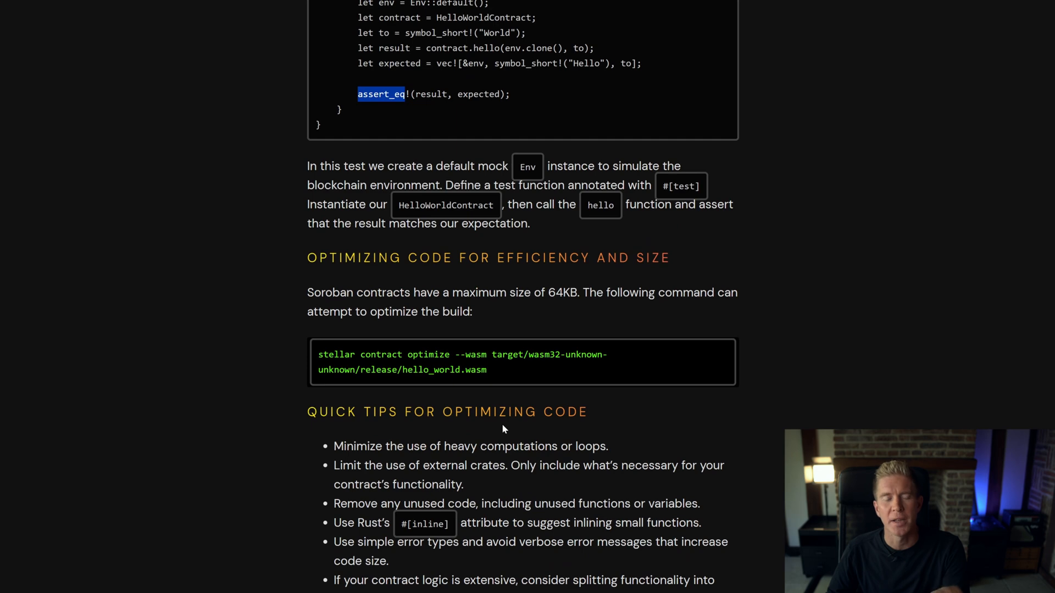
mouse_move(504, 432)
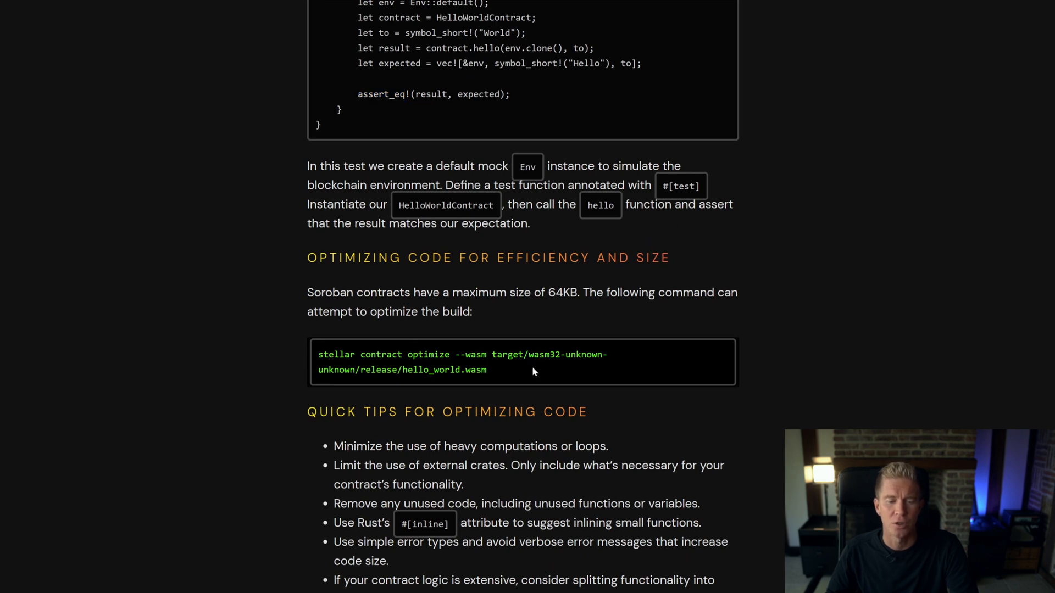
scroll(down, 3)
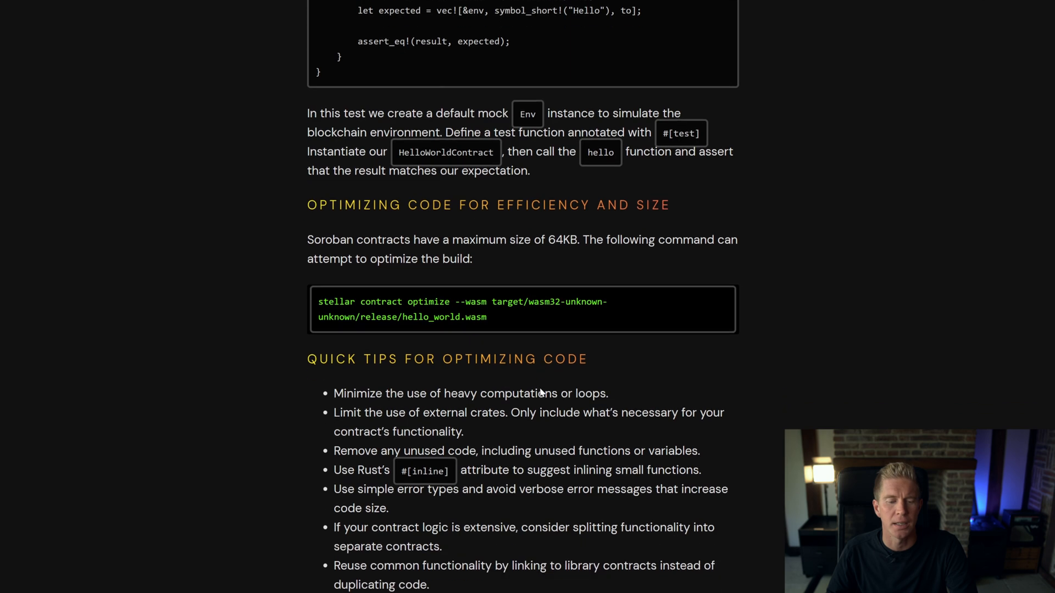
scroll(down, 3)
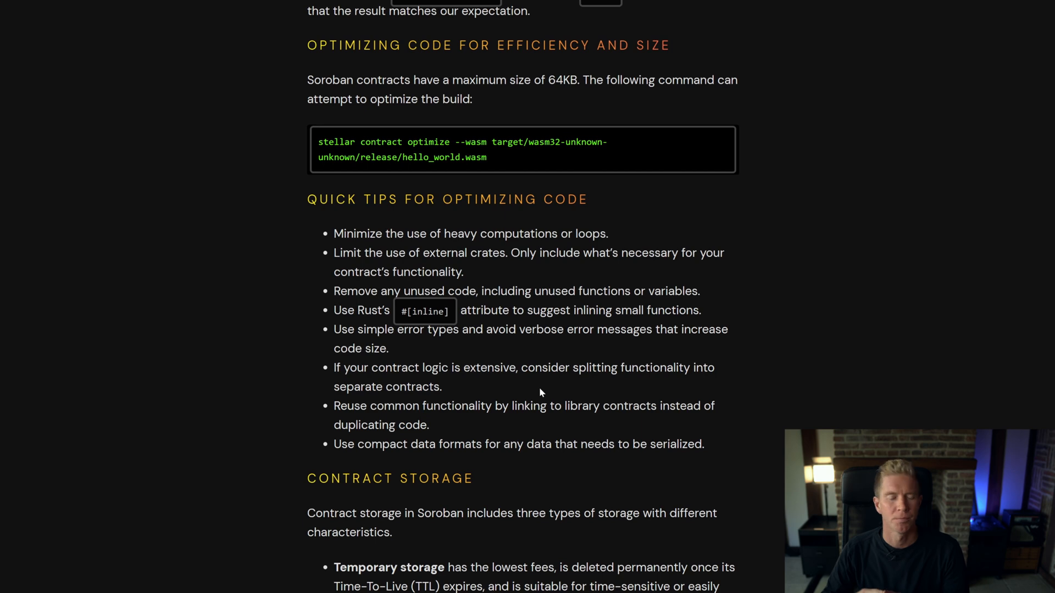
scroll(down, 3)
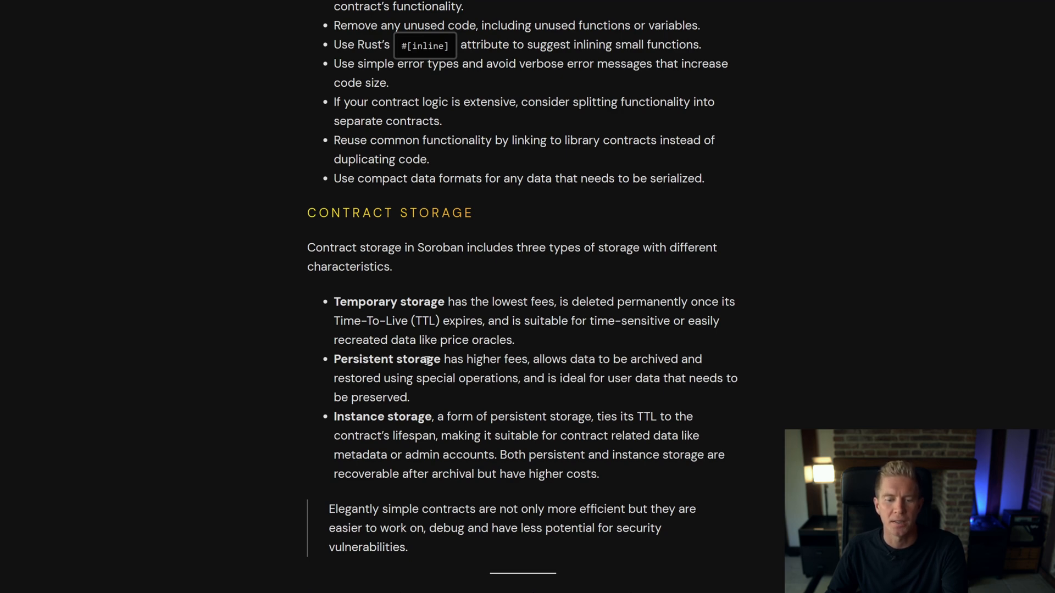
mouse_move(360, 417)
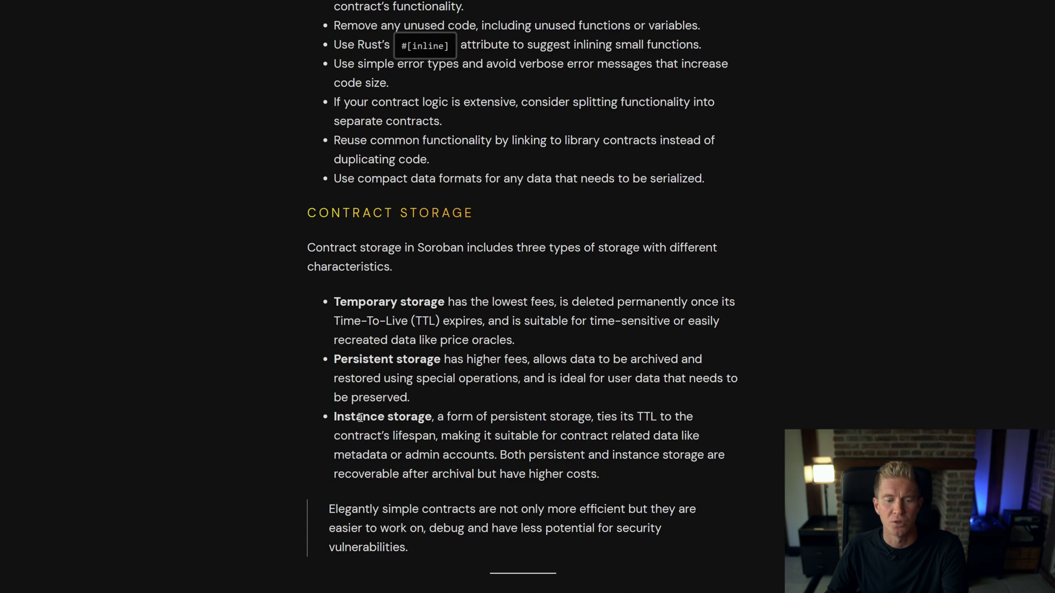
double_click(360, 416)
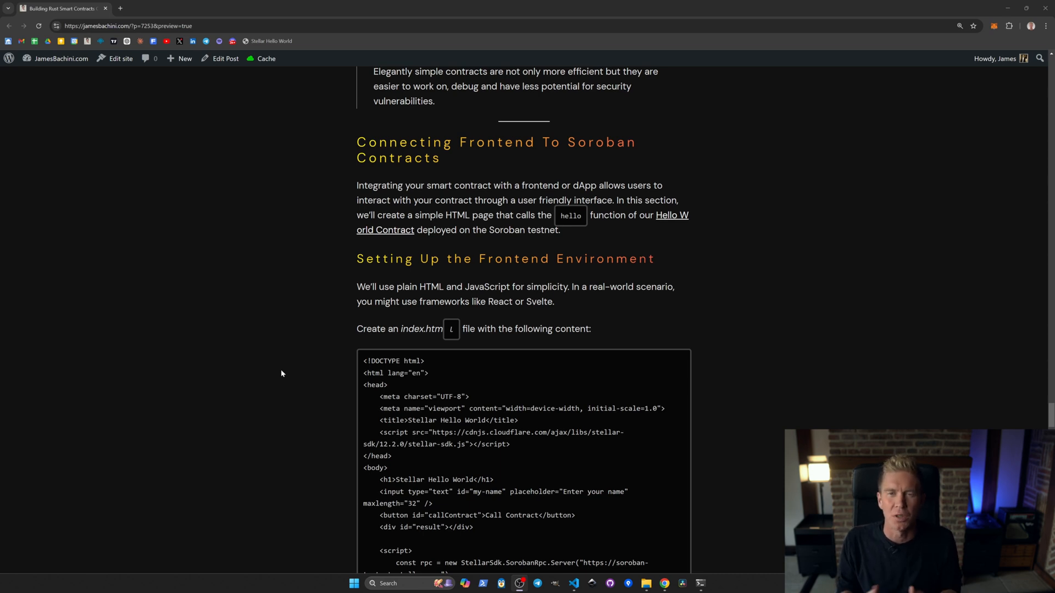
mouse_move(378, 354)
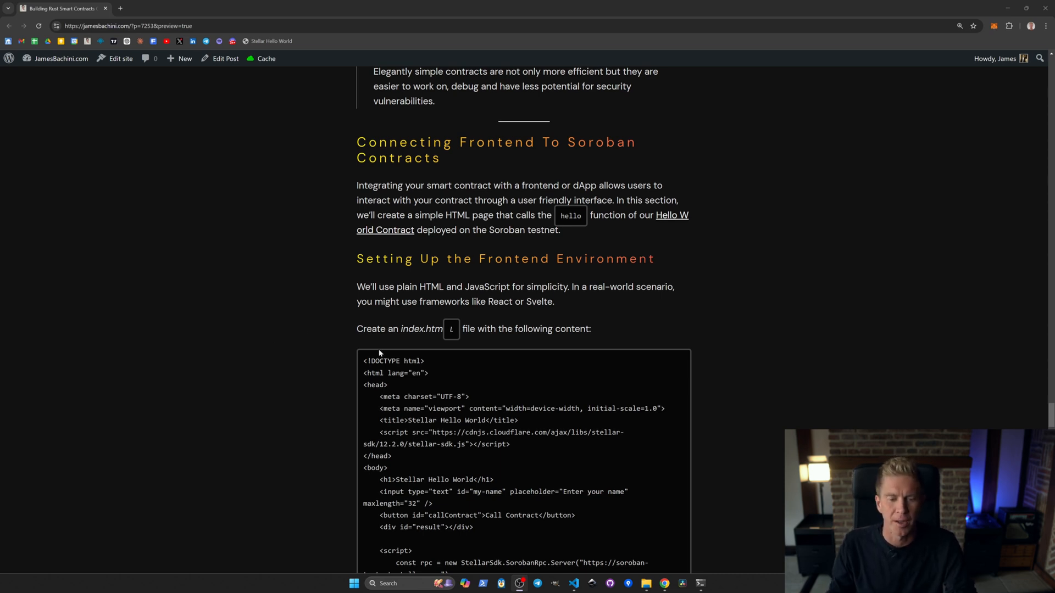
Scroll to the tutorial's Connecting Frontend index.html code, then return to VS Code
scroll(down, 3)
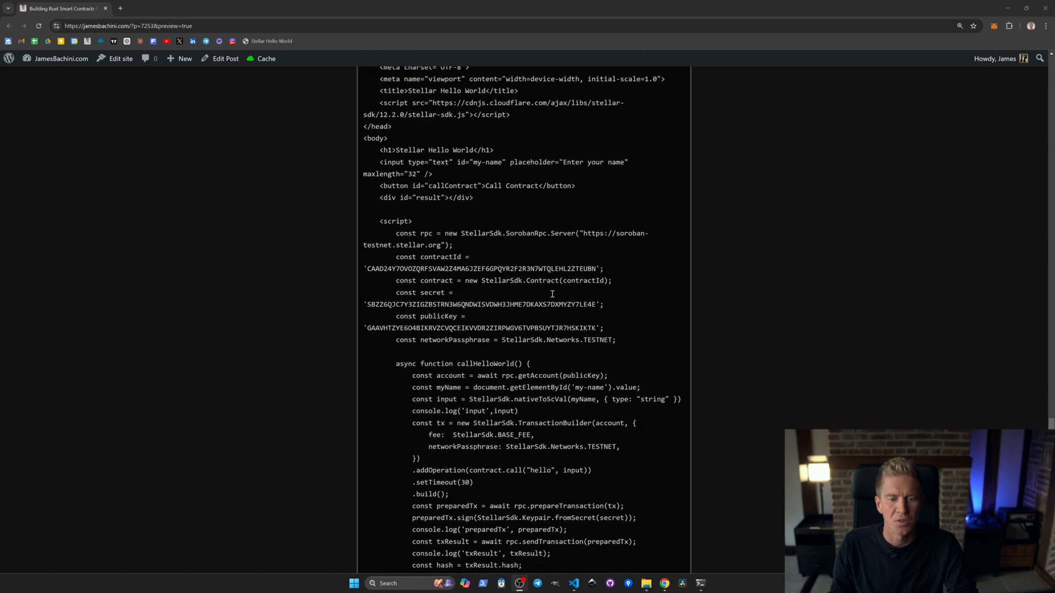
mouse_move(612, 573)
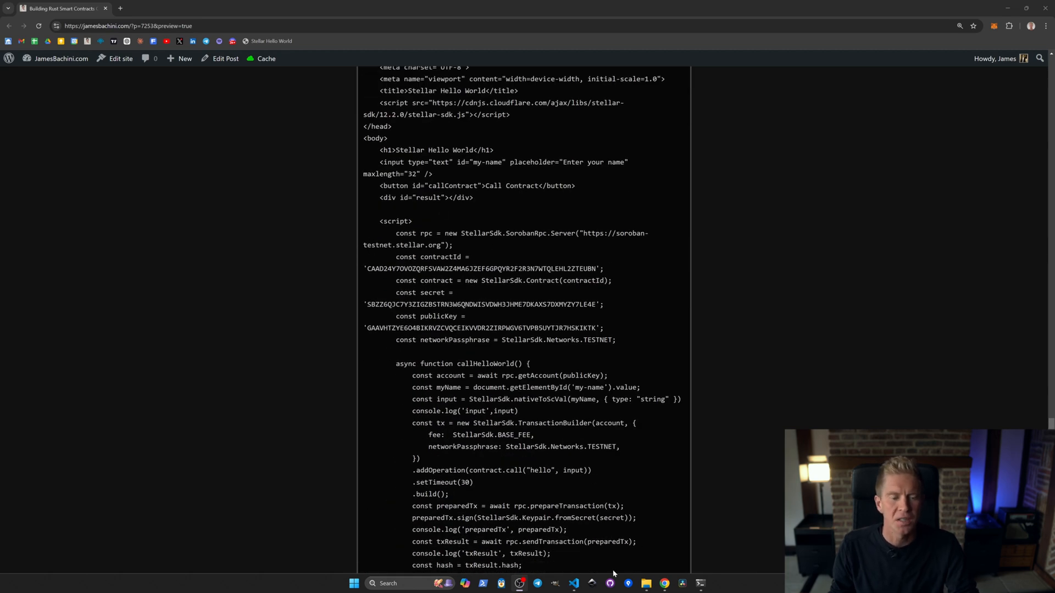
click(573, 583)
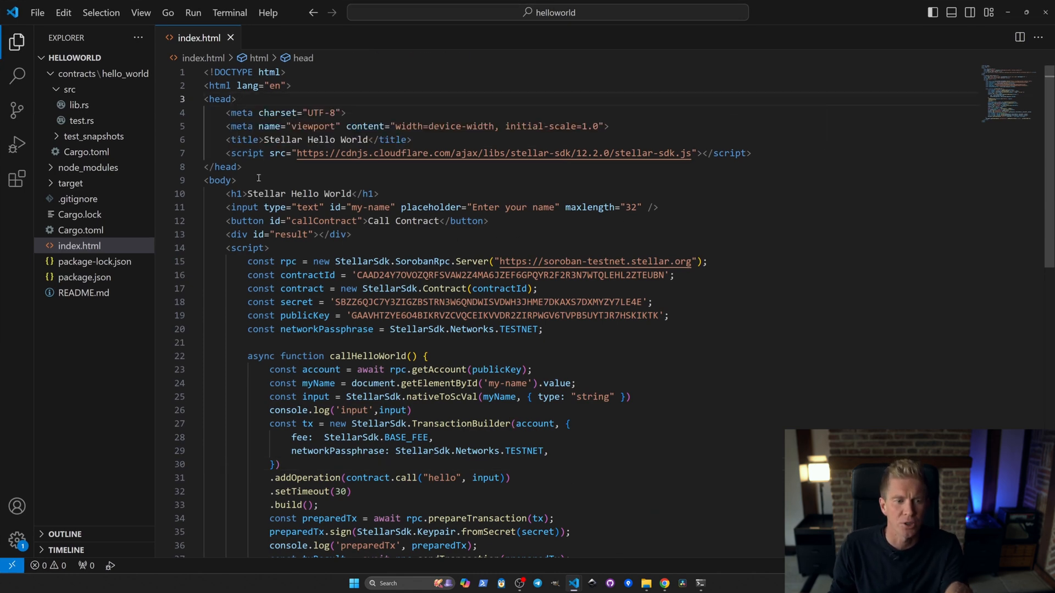
mouse_move(243, 208)
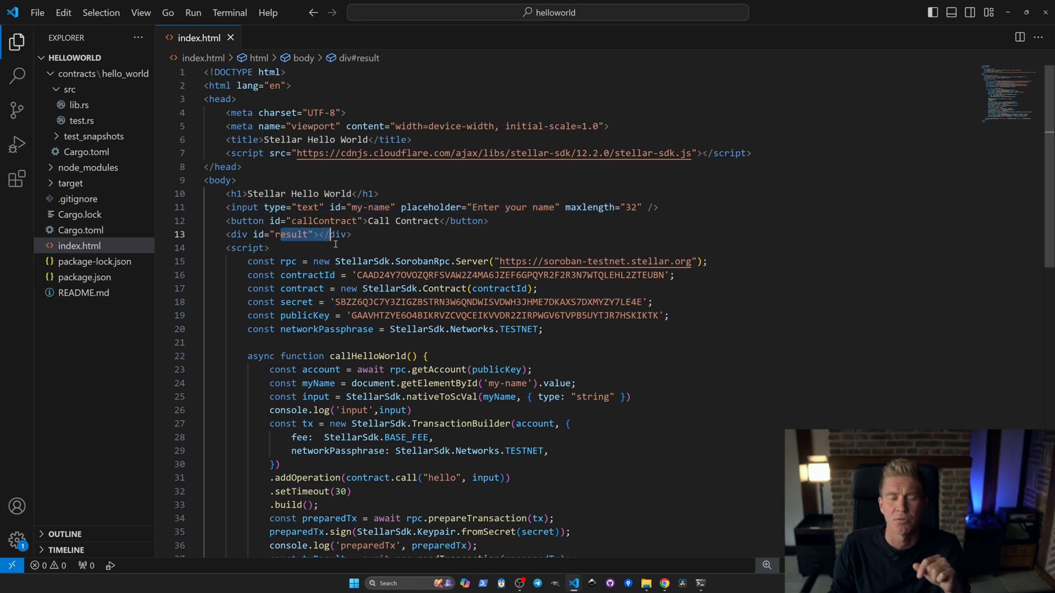
scroll(down, 3)
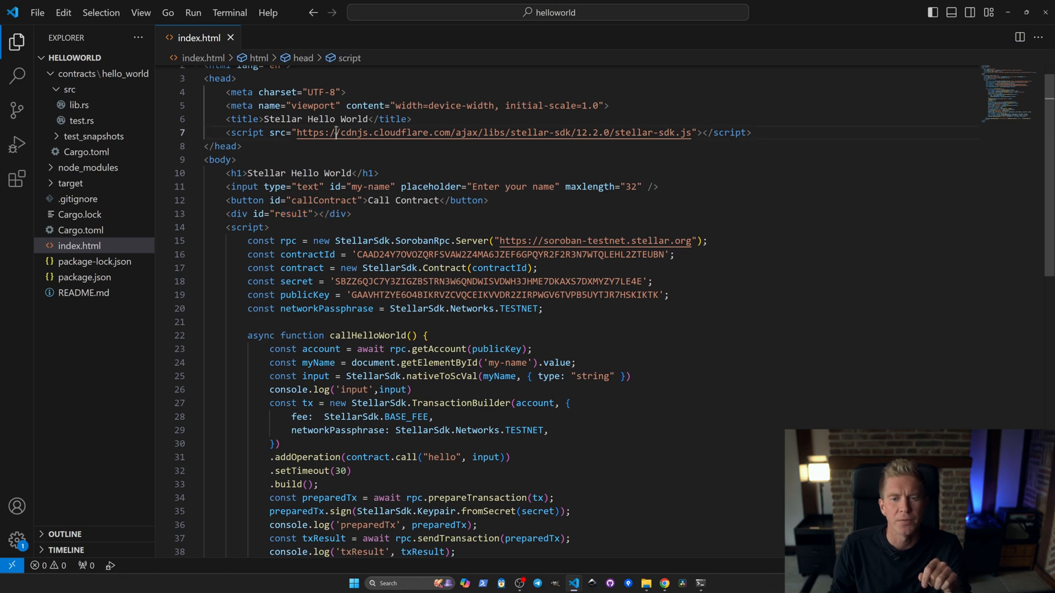
drag(579, 132, 676, 133)
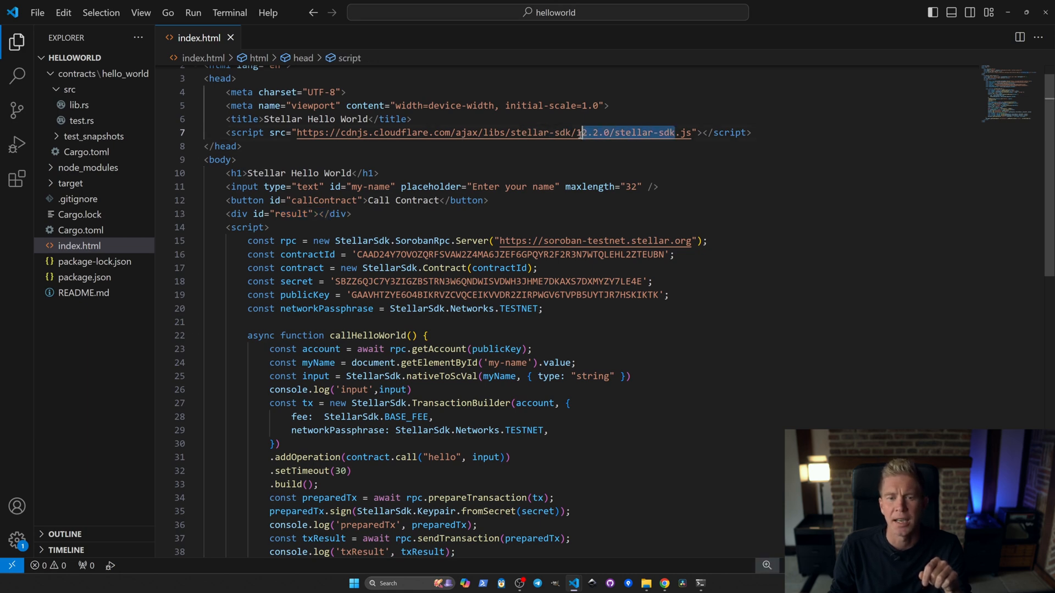
mouse_move(578, 132)
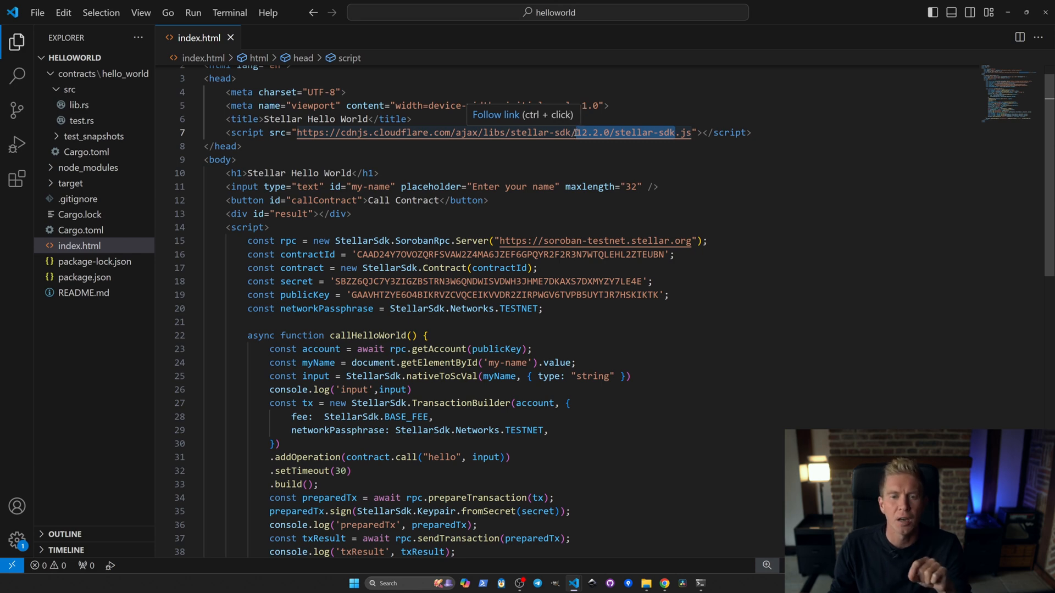
mouse_move(611, 171)
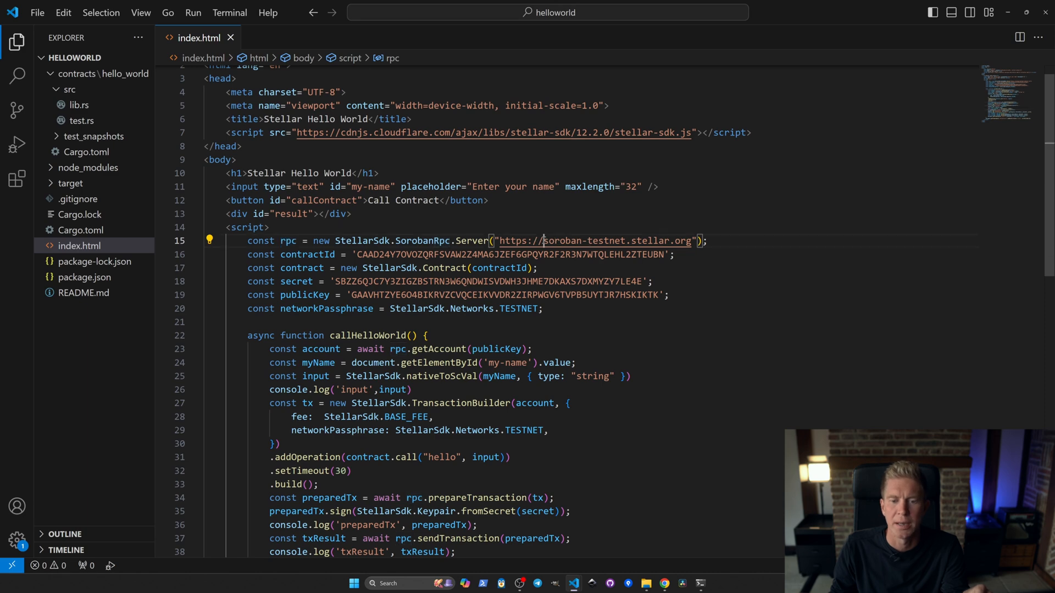
double_click(584, 241)
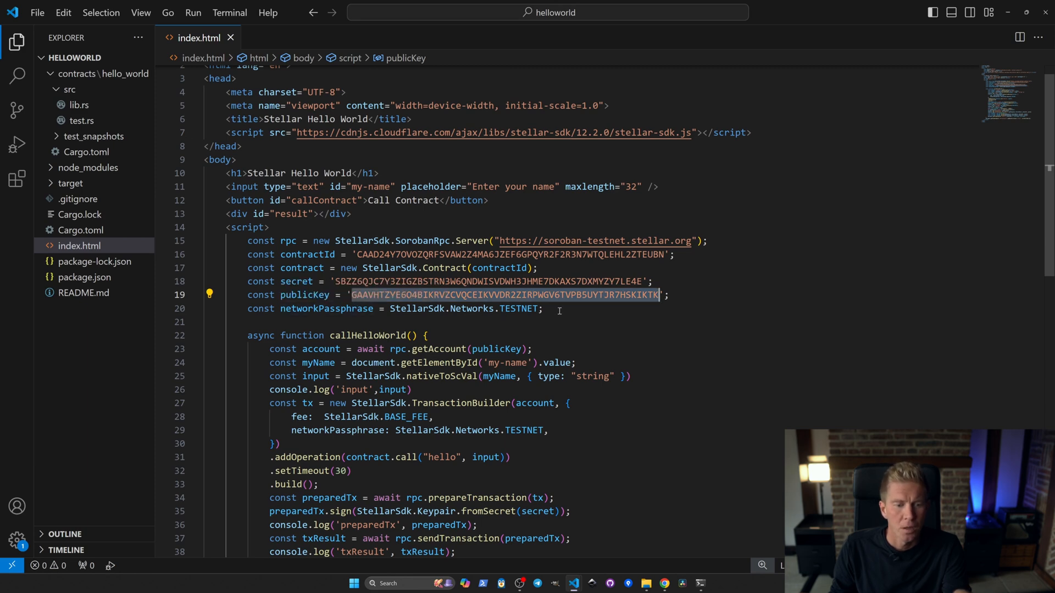
click(408, 309)
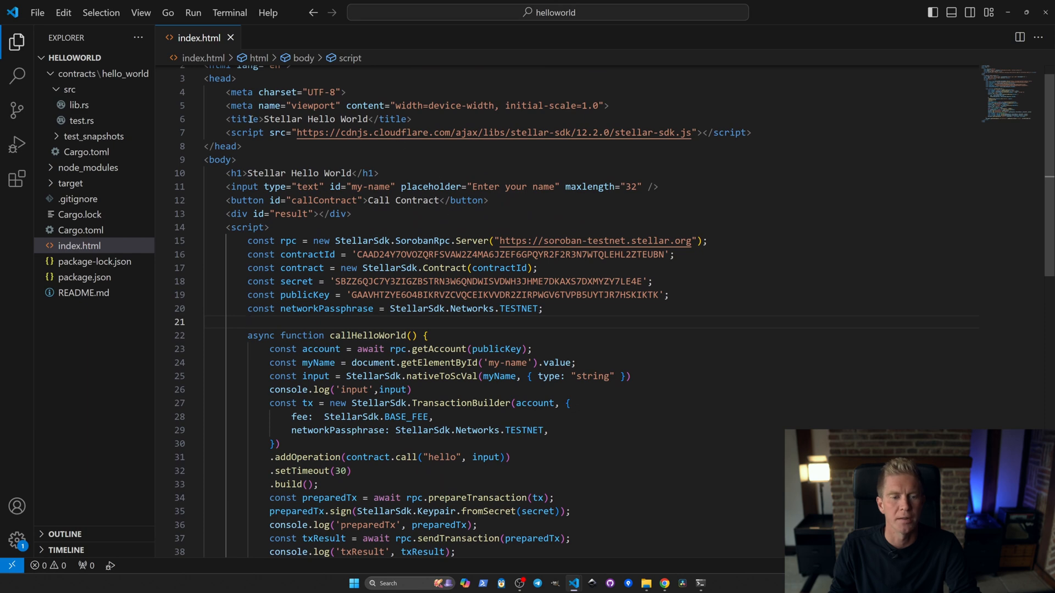
scroll(down, 3)
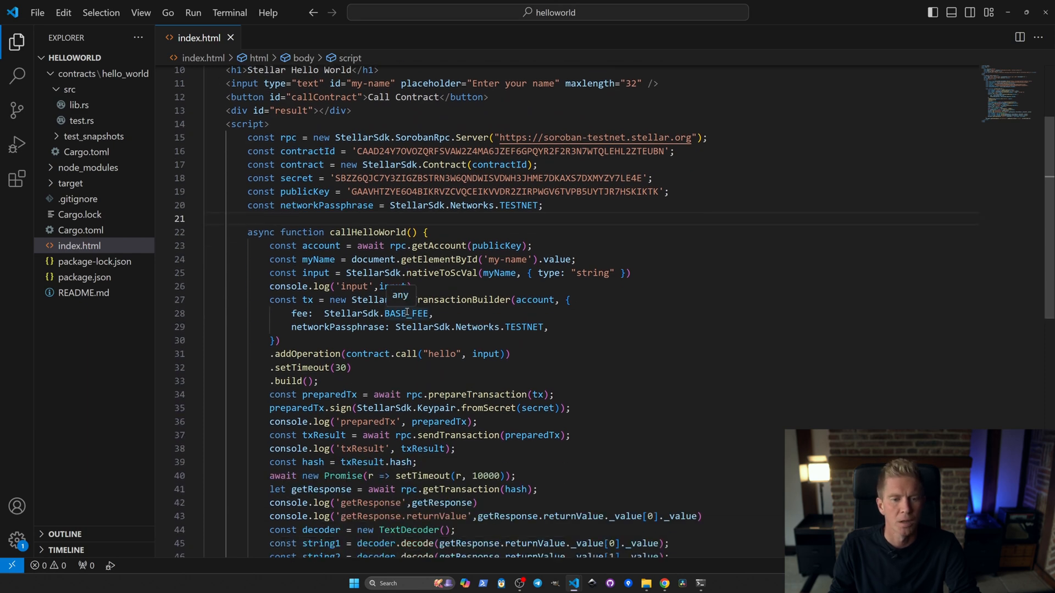
mouse_move(663, 584)
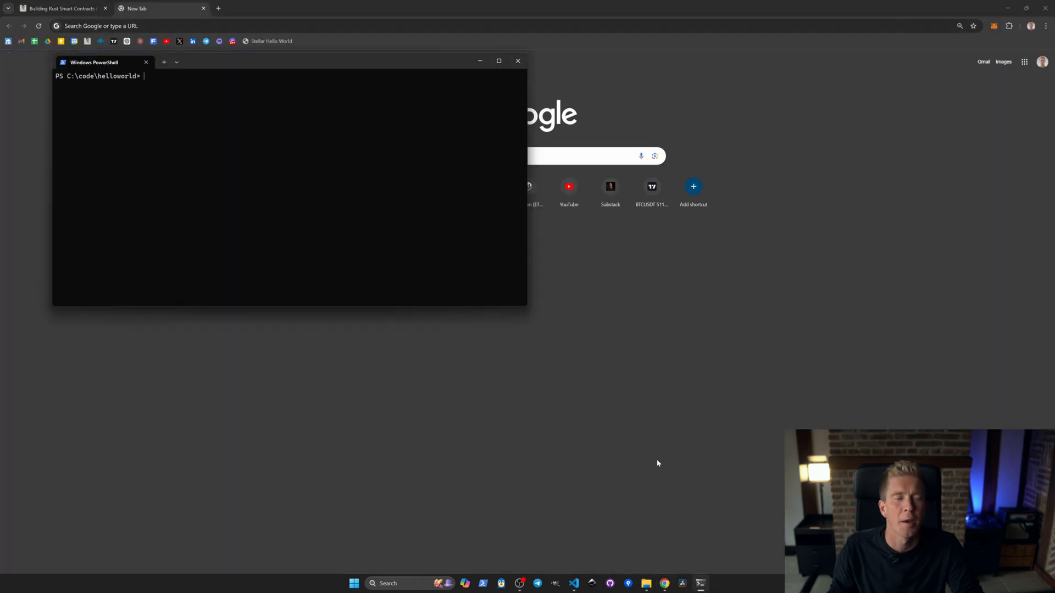
mouse_move(303, 210)
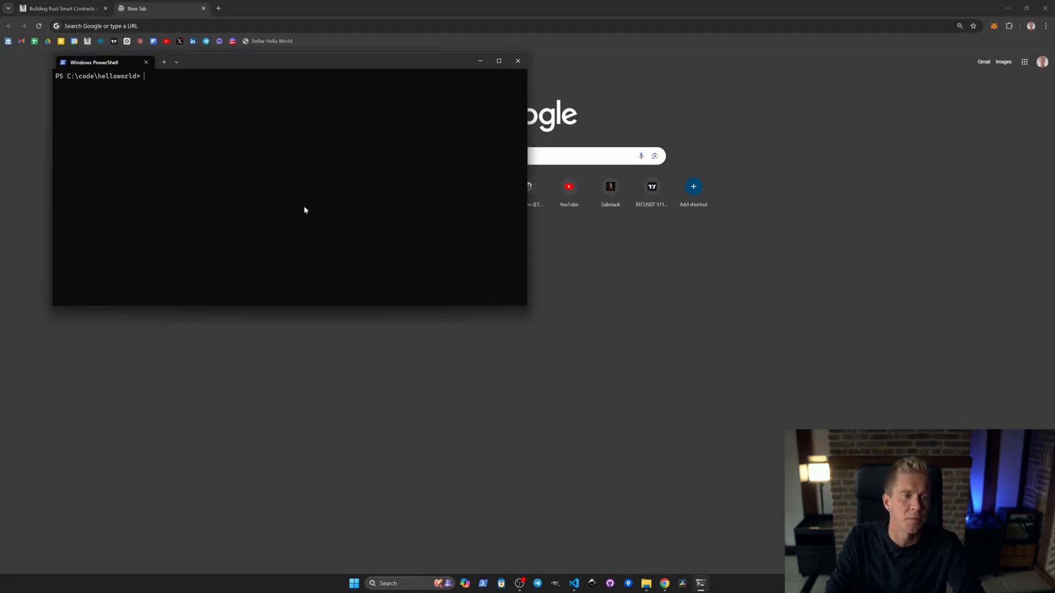
Serve the helloworld folder with npx http-server ./ and load 127.0.0.1:8080
text(npx http-server ./)
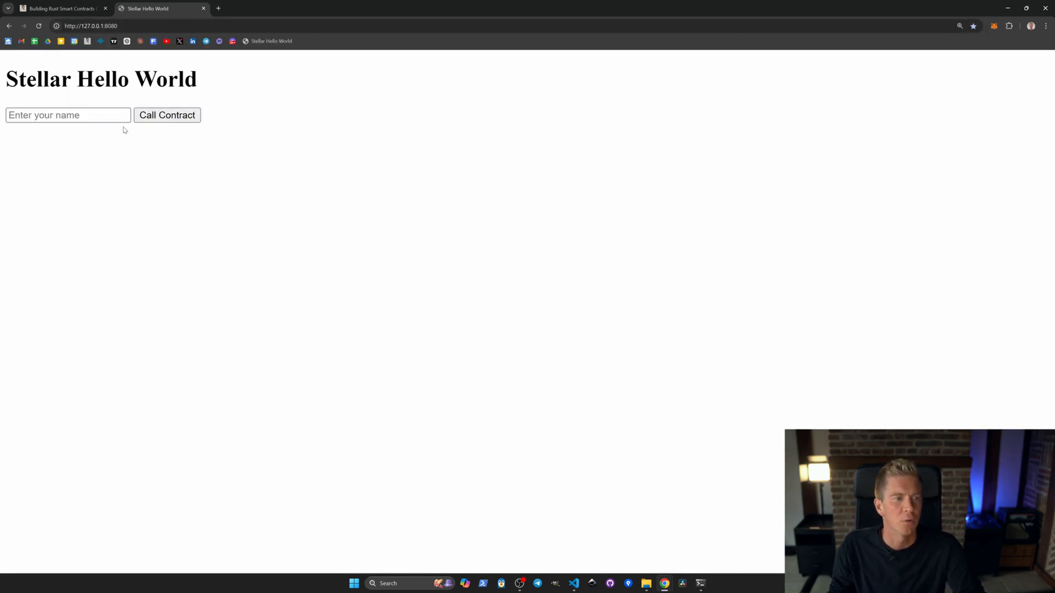
click(67, 115)
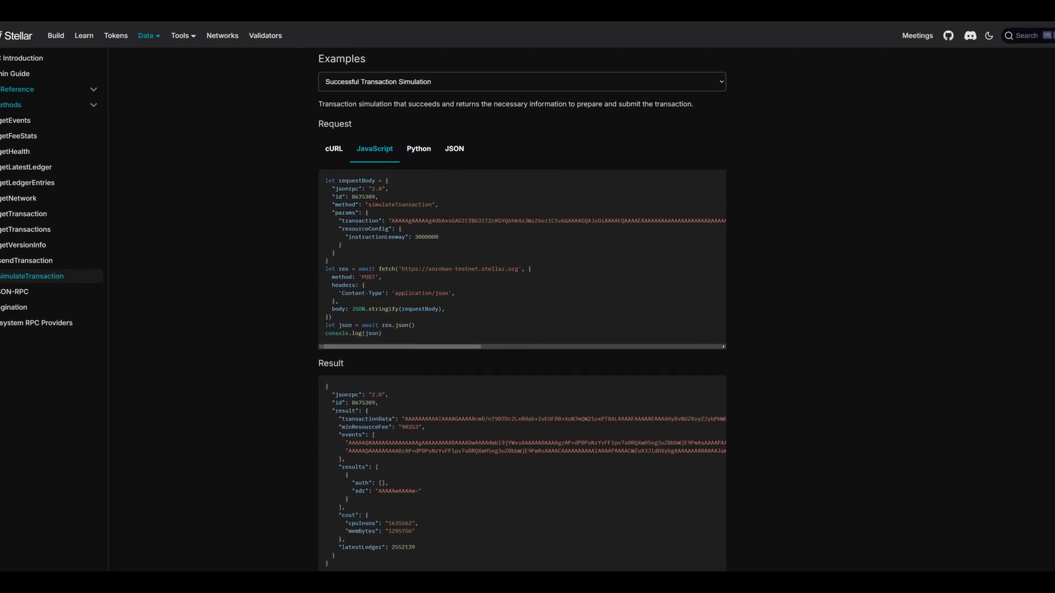
scroll(down, 3)
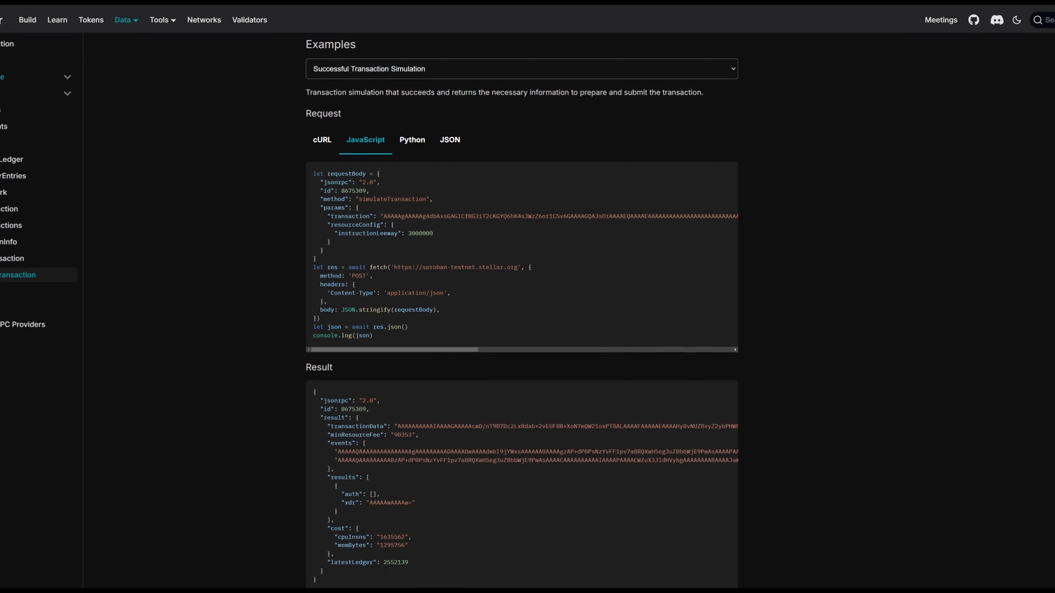
scroll(down, 3)
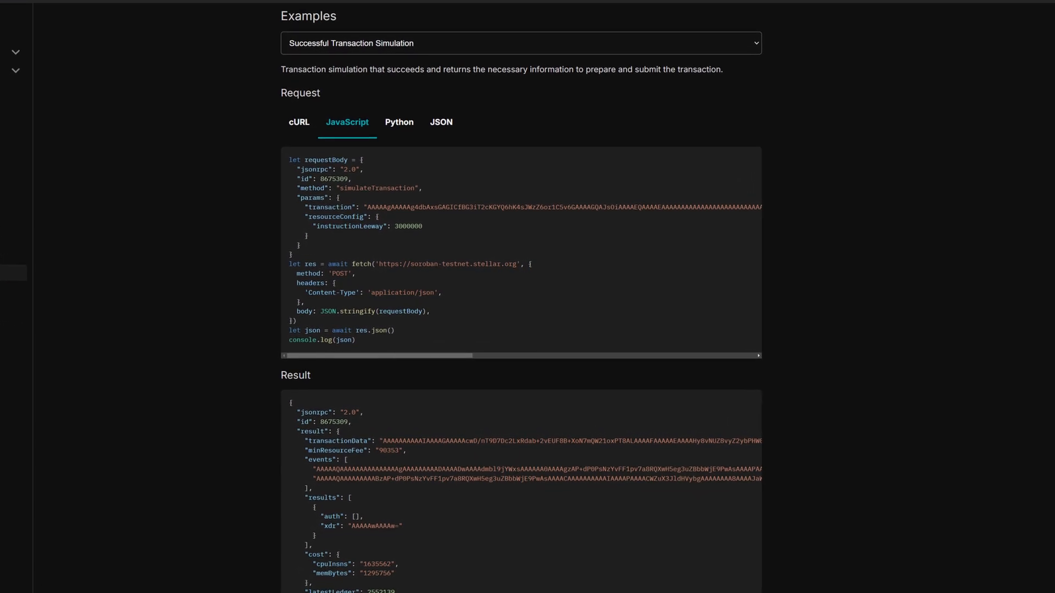
scroll(down, 3)
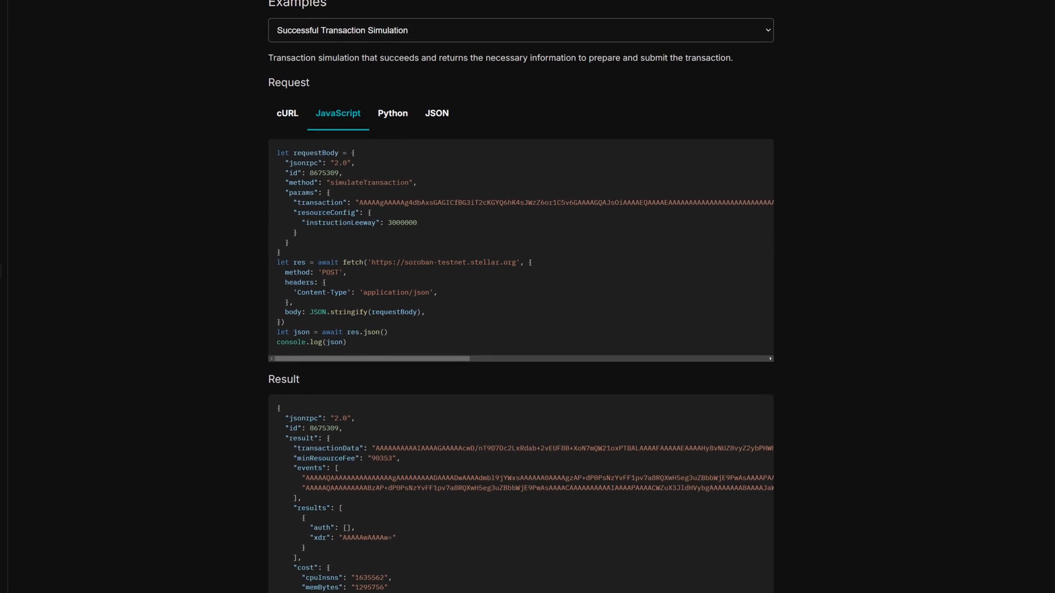
scroll(down, 3)
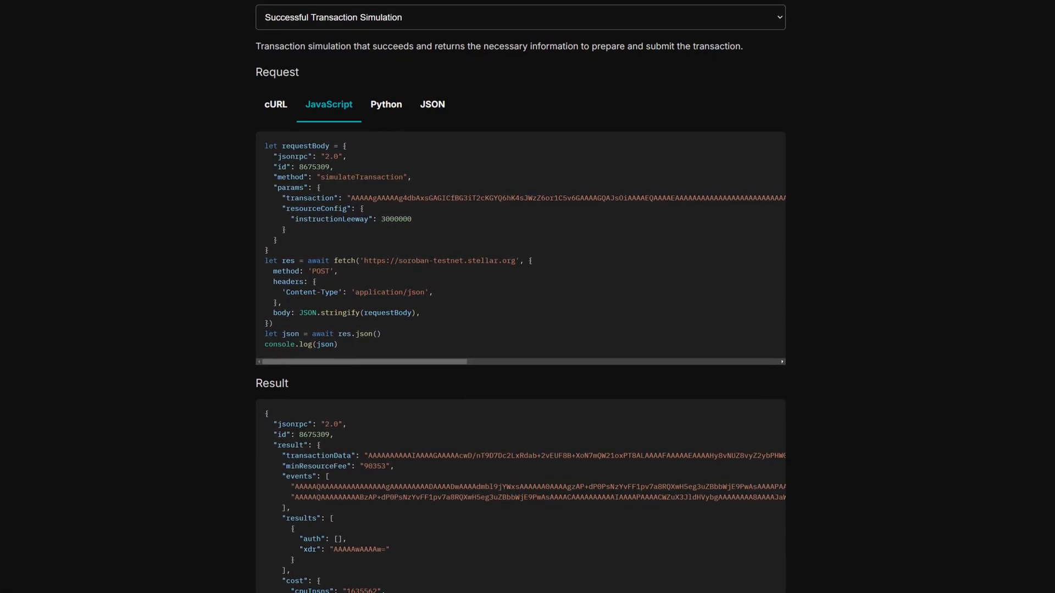
scroll(down, 3)
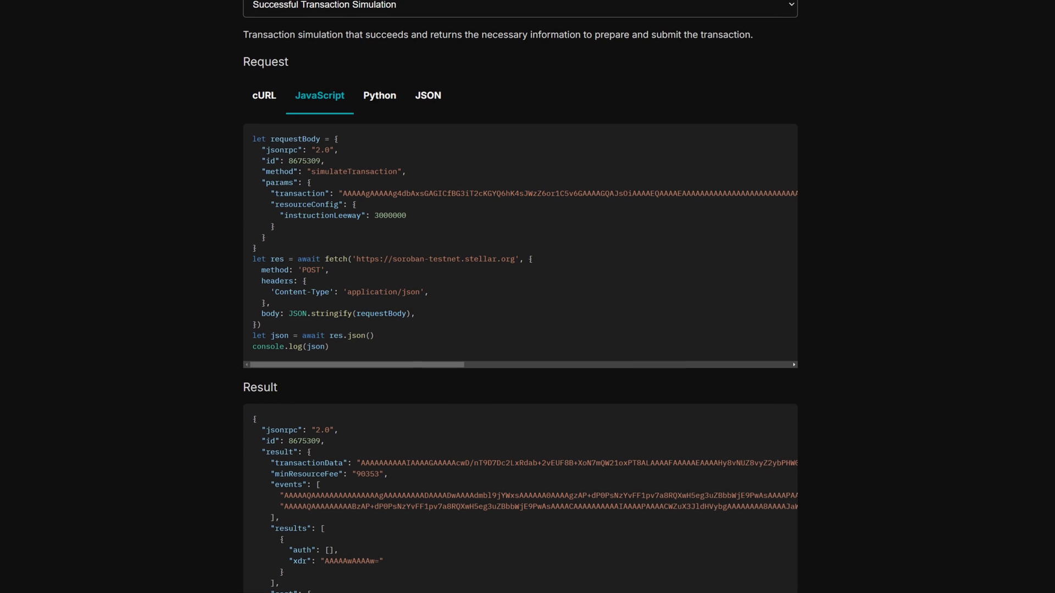
scroll(down, 3)
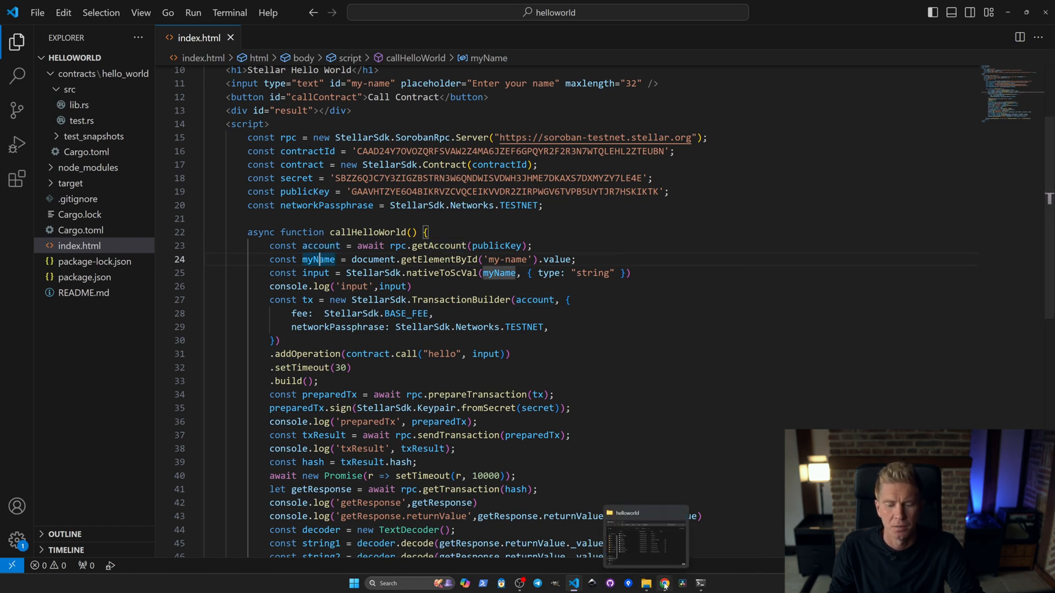
Enter James in the page's name field, then jump to the lib.rs hello function
click(663, 583)
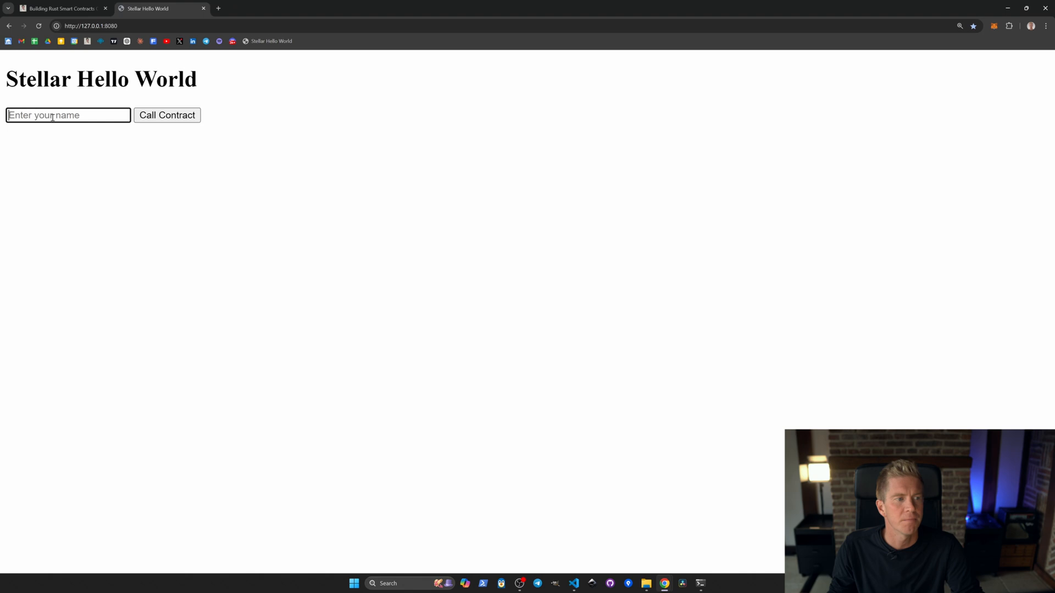
text(James)
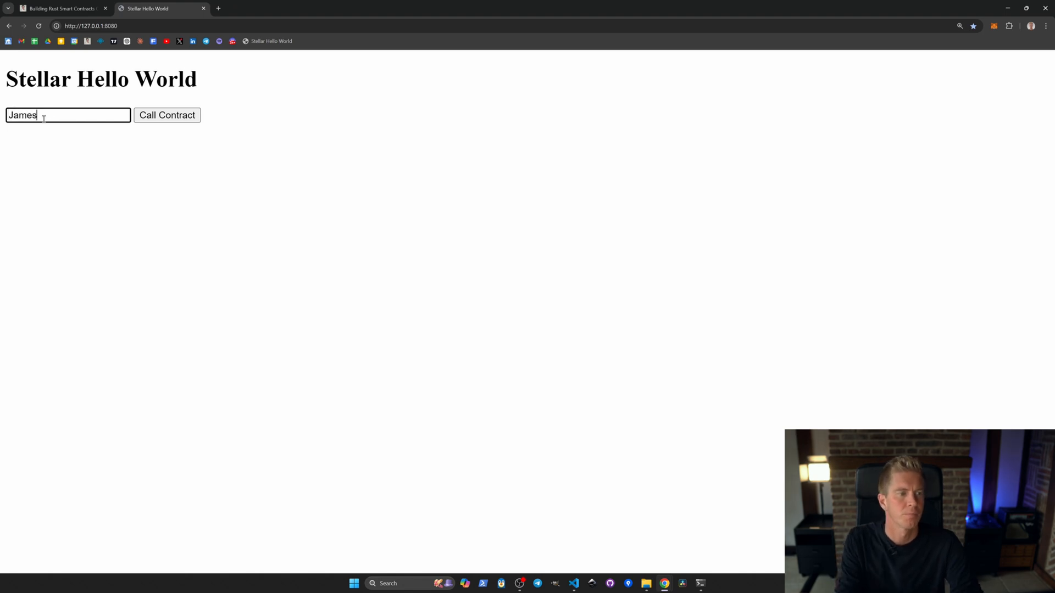
key(F12)
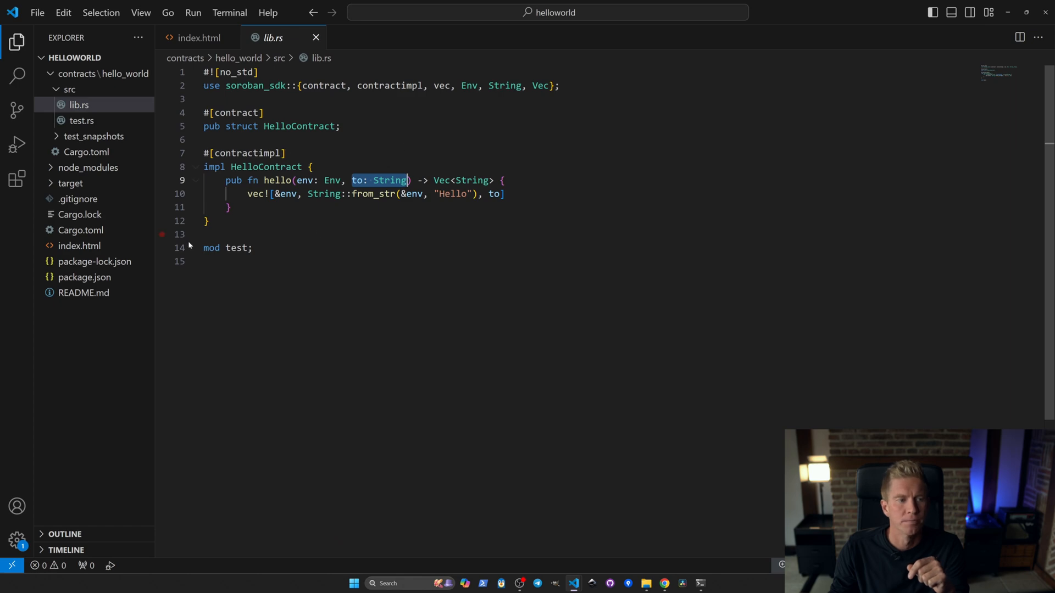
Return to index.html and highlight the decode call on line 46
click(199, 38)
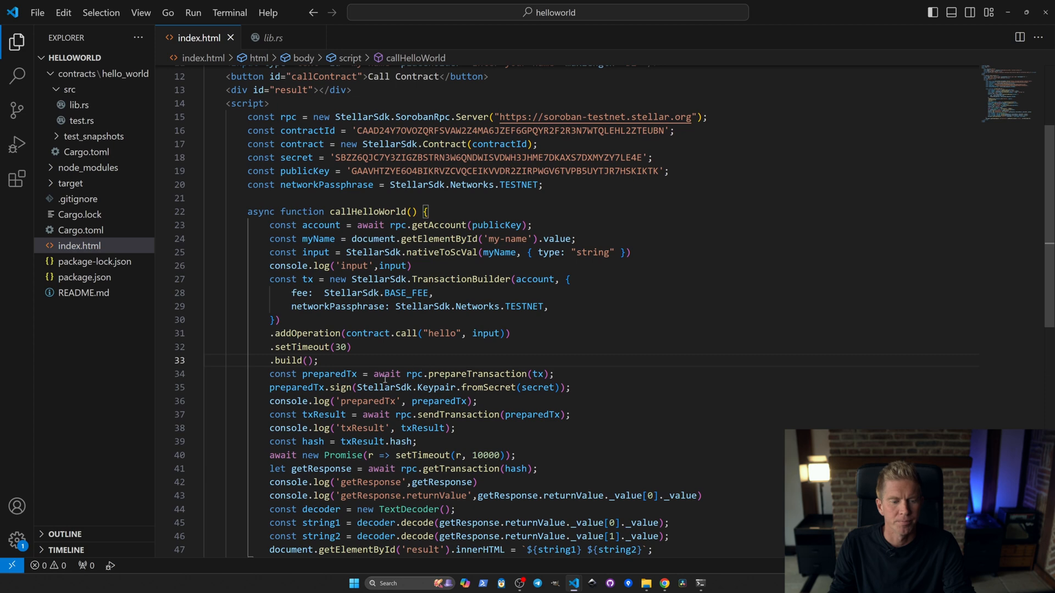
scroll(down, 3)
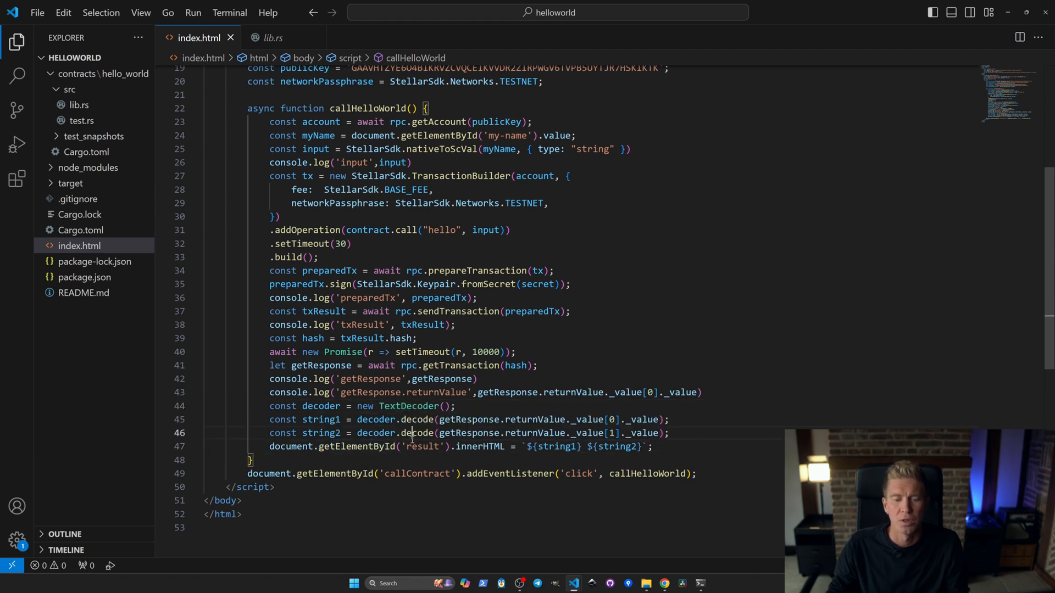
double_click(423, 446)
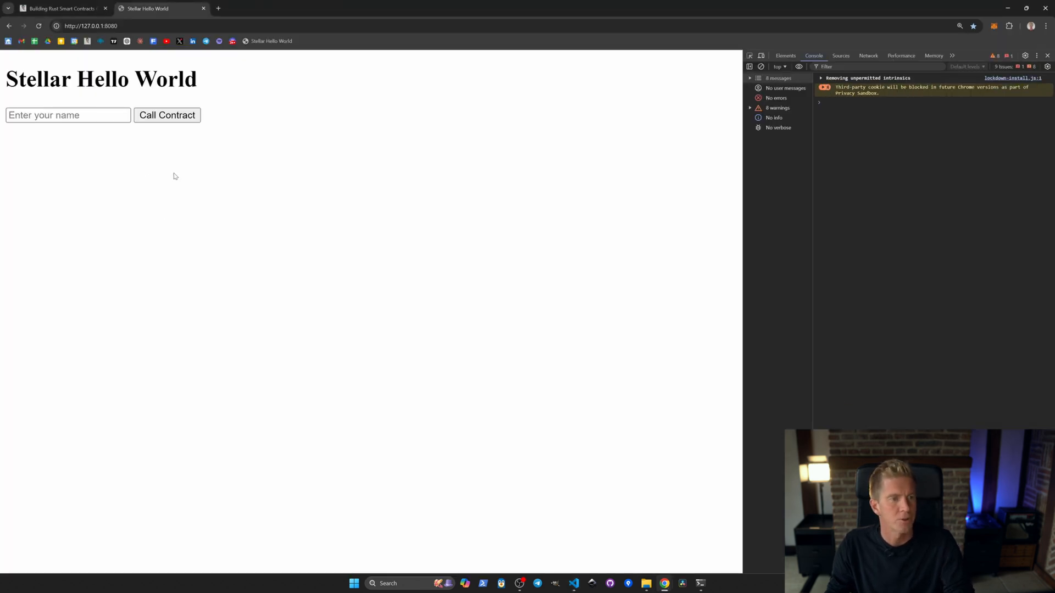
Call the contract with James and get a pending transaction hash in the console
text(J)
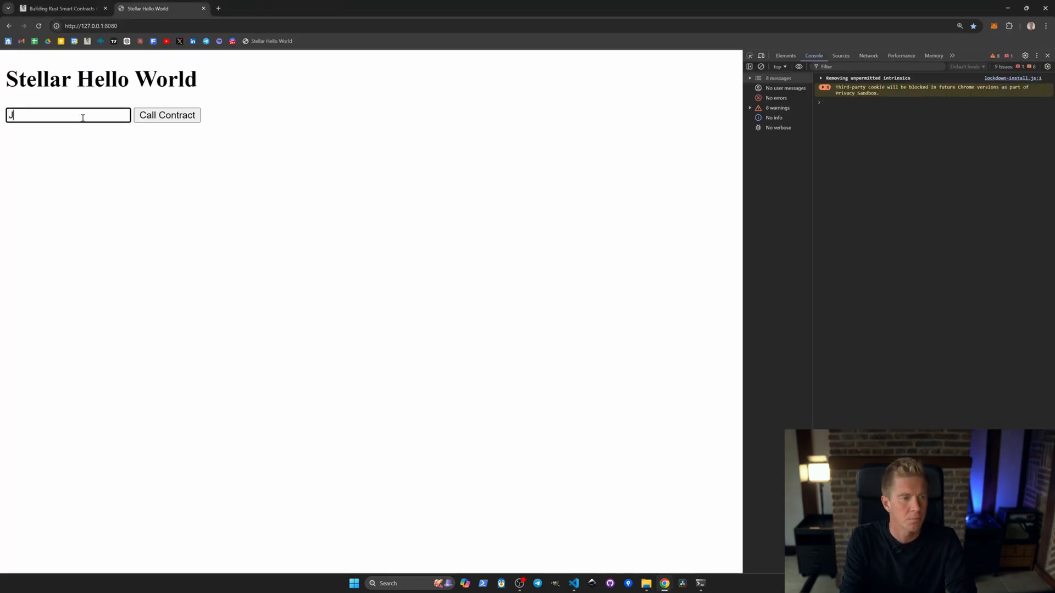
text(ames)
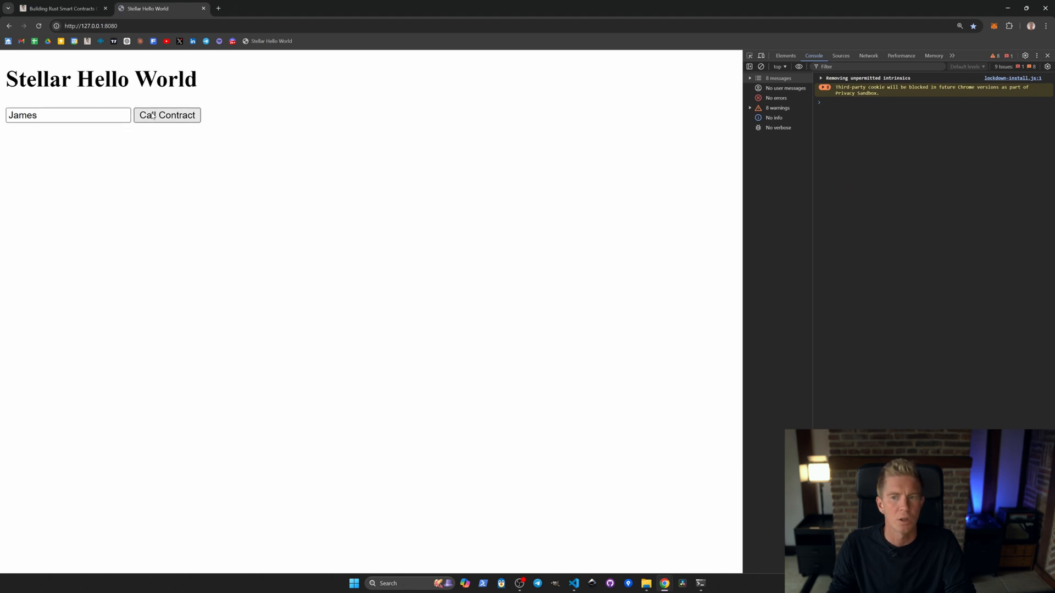
click(167, 115)
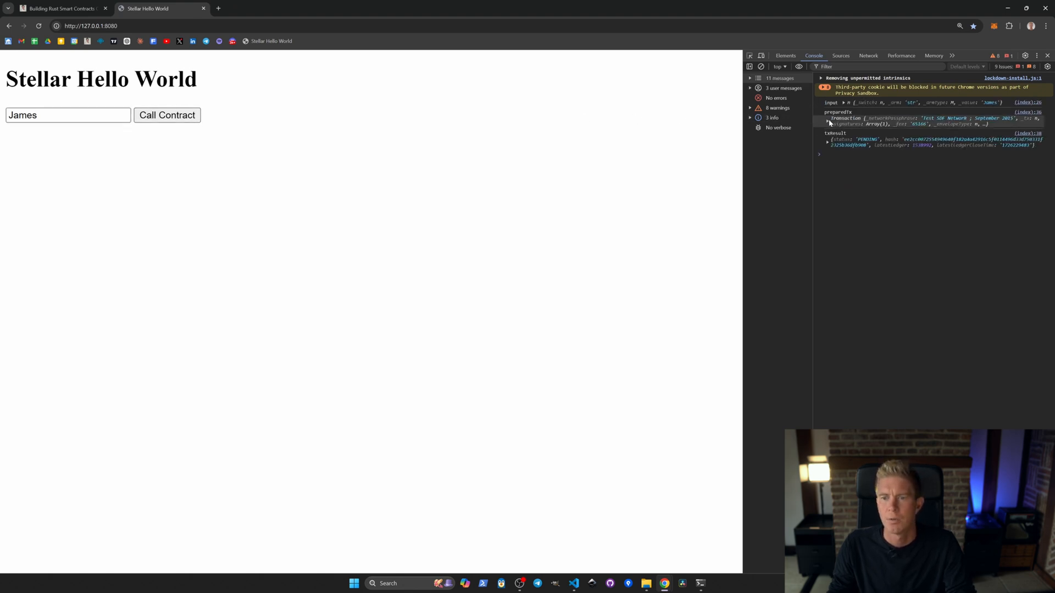
click(827, 122)
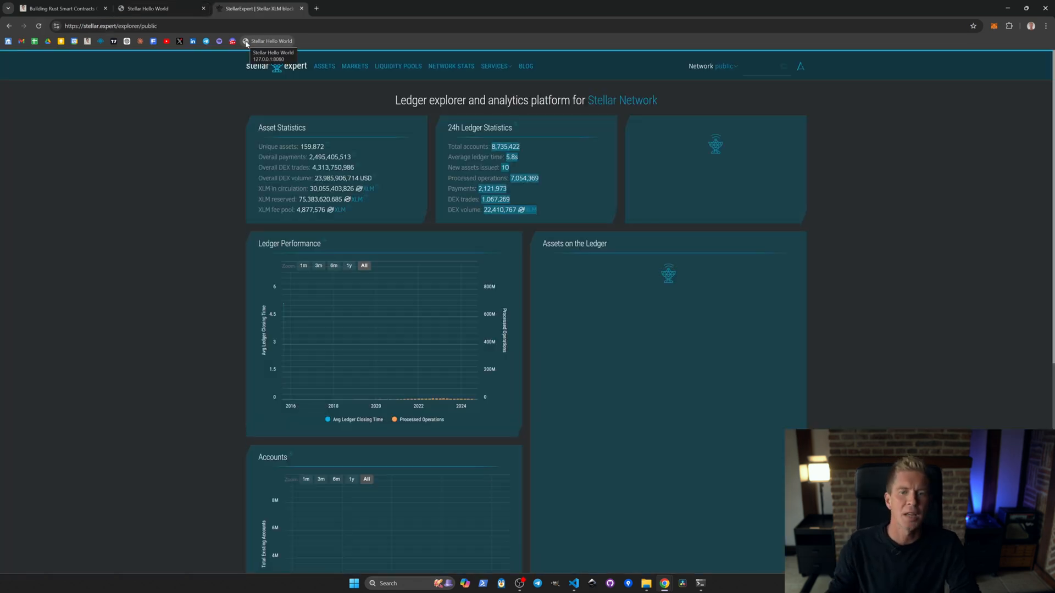
Switch Stellar Expert's network selector to testnet
click(725, 66)
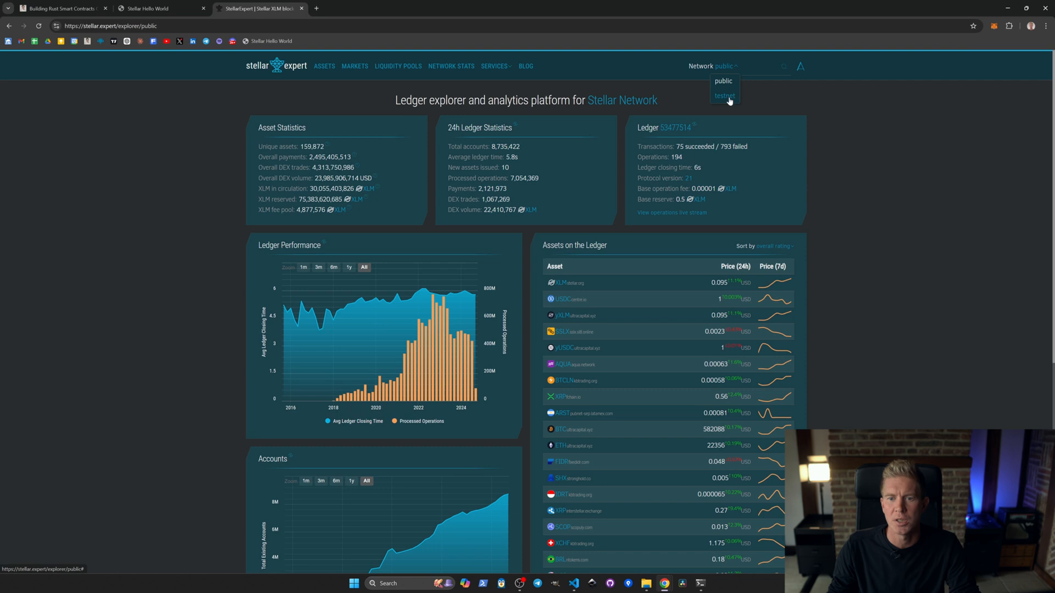
click(725, 96)
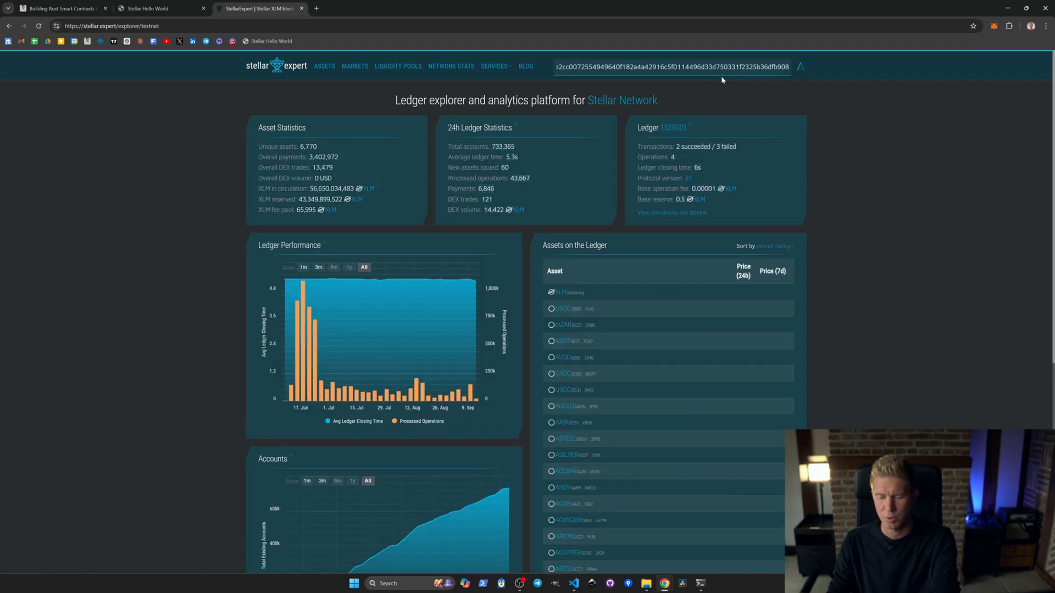